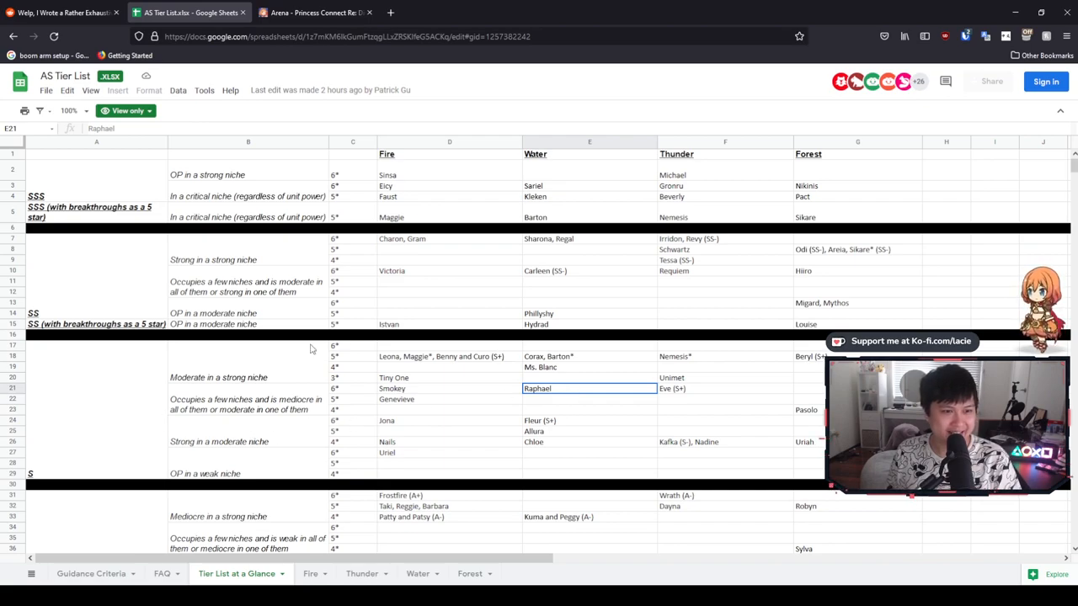
Point out Raphael in the Water column of the glance sheet and bring up the Reddit post
left_click(589, 173)
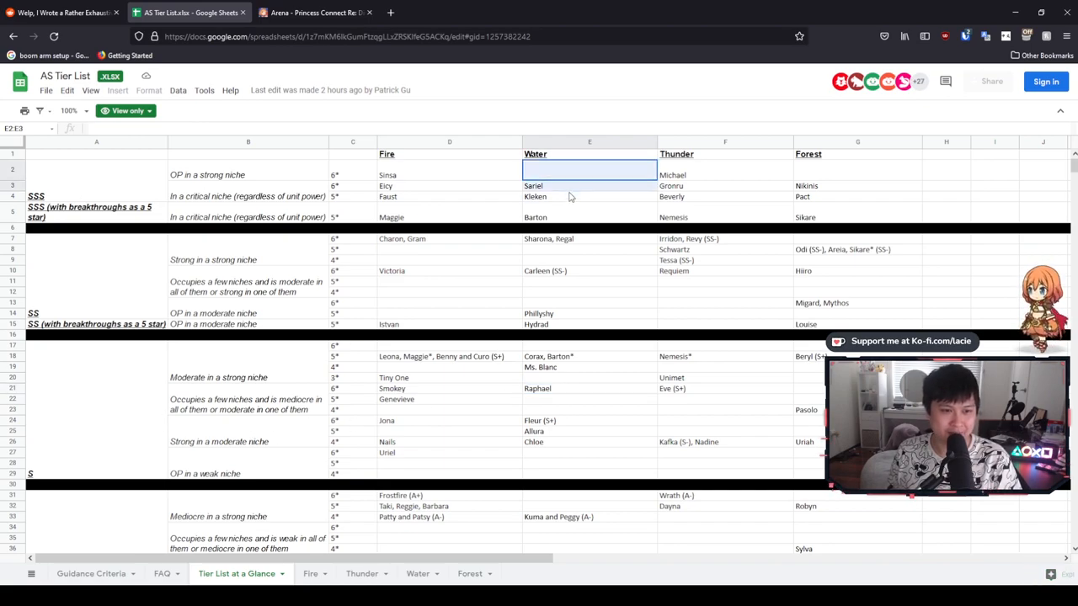
left_click(590, 387)
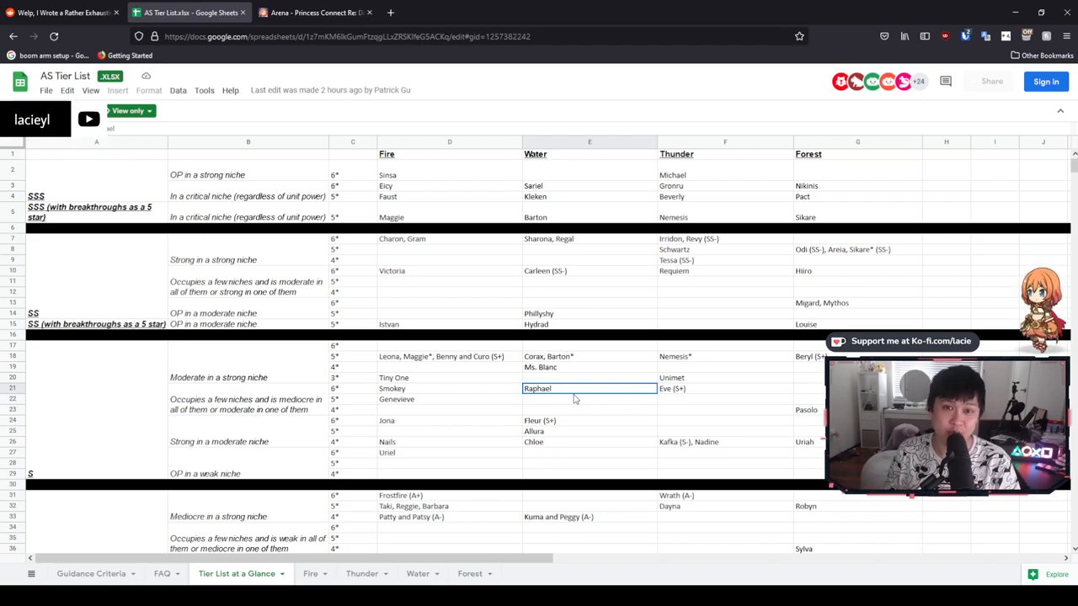
left_click(59, 12)
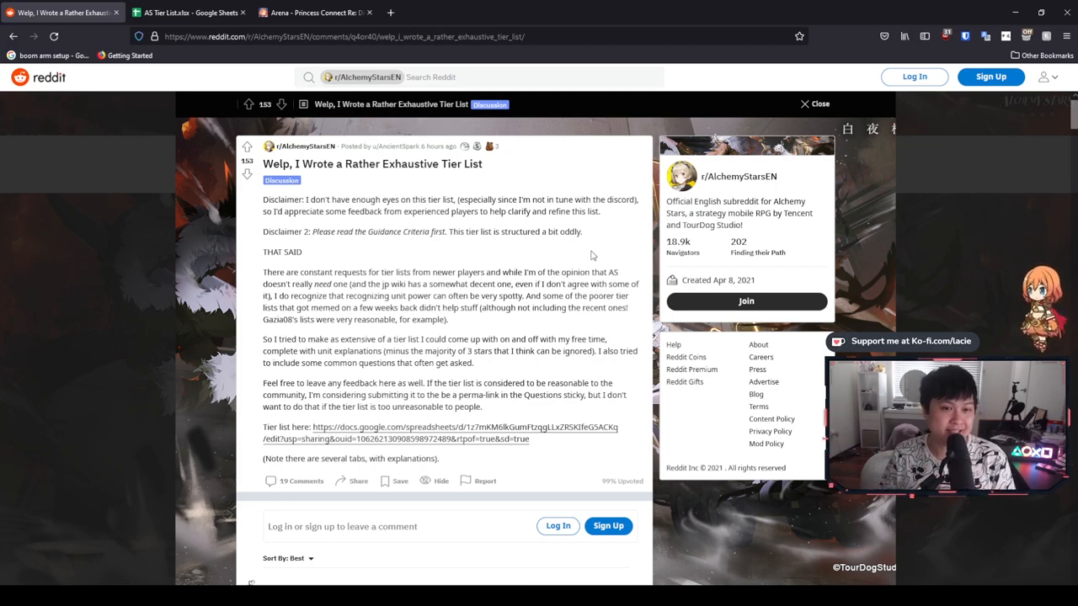
mouse_move(446, 169)
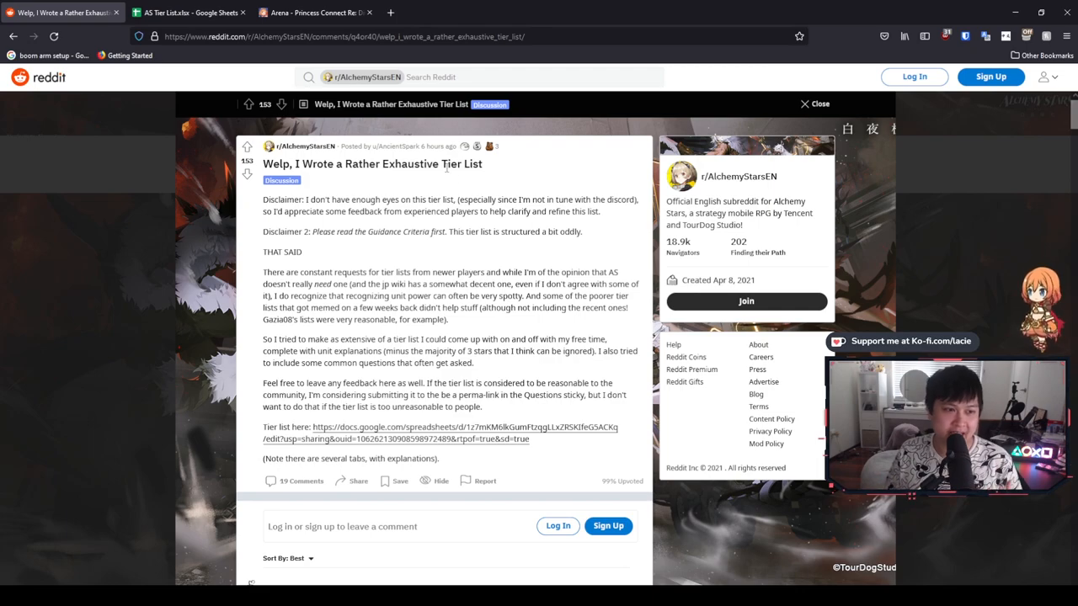
mouse_move(396, 144)
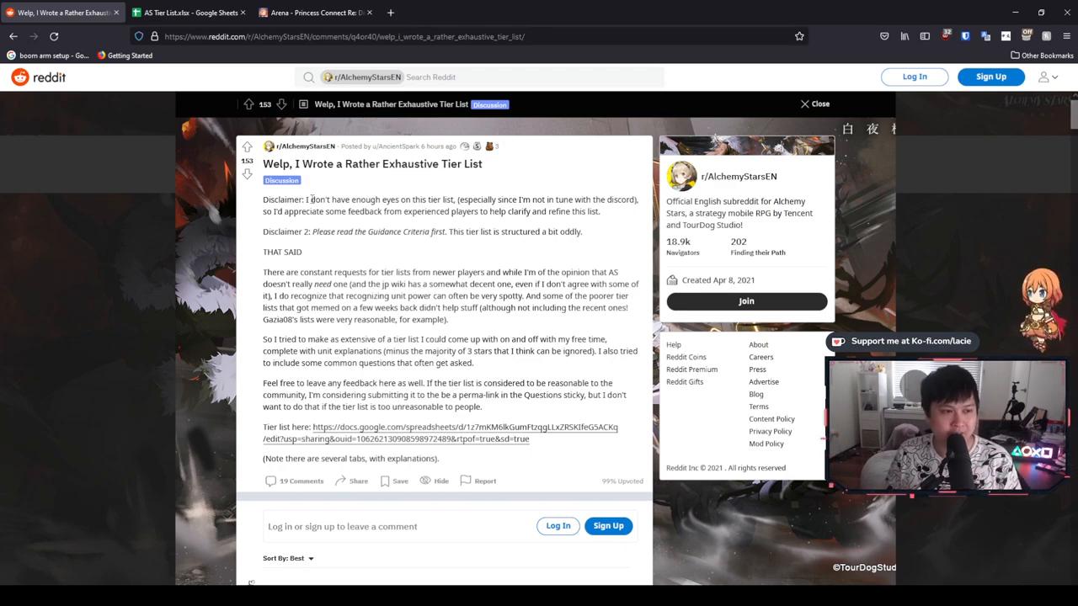
Browse the Forest character sheet, revisit the Reddit post, and land on the Guidance Criteria sheet
left_click(185, 12)
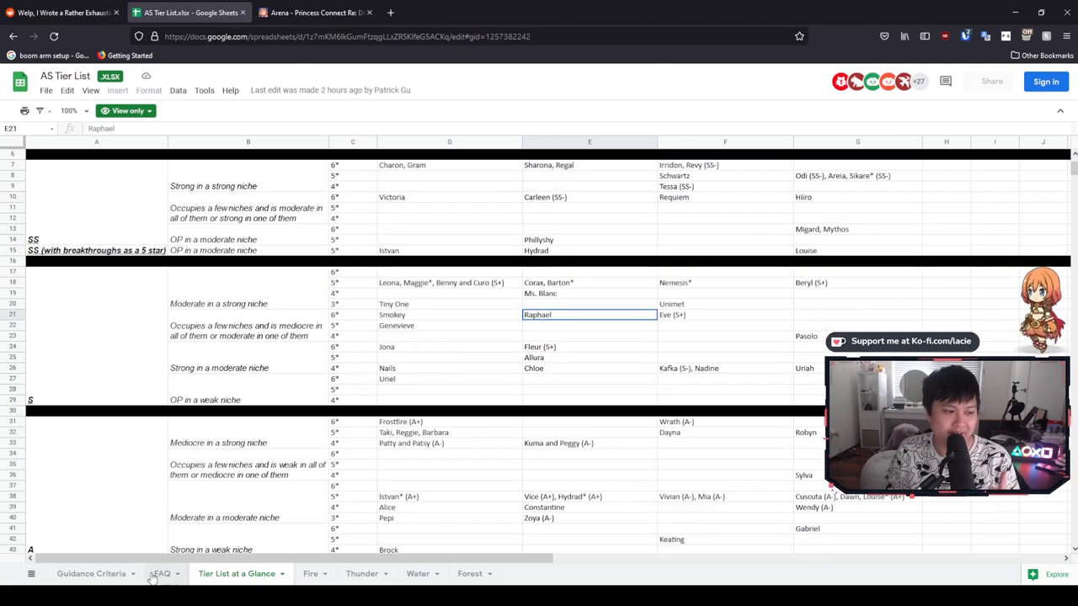
left_click(91, 572)
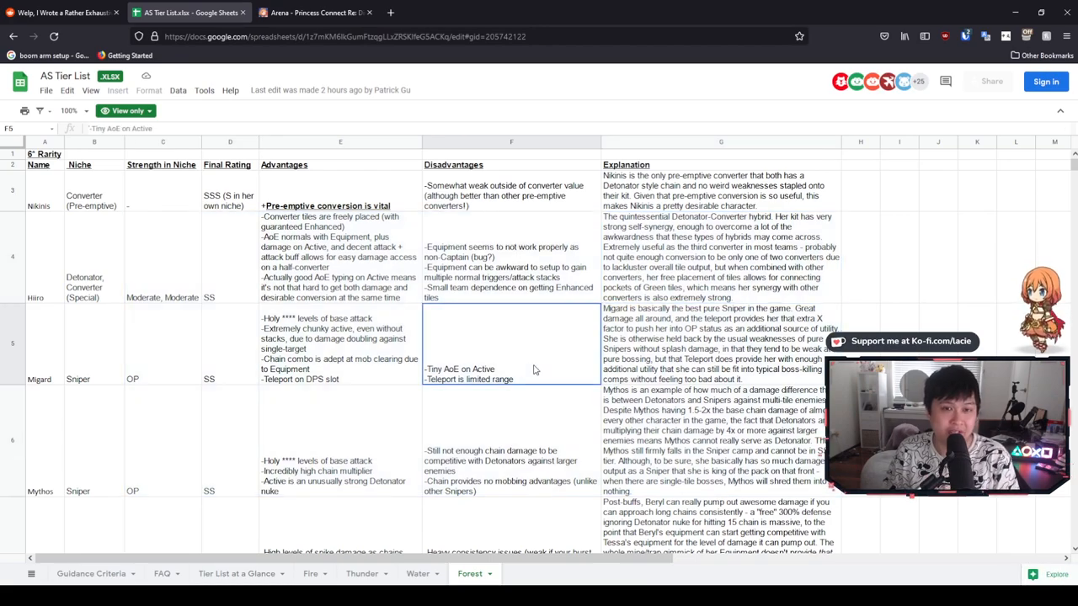
left_click(59, 11)
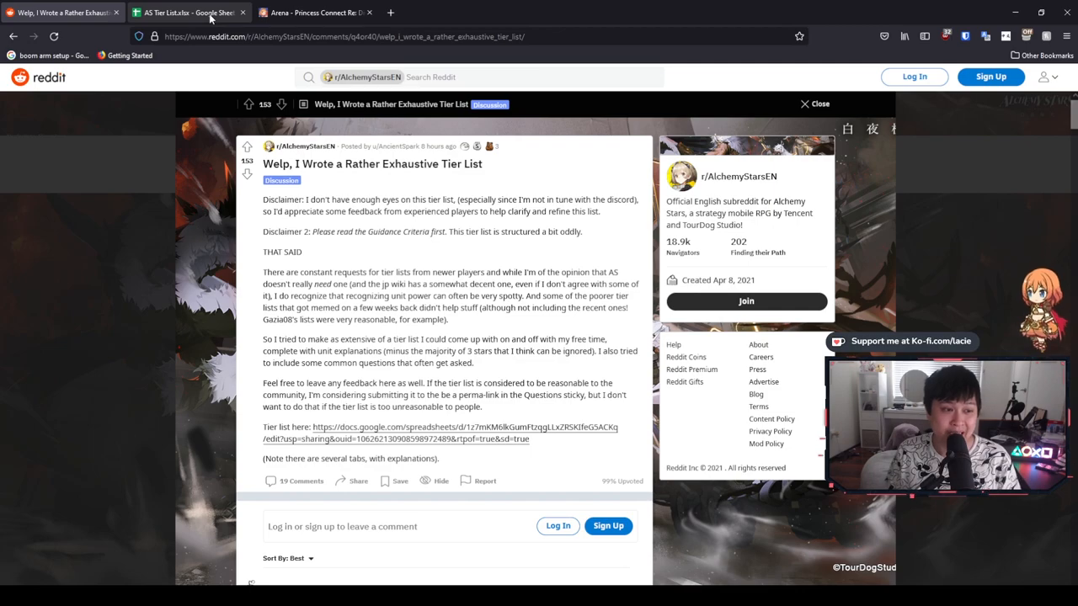
left_click(185, 12)
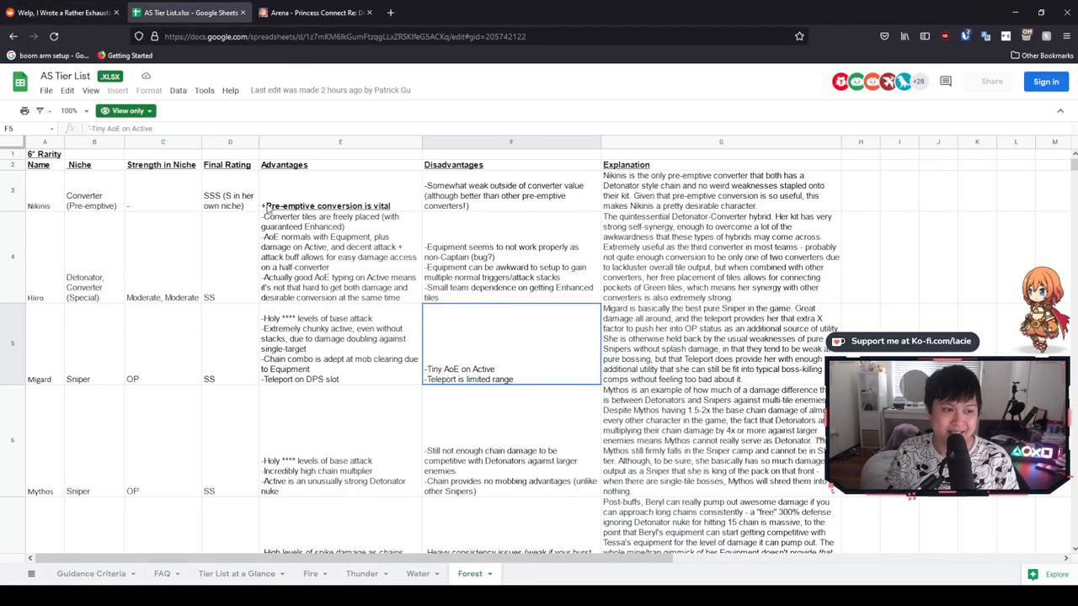
mouse_move(423, 326)
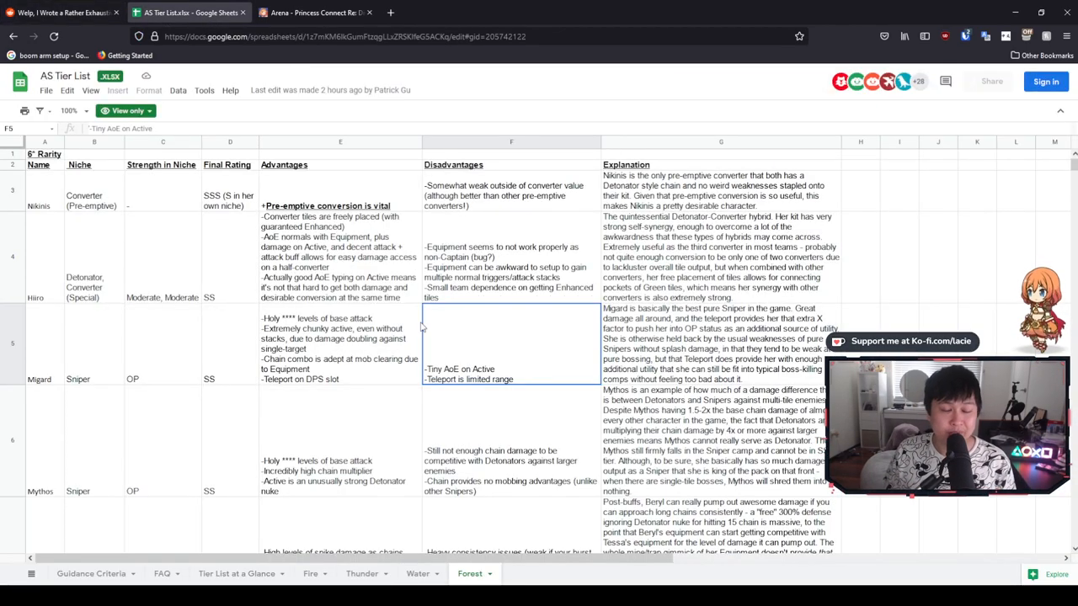
left_click(91, 572)
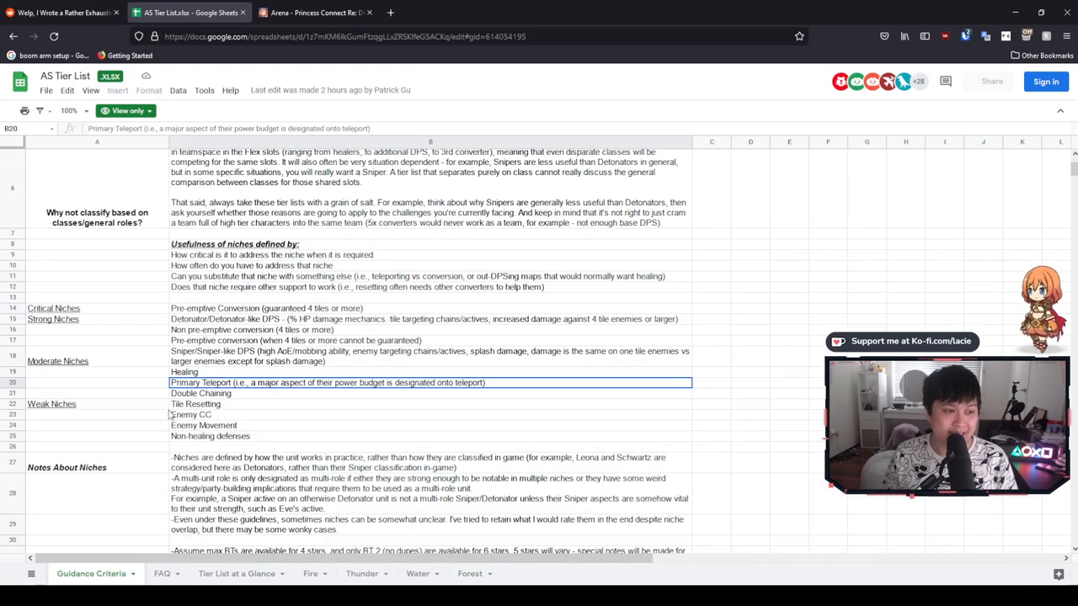
Read the sniper-like DPS niche description and the Strong Niches heading in Guidance Criteria
scroll("up", 3)
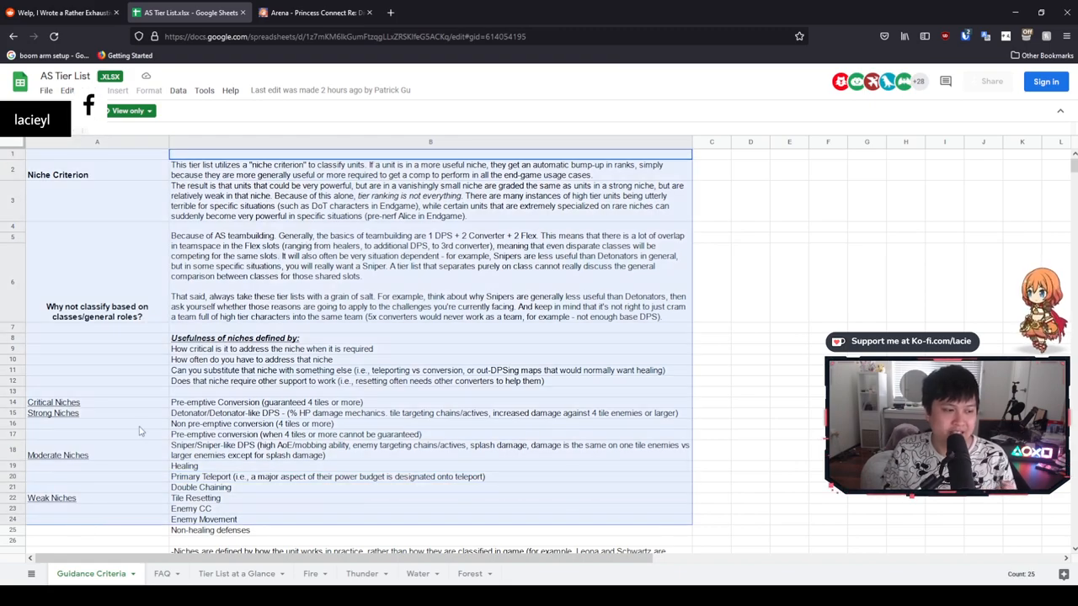
scroll("down", 3)
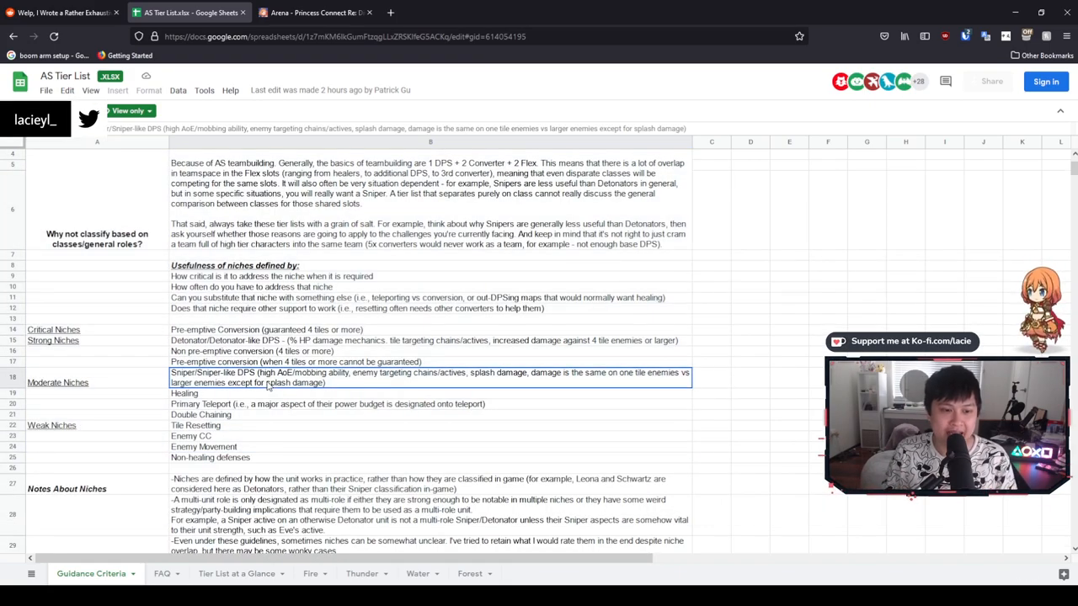
left_click(431, 377)
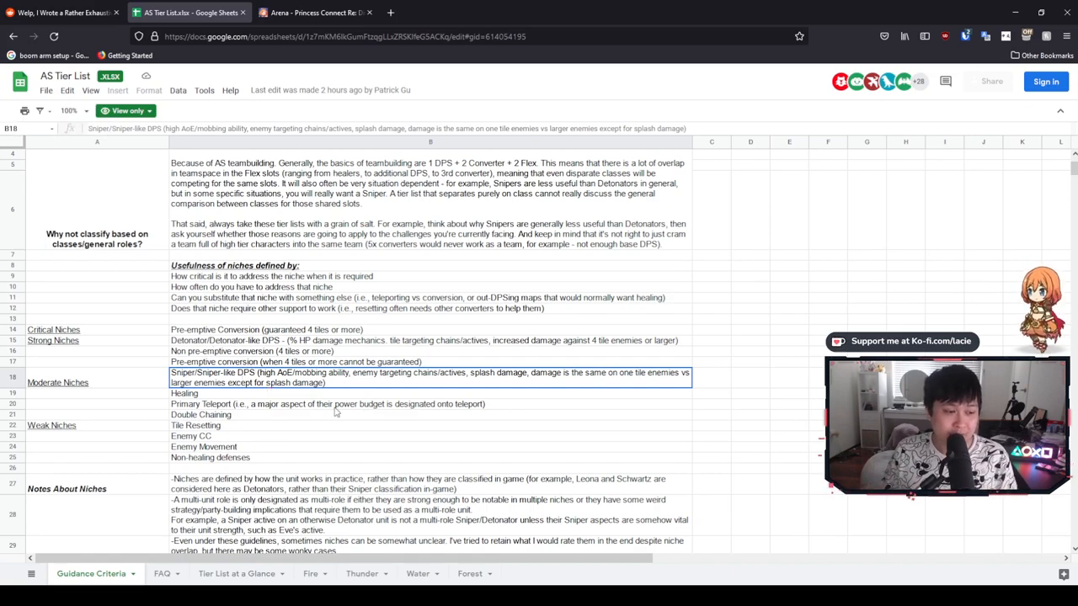
mouse_move(155, 500)
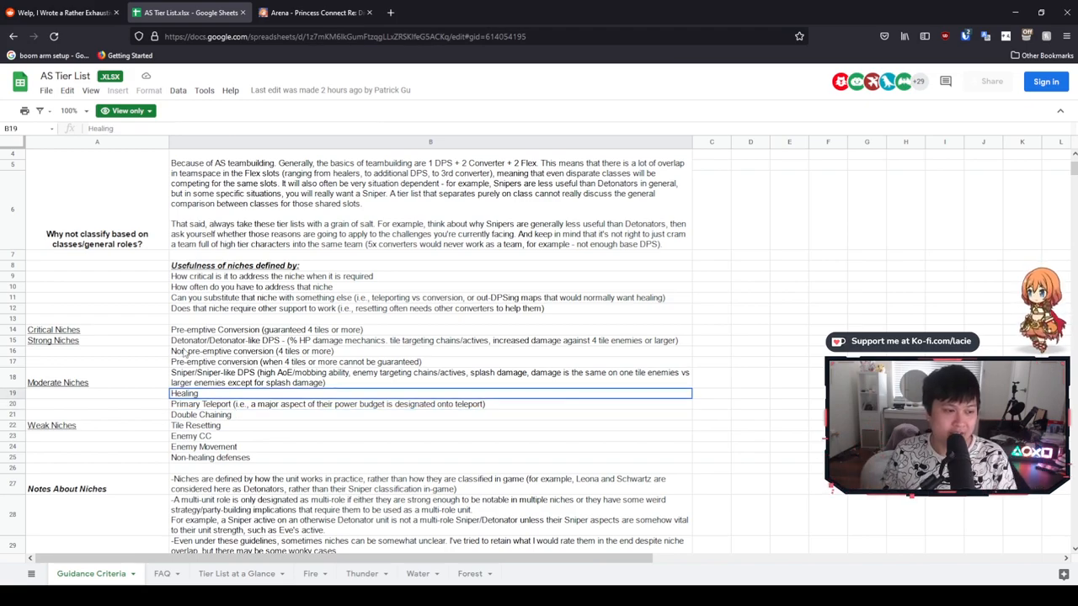
left_click(53, 340)
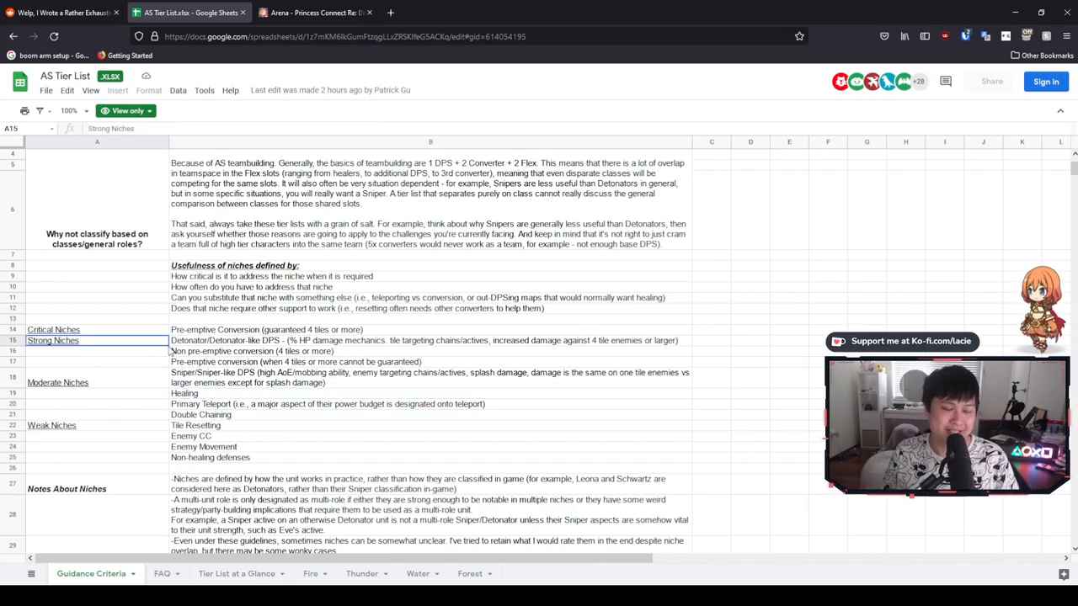
scroll("up", 3)
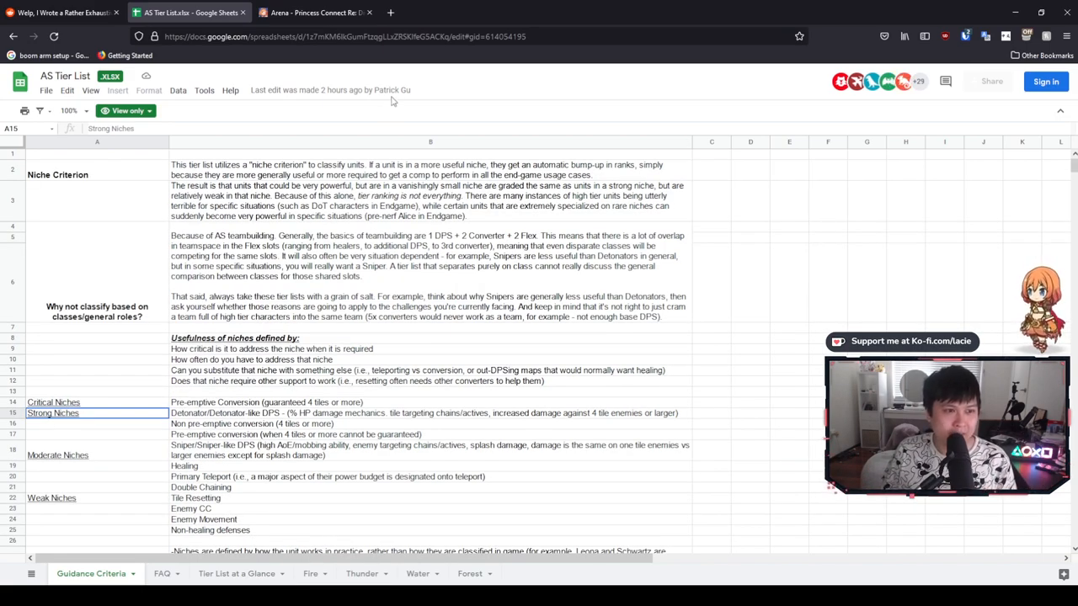
mouse_move(189, 364)
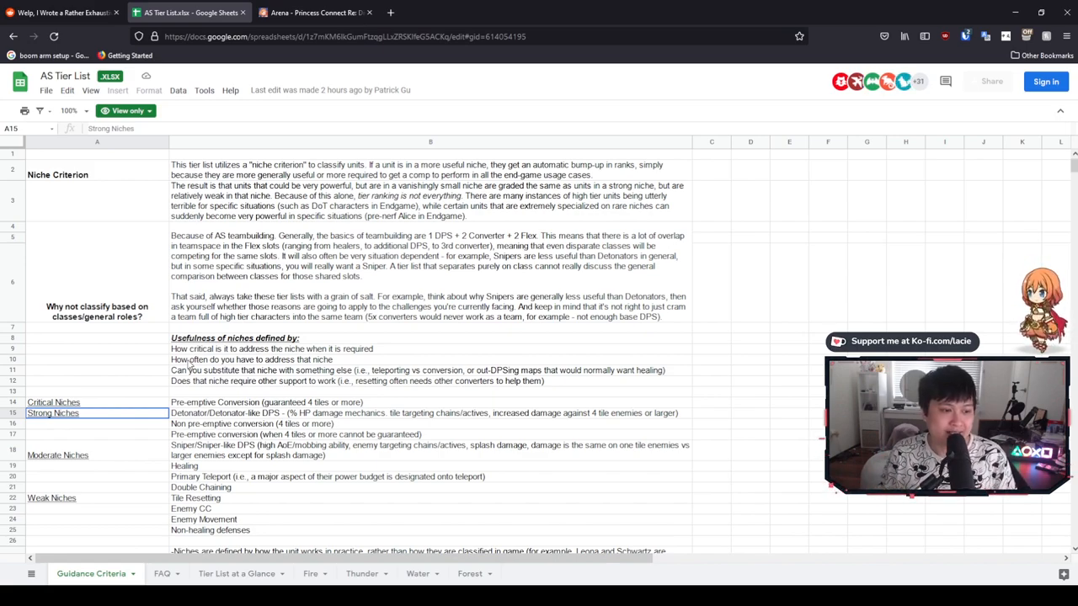
mouse_move(335, 434)
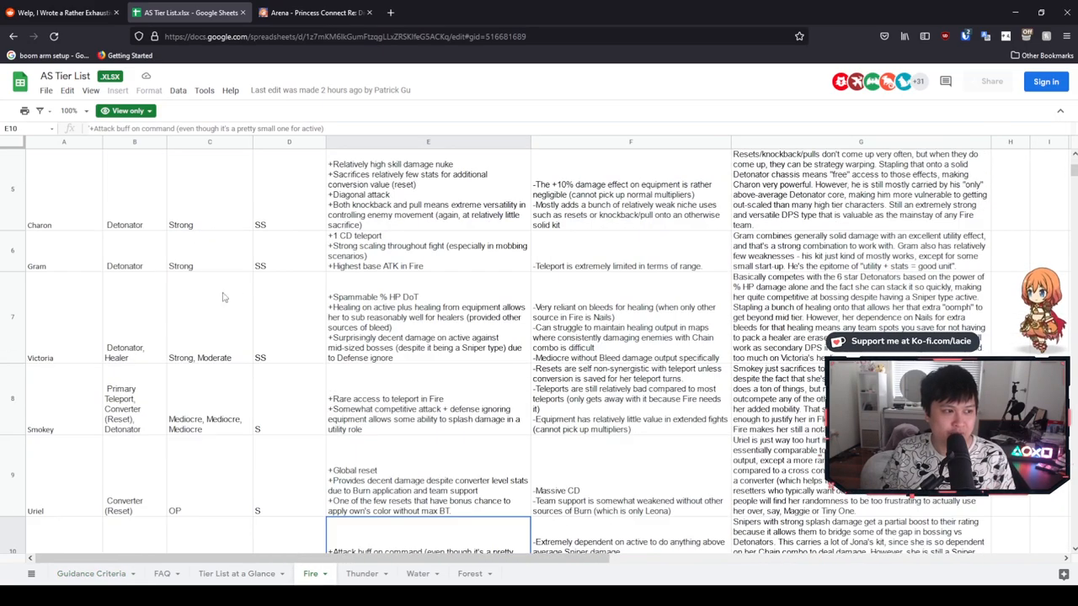
Return from the top of the Fire sheet to the Guidance Criteria sheet
scroll("up", 3)
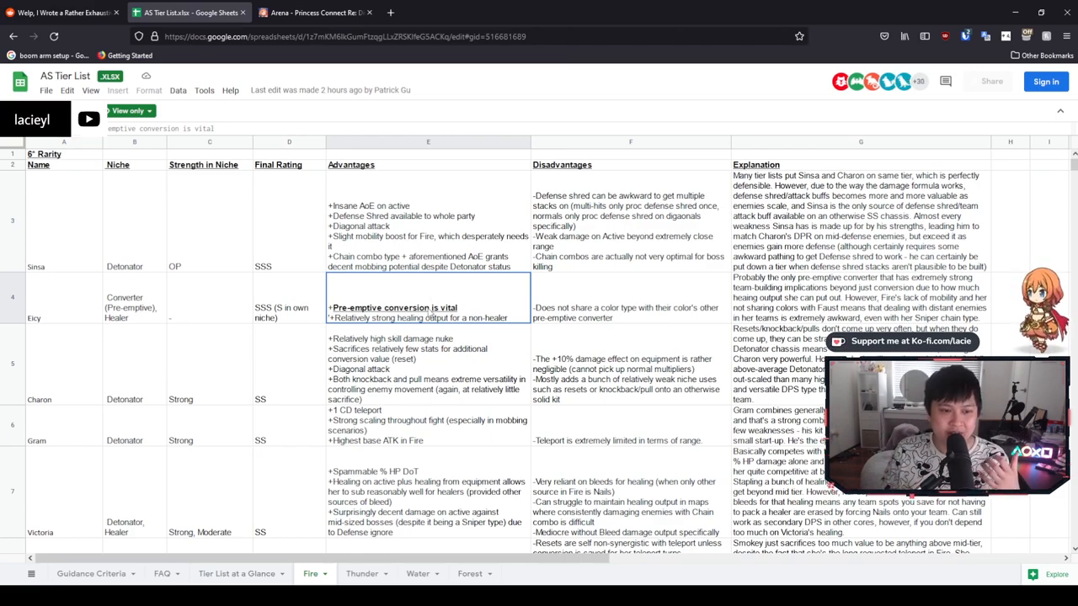
mouse_move(183, 279)
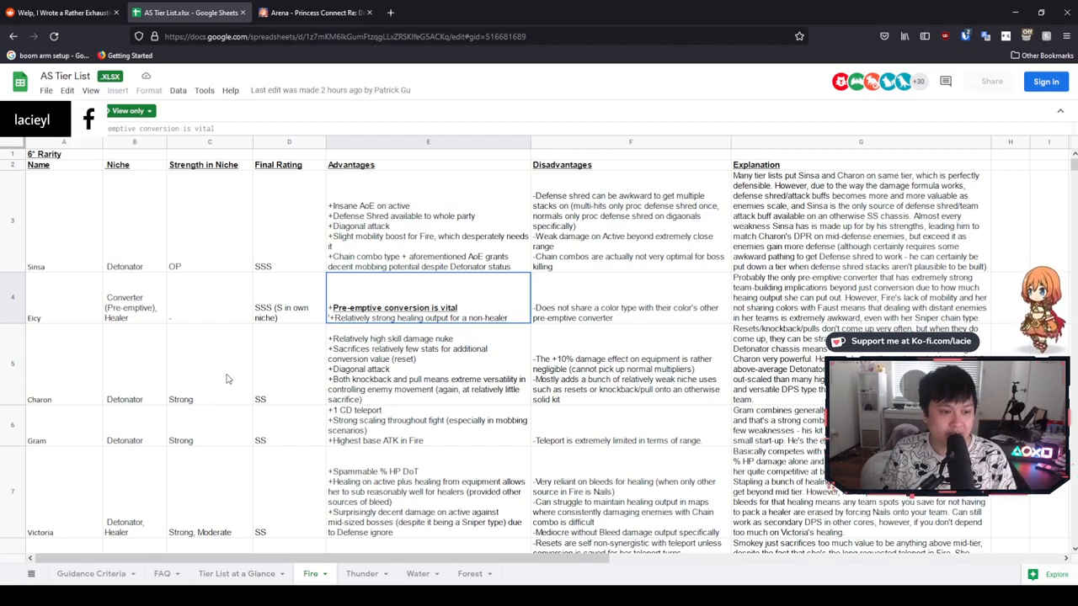
left_click(91, 572)
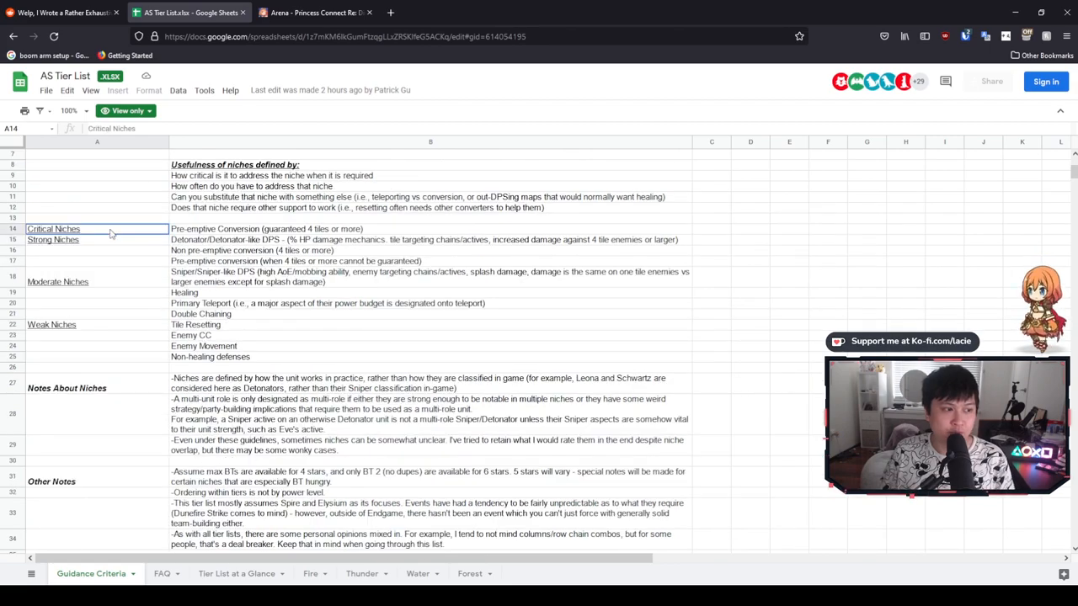
mouse_move(155, 344)
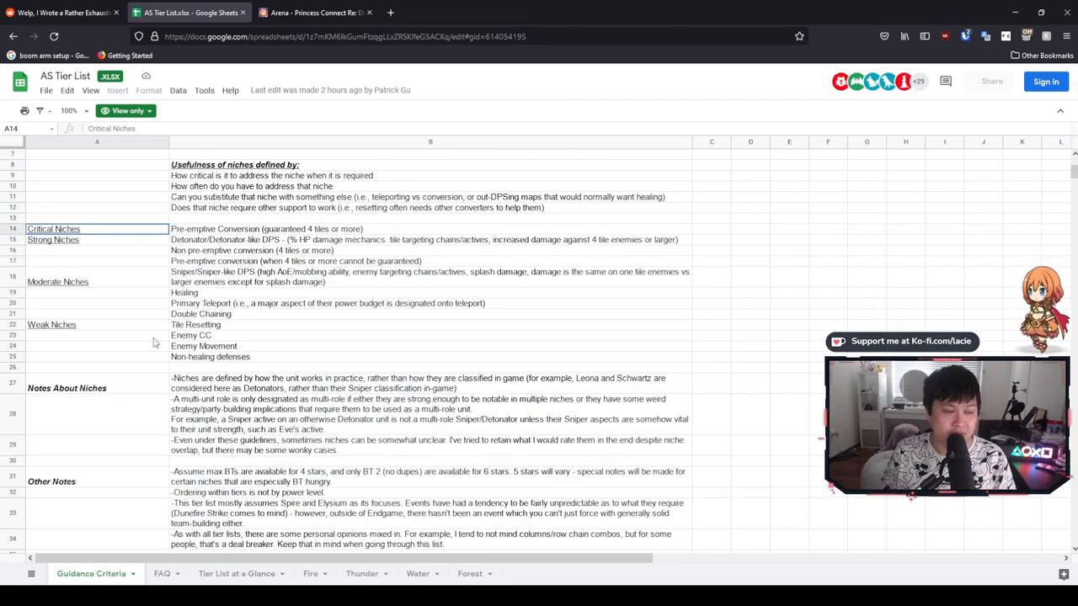
left_click(266, 229)
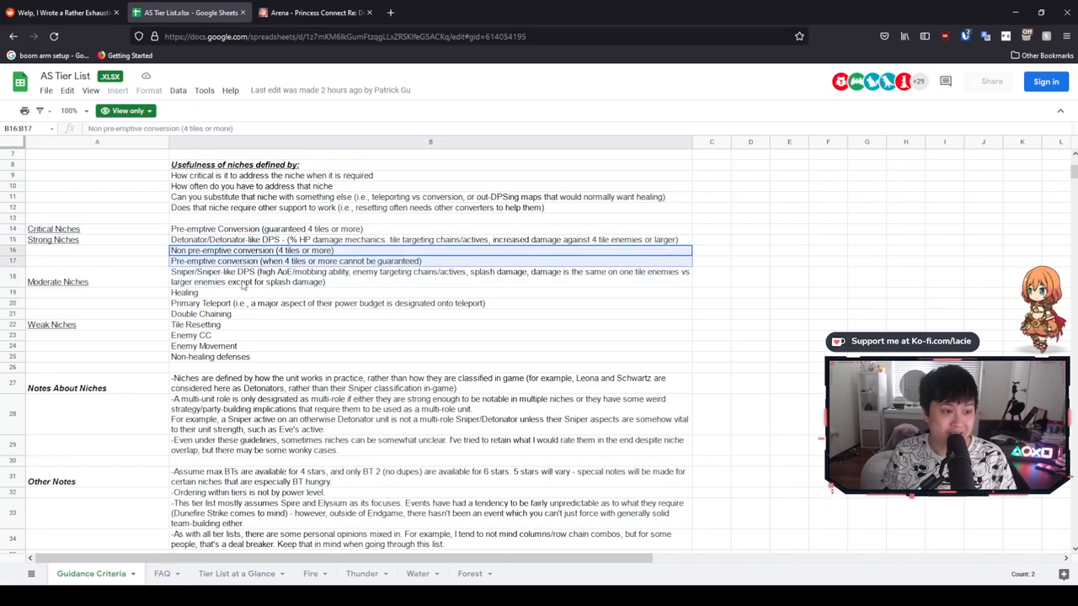
left_click(209, 357)
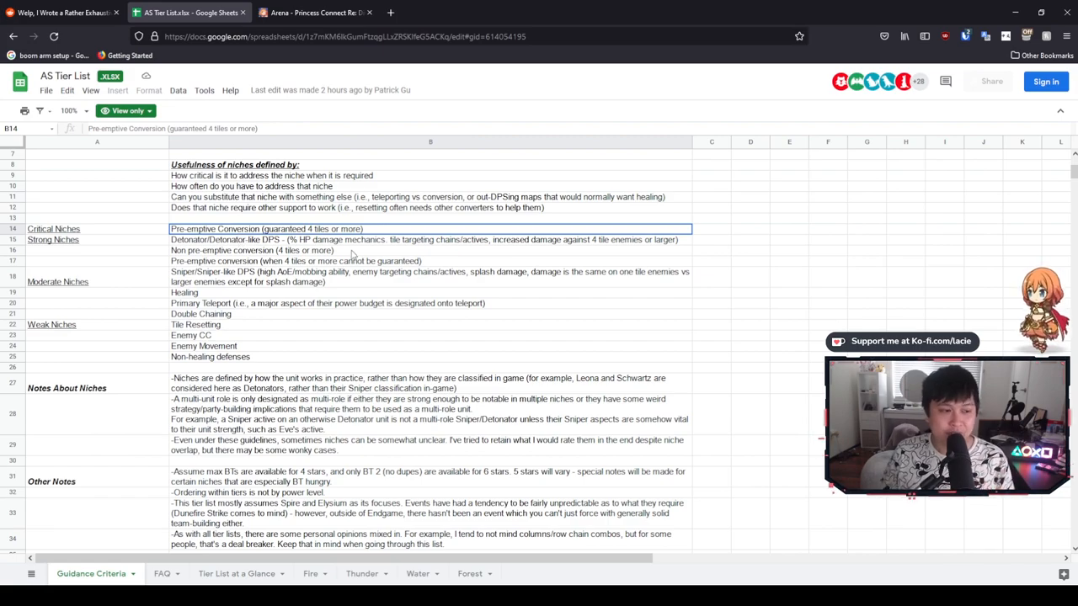
scroll("down", 3)
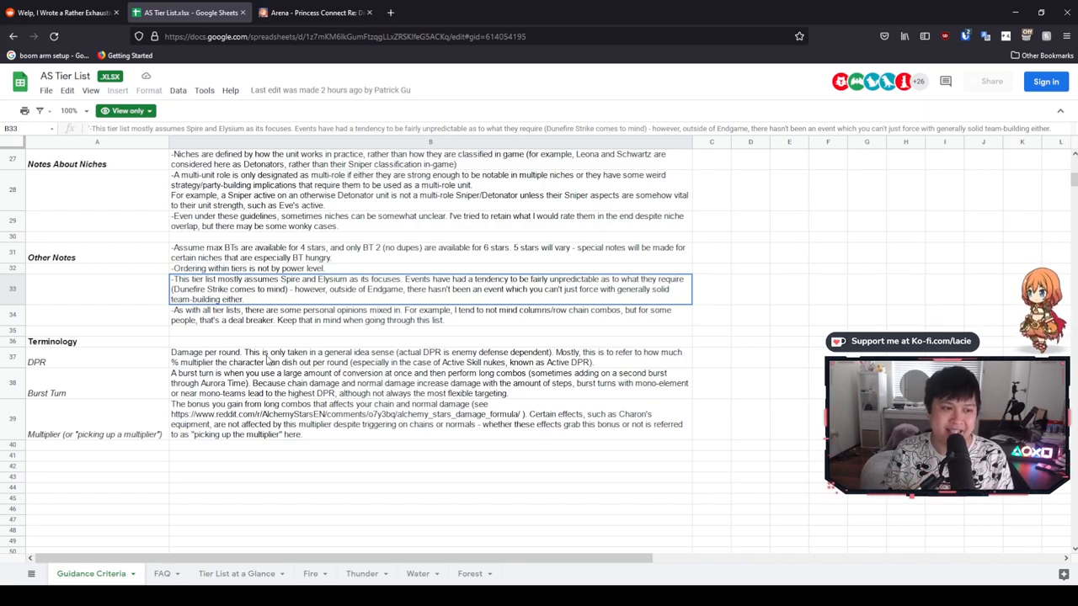
mouse_move(60, 88)
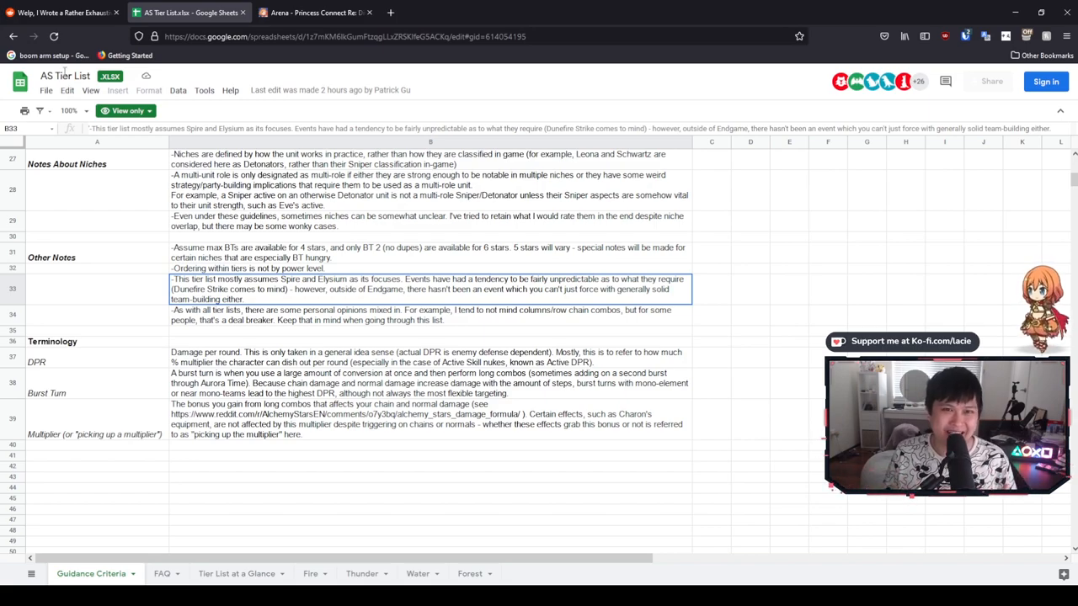
mouse_move(133, 175)
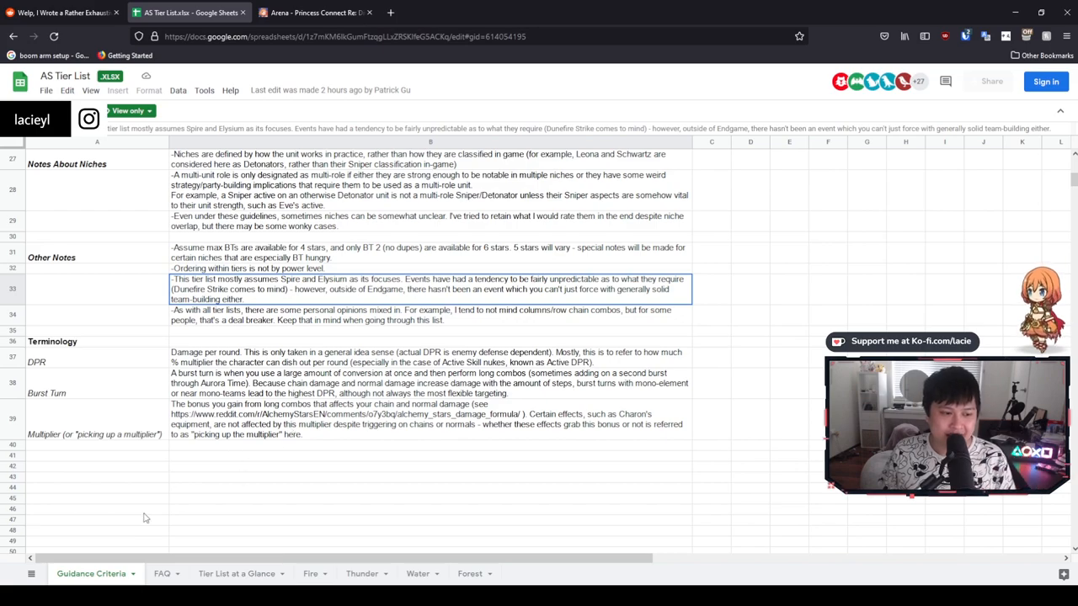
Bring up the FAQ sheet on tiering strictness, team composition, rerolling and selectors
left_click(162, 572)
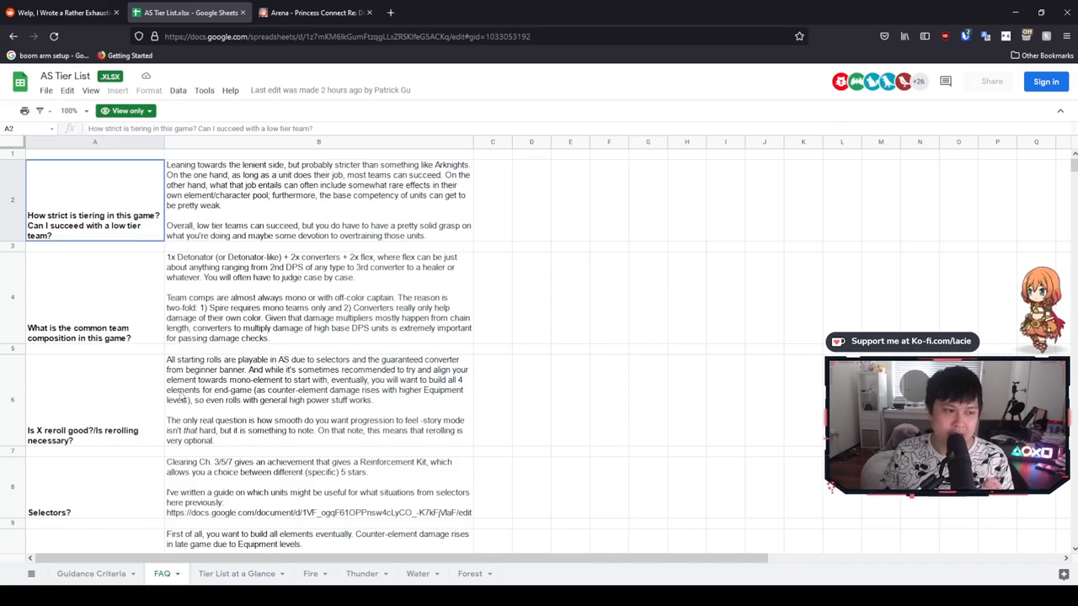
Focus the FAQ answer on common team composition with detonator, converters and flex slots
left_click(318, 299)
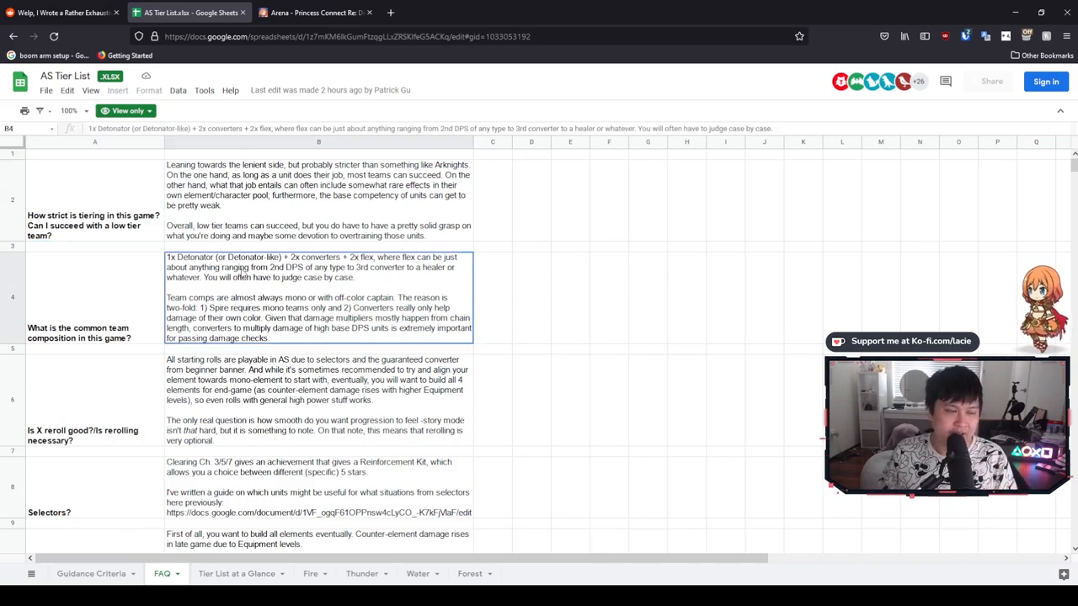
mouse_move(361, 266)
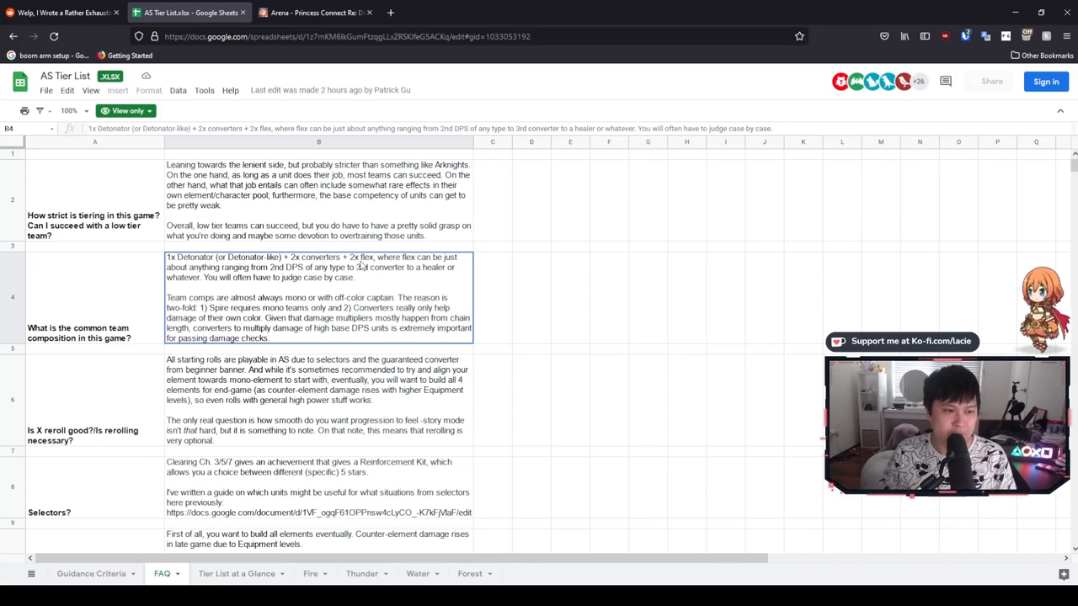
mouse_move(381, 270)
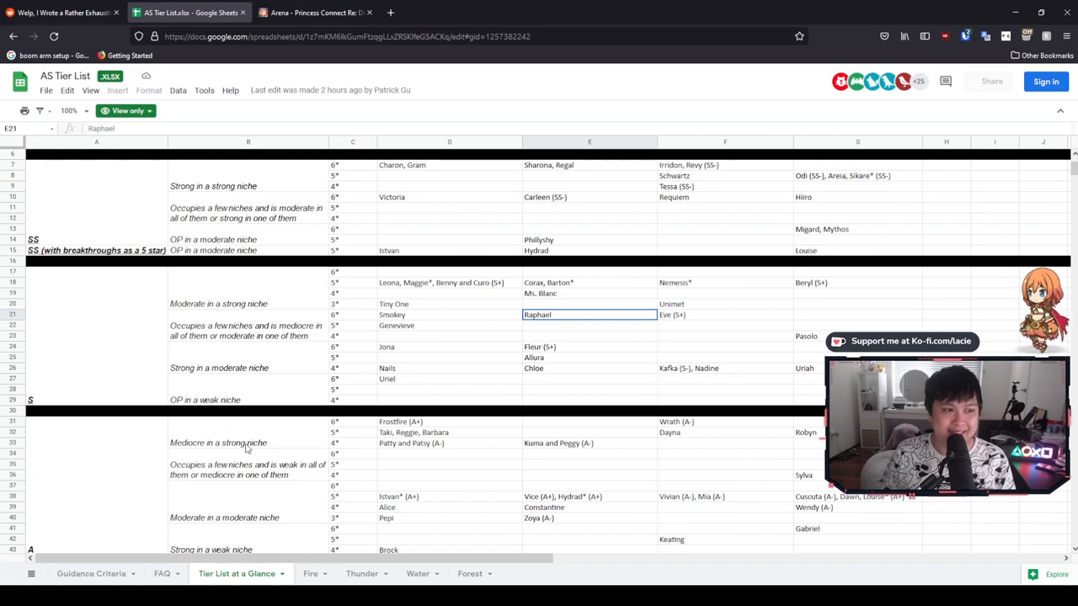
scroll("up", 3)
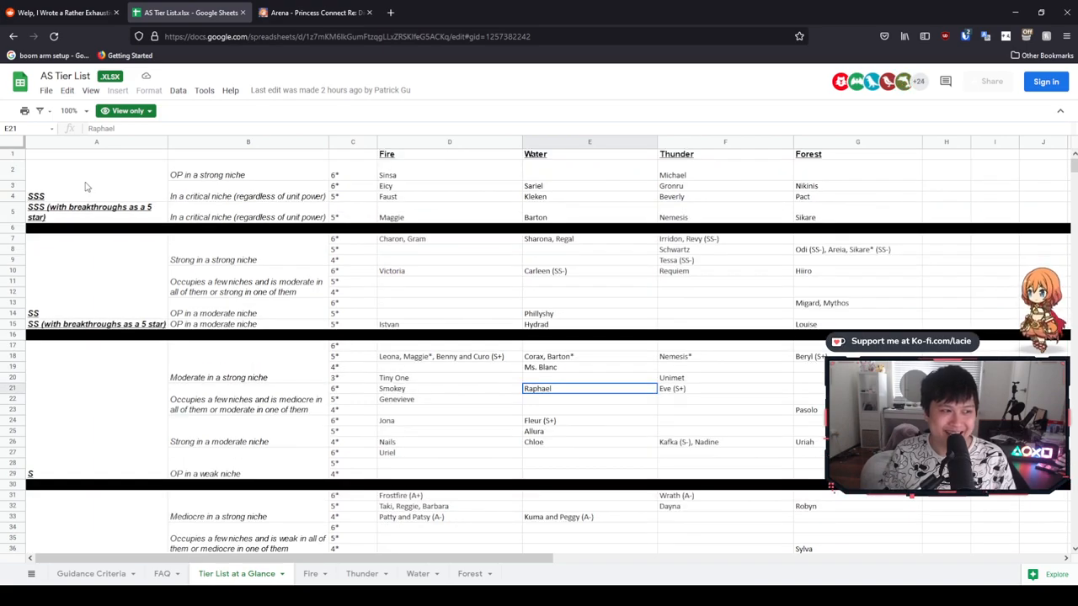
scroll("down", 3)
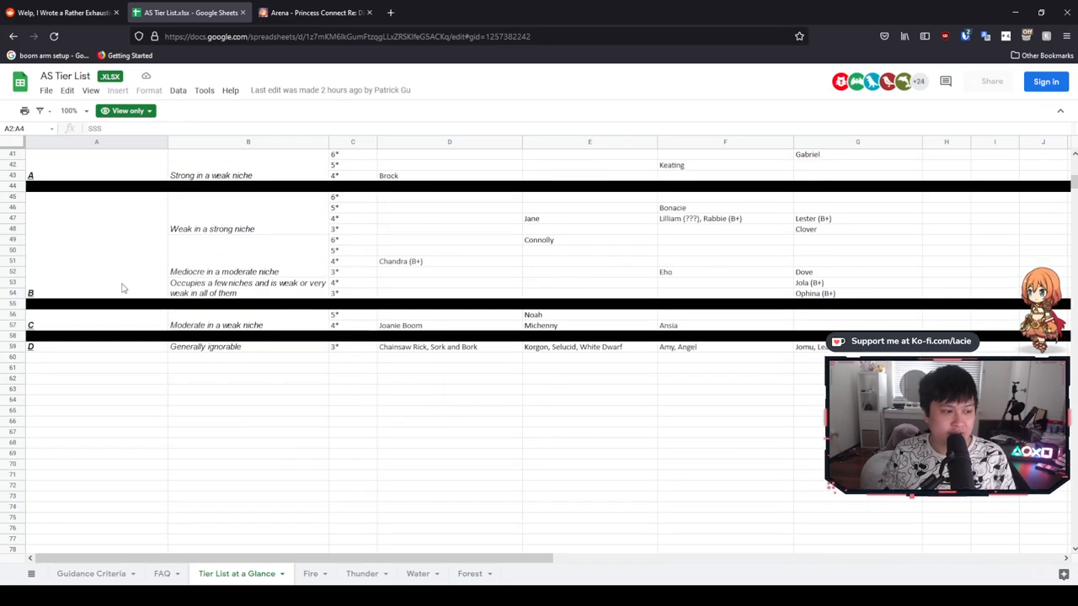
scroll("up", 3)
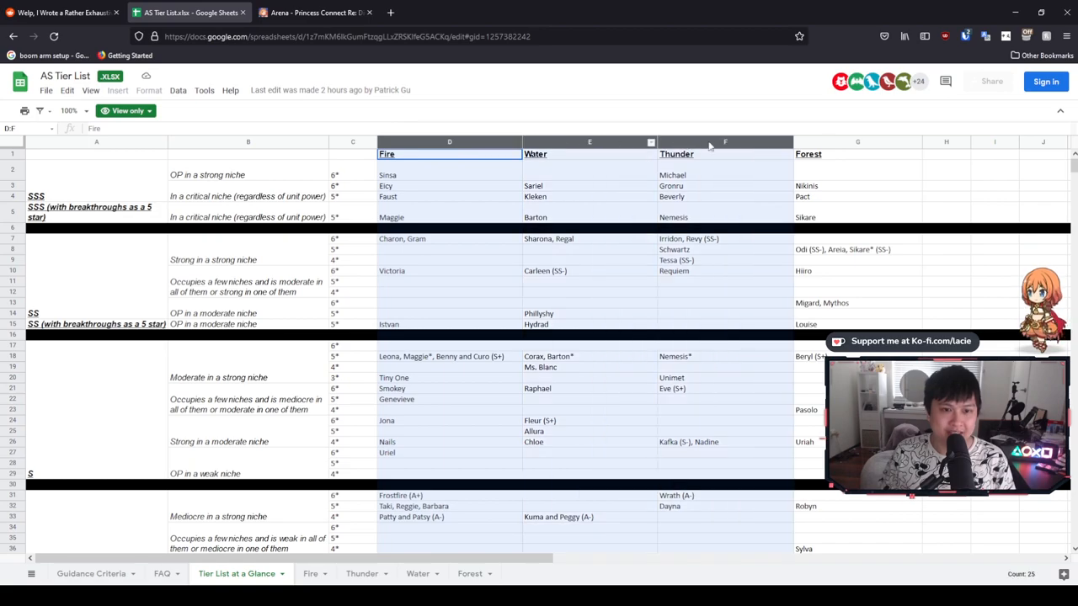
left_click(247, 153)
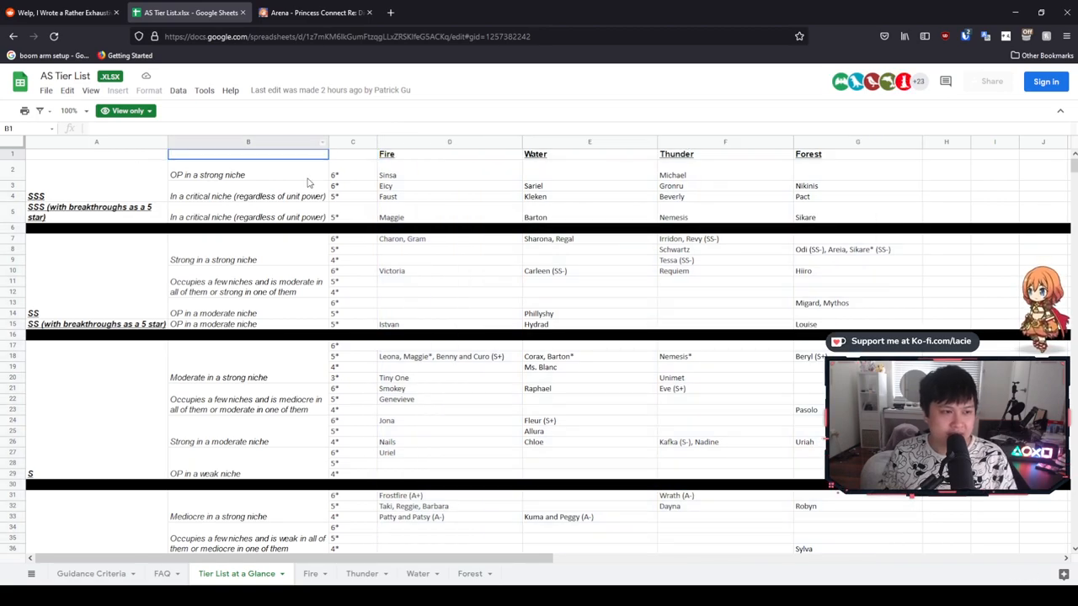
left_click_drag(448, 173, 857, 216)
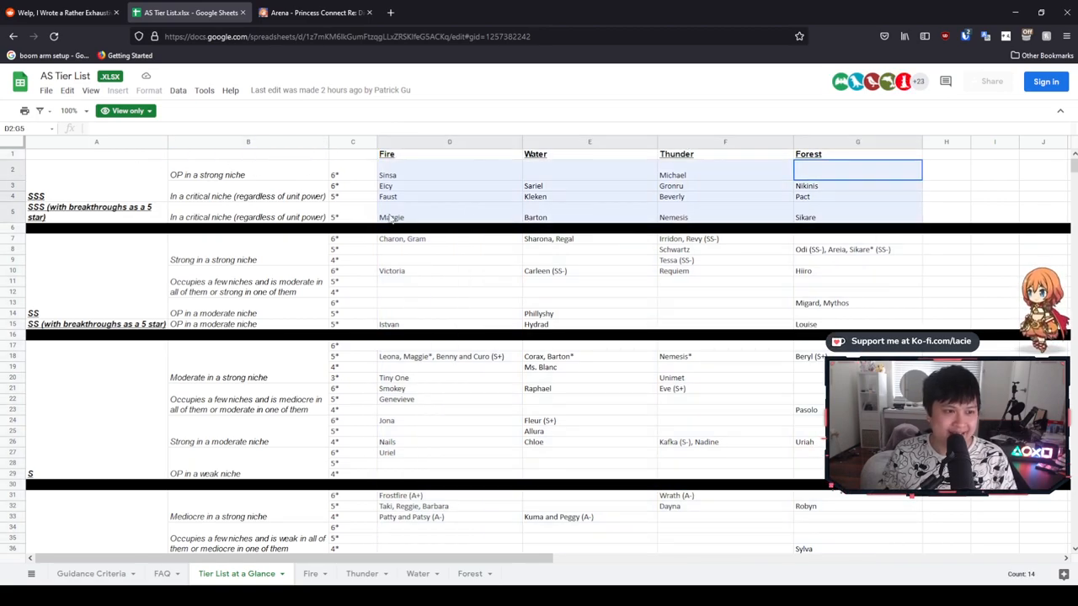
left_click(856, 185)
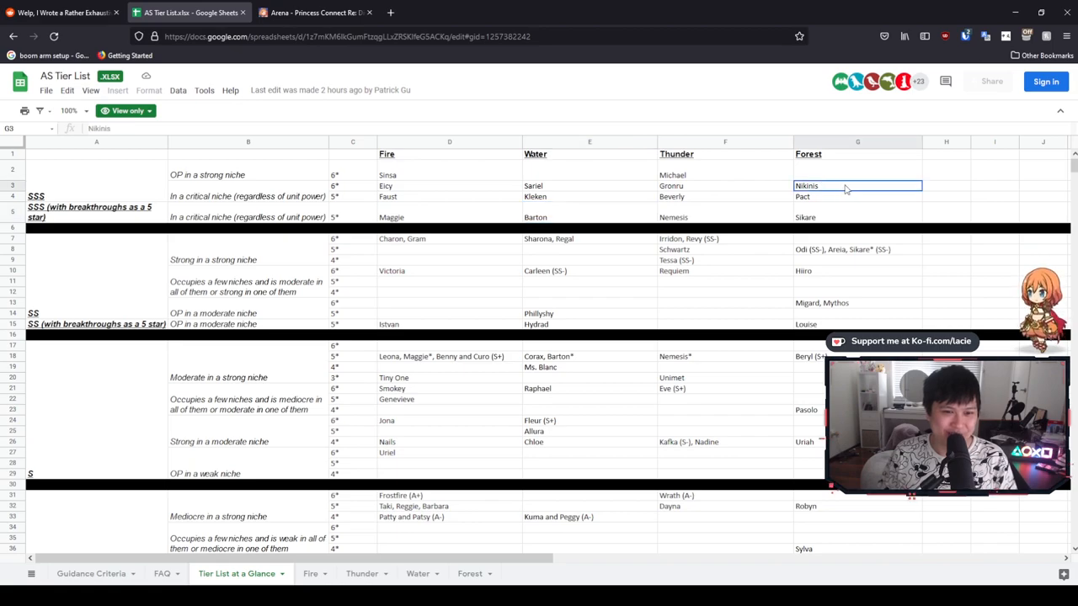
mouse_move(842, 189)
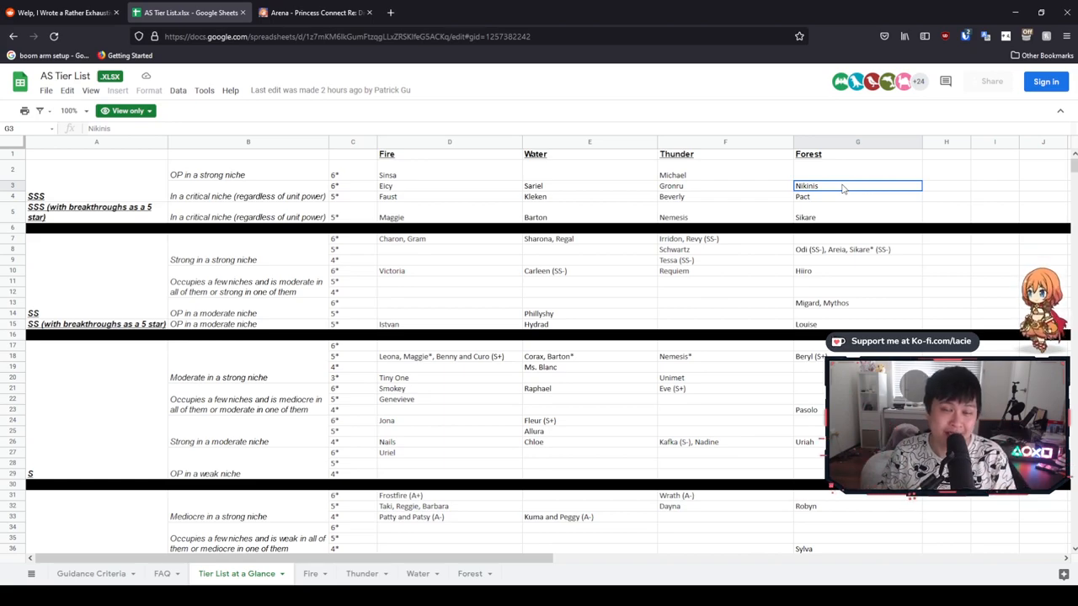
mouse_move(802, 216)
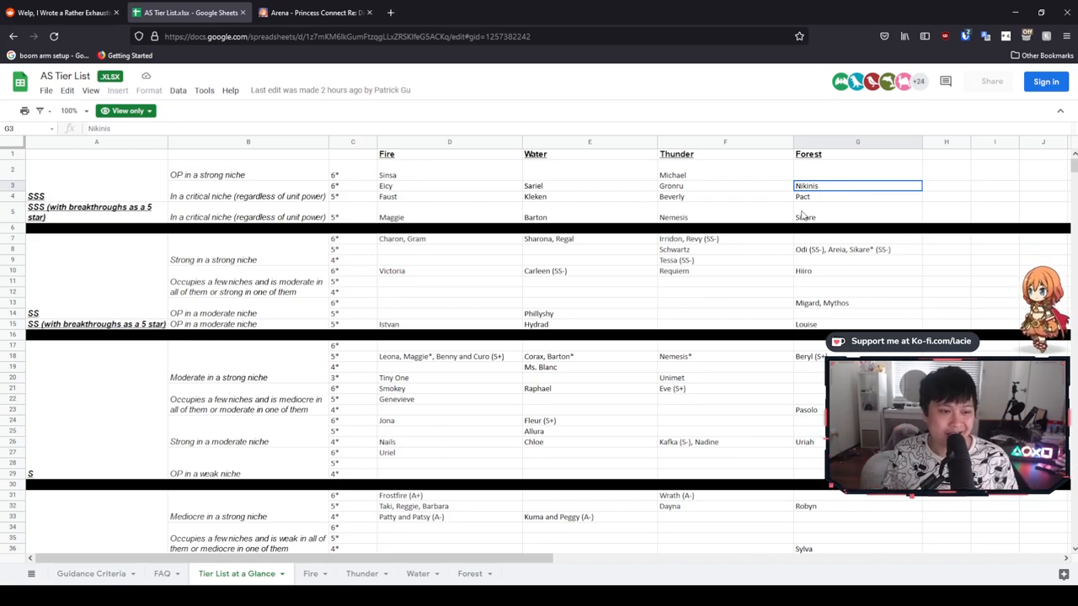
mouse_move(747, 236)
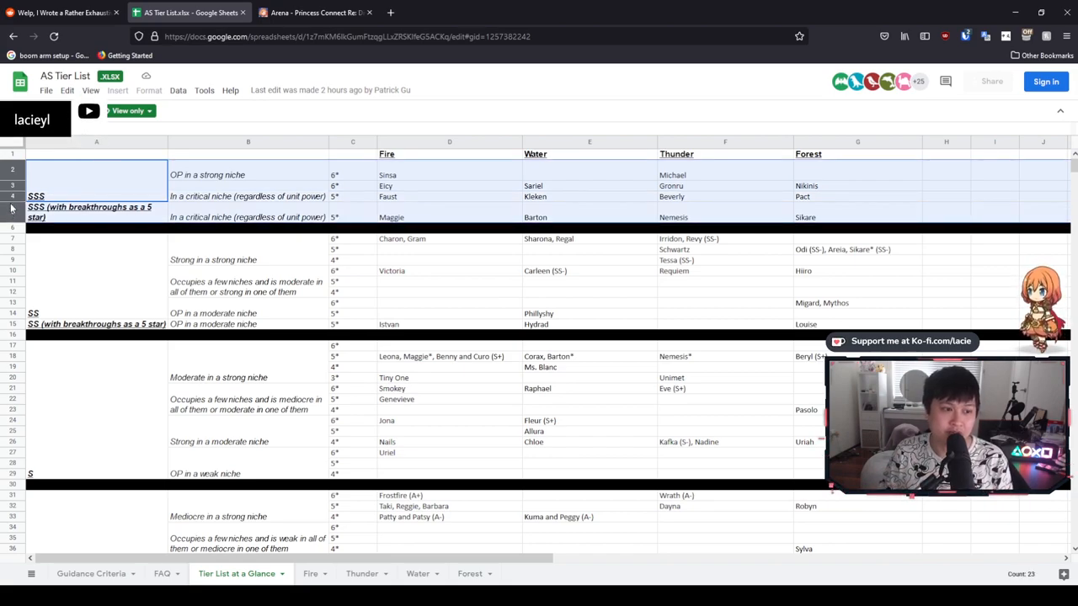
left_click(448, 186)
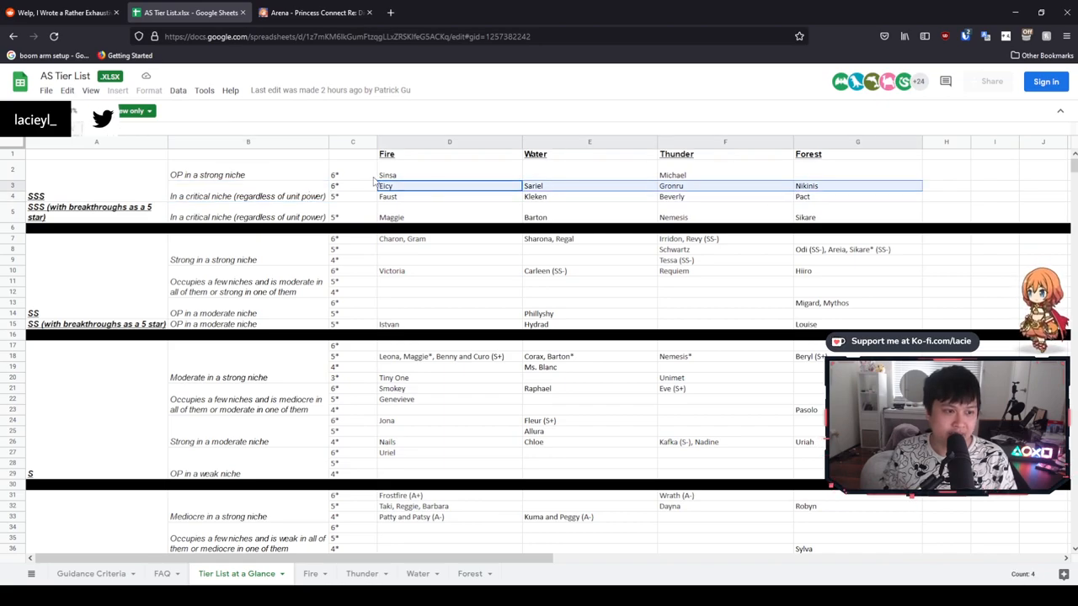
left_click(448, 195)
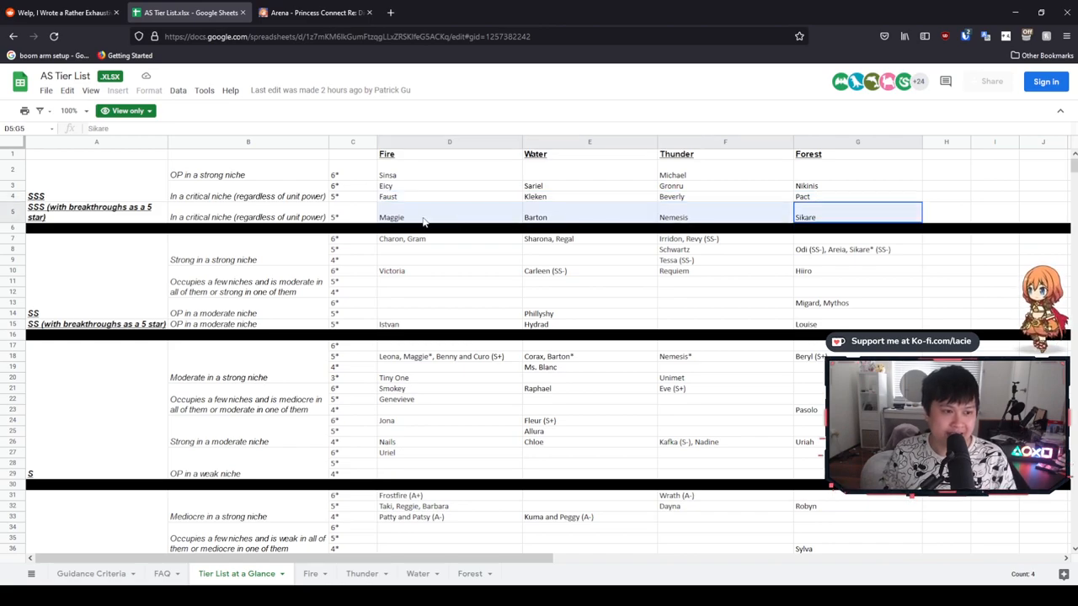
left_click(448, 215)
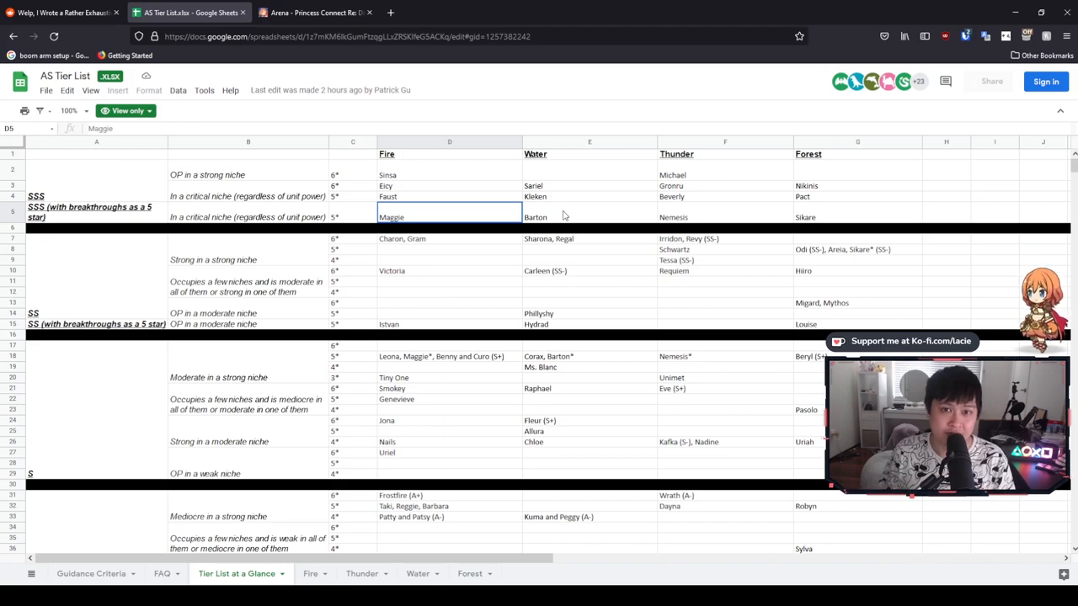
left_click(248, 216)
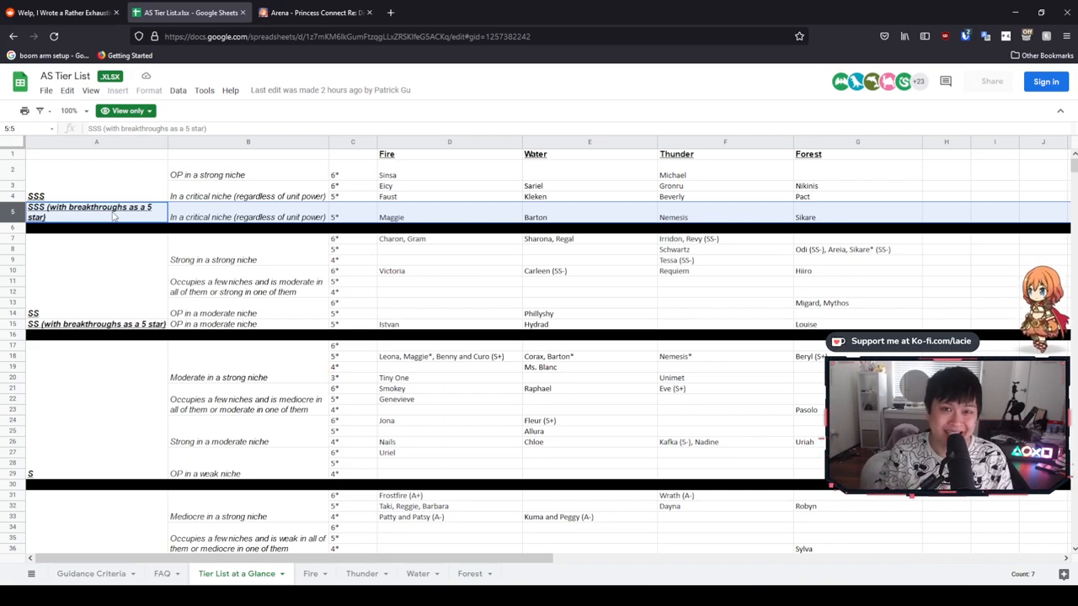
mouse_move(445, 222)
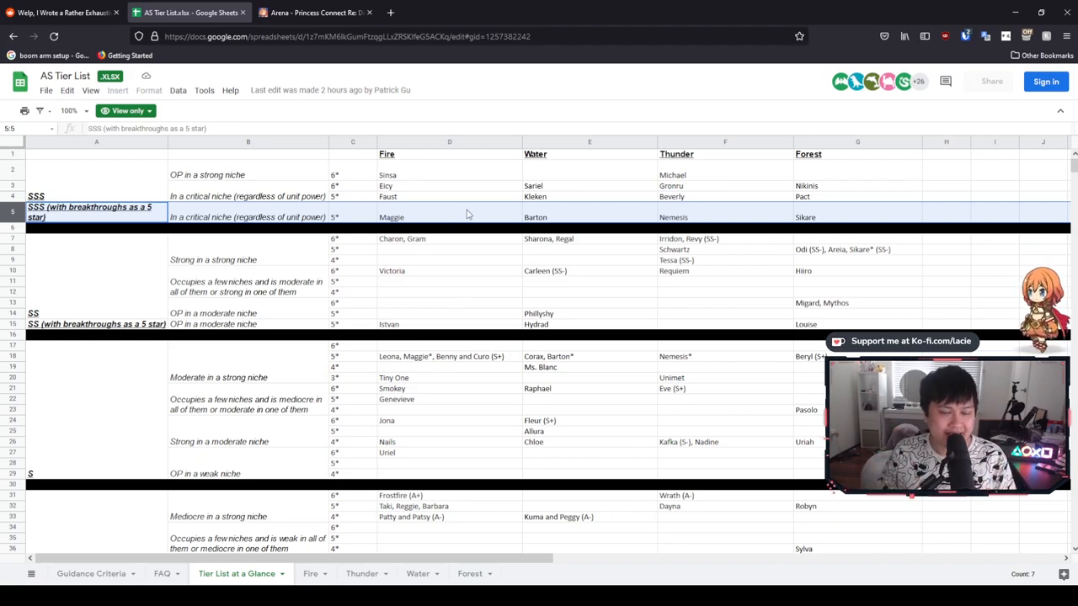
mouse_move(446, 222)
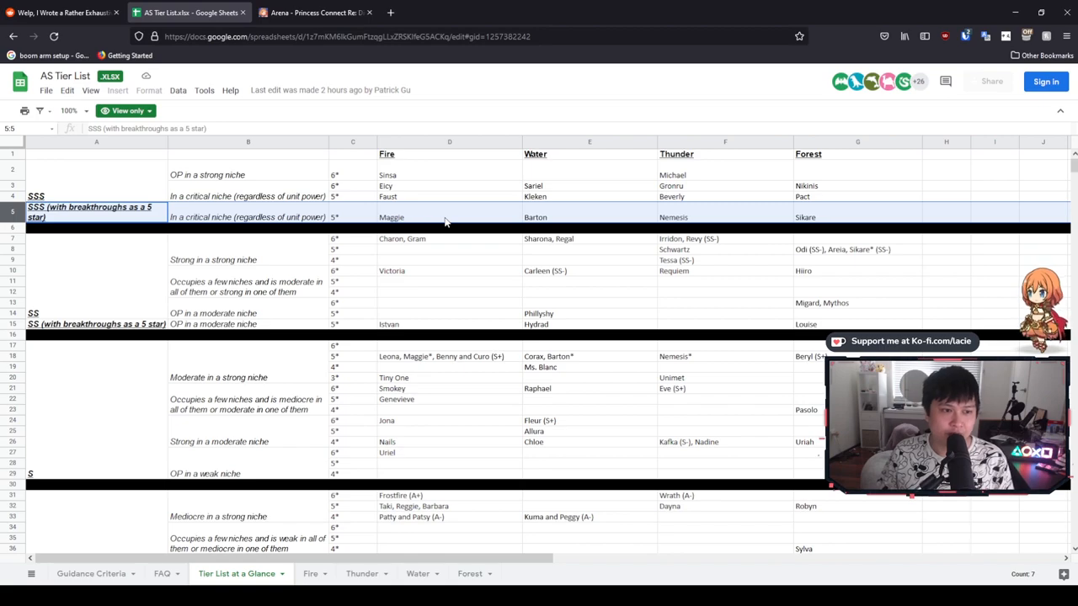
mouse_move(411, 234)
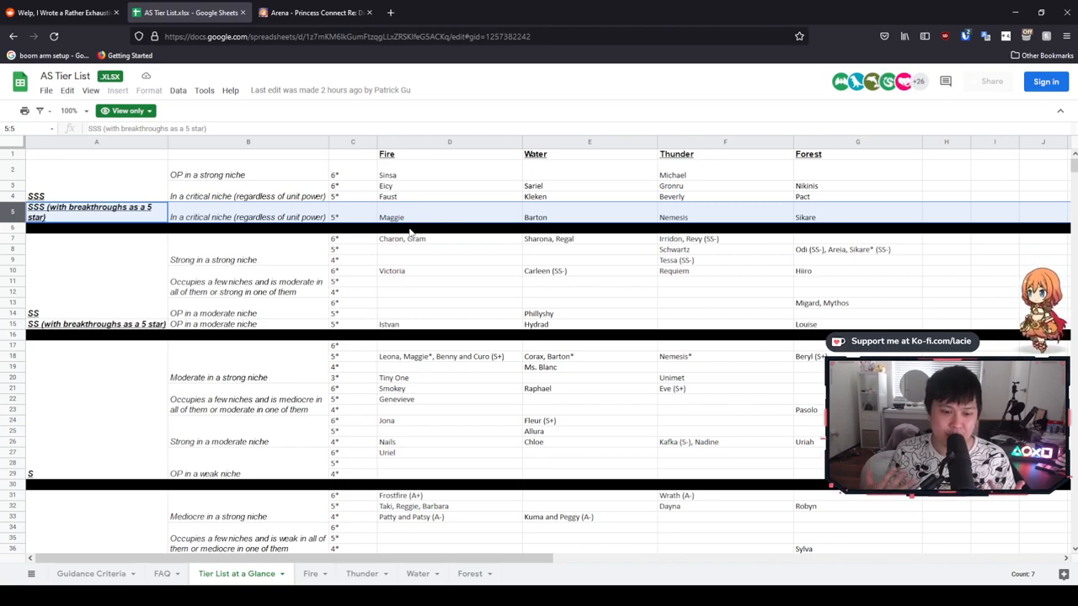
mouse_move(411, 219)
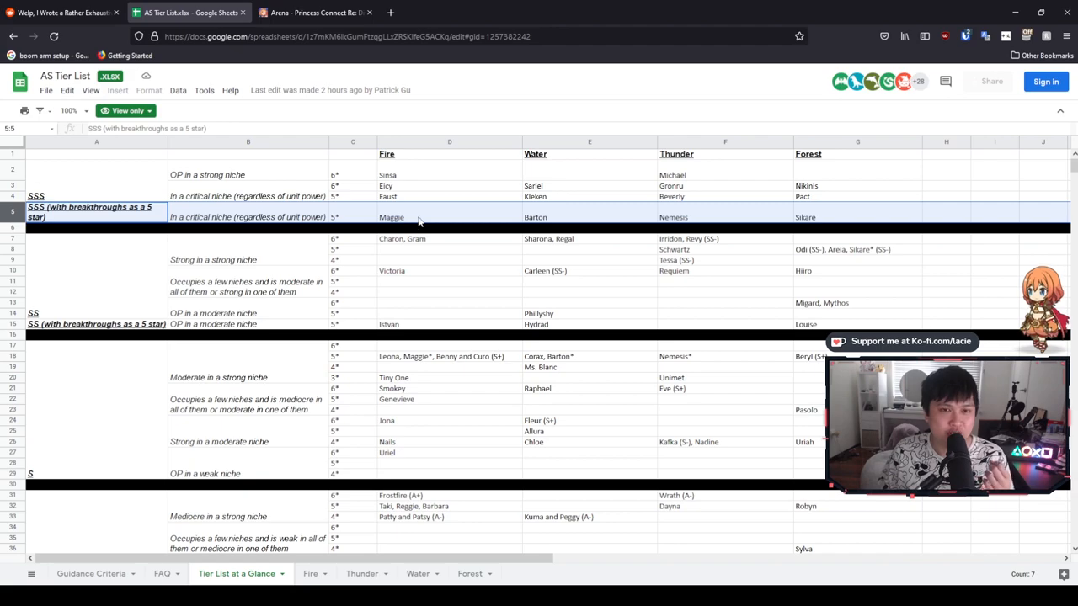
mouse_move(519, 221)
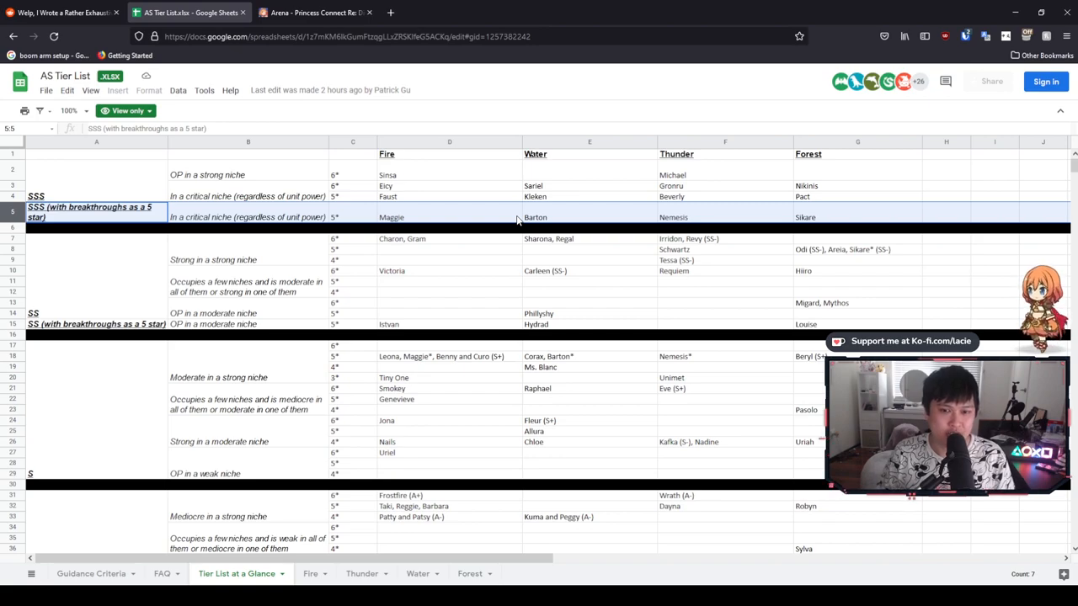
mouse_move(99, 169)
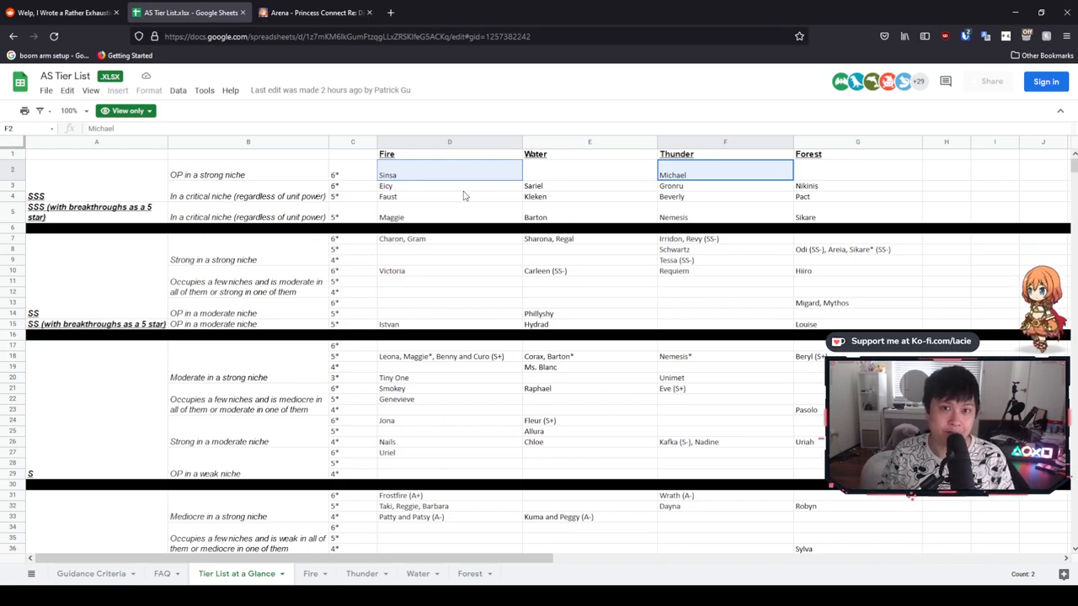
mouse_move(485, 242)
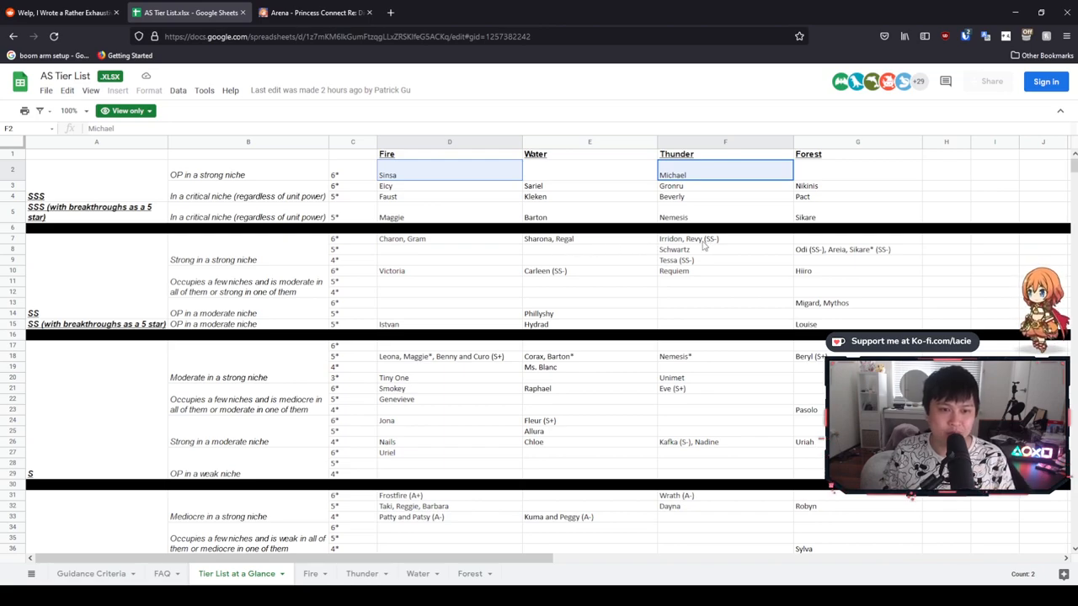
mouse_move(714, 247)
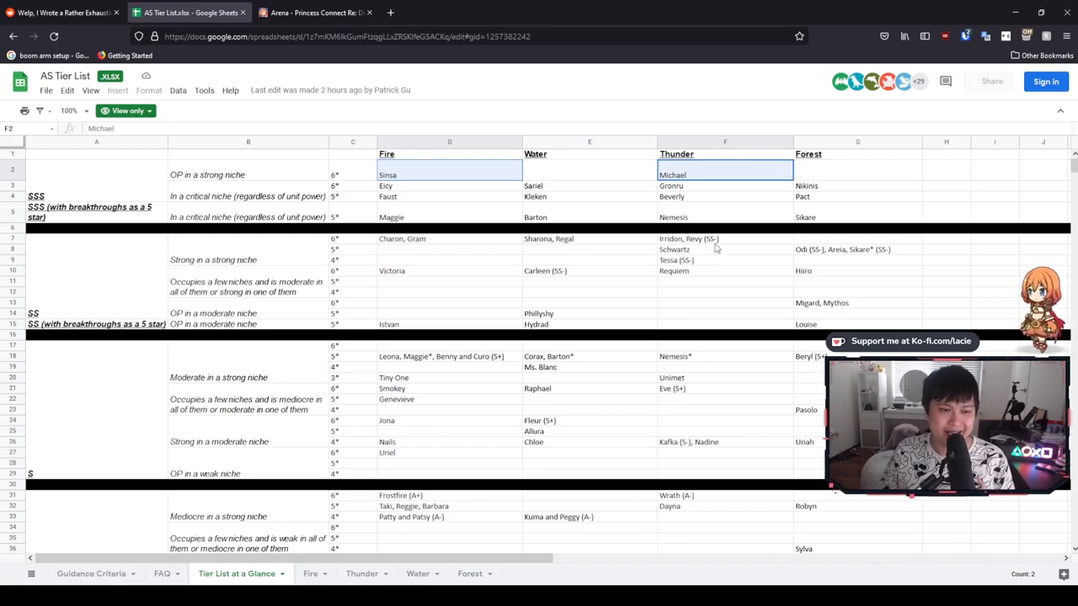
mouse_move(697, 243)
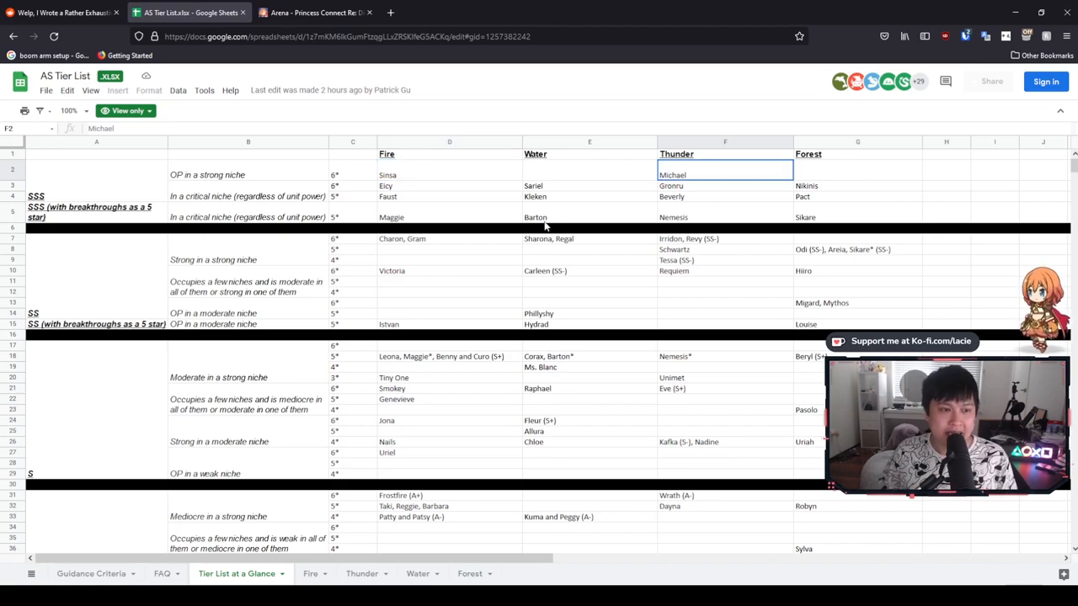
left_click(448, 240)
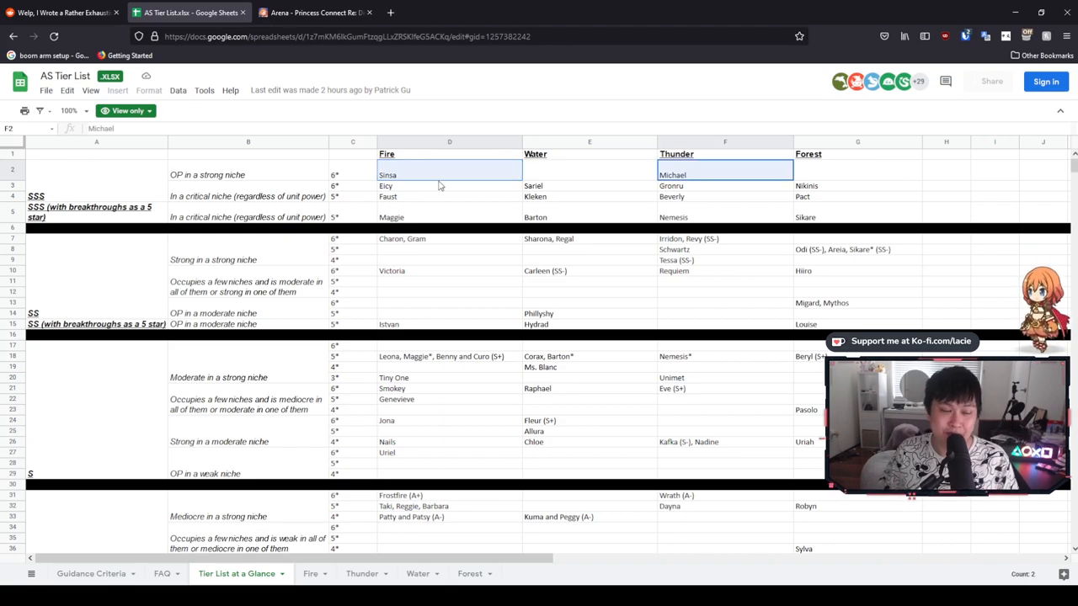
left_click(448, 173)
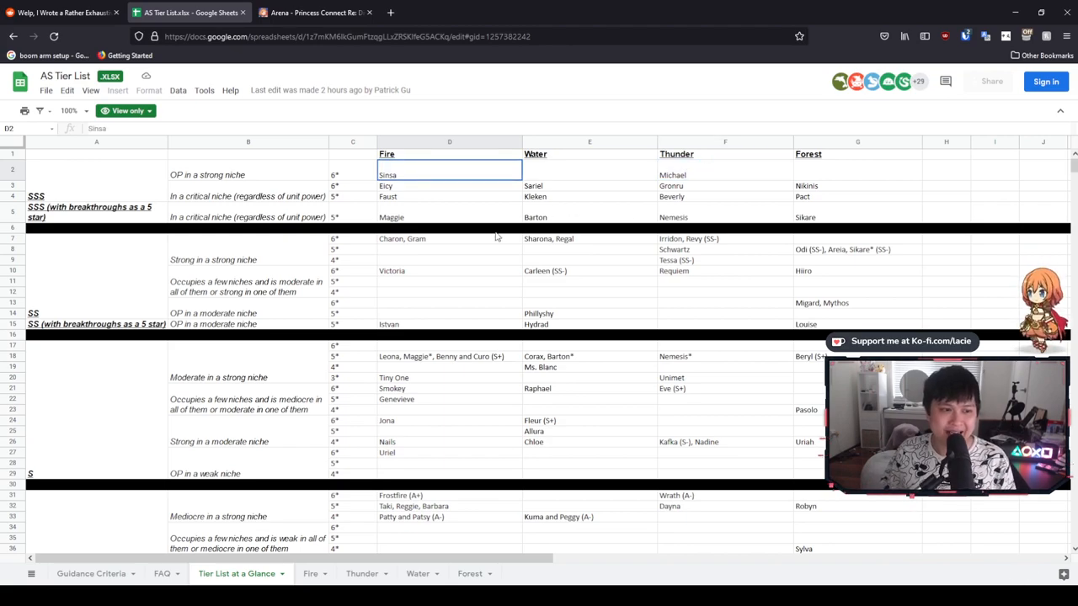
left_click(448, 239)
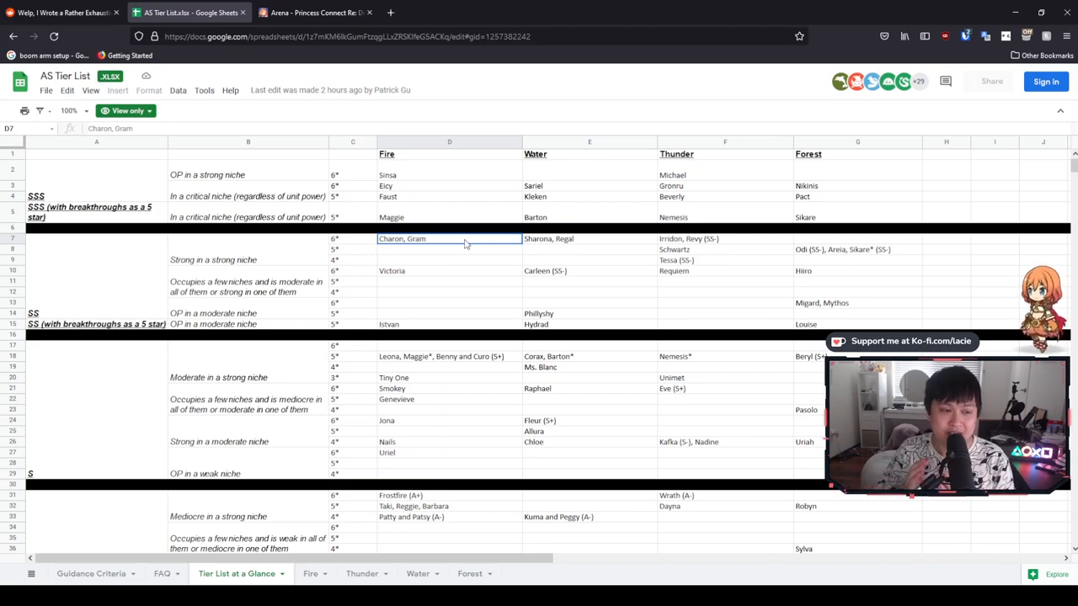
mouse_move(403, 242)
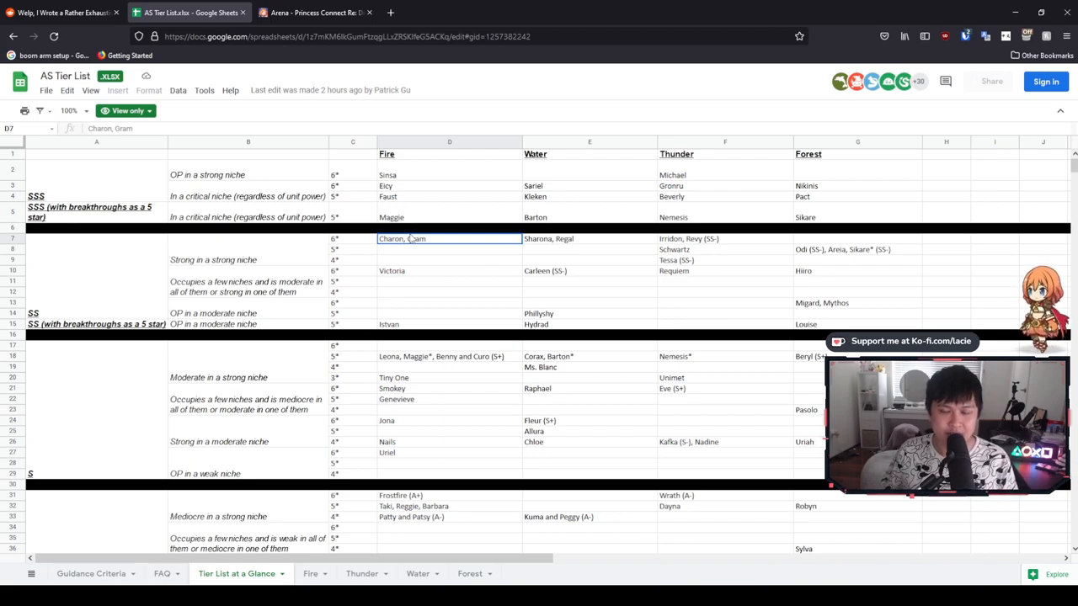
mouse_move(427, 256)
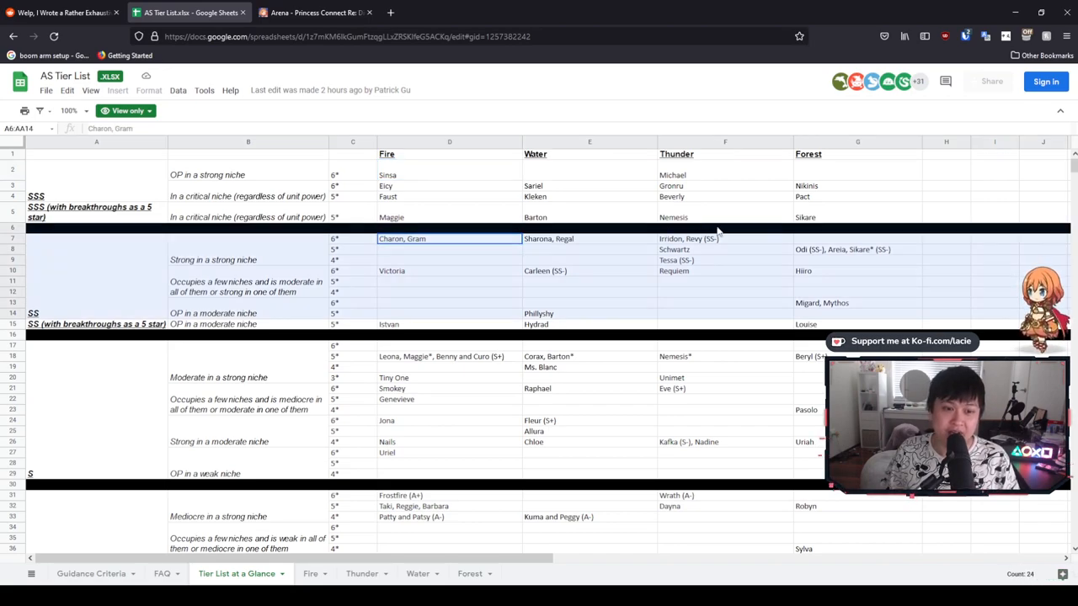
left_click(589, 239)
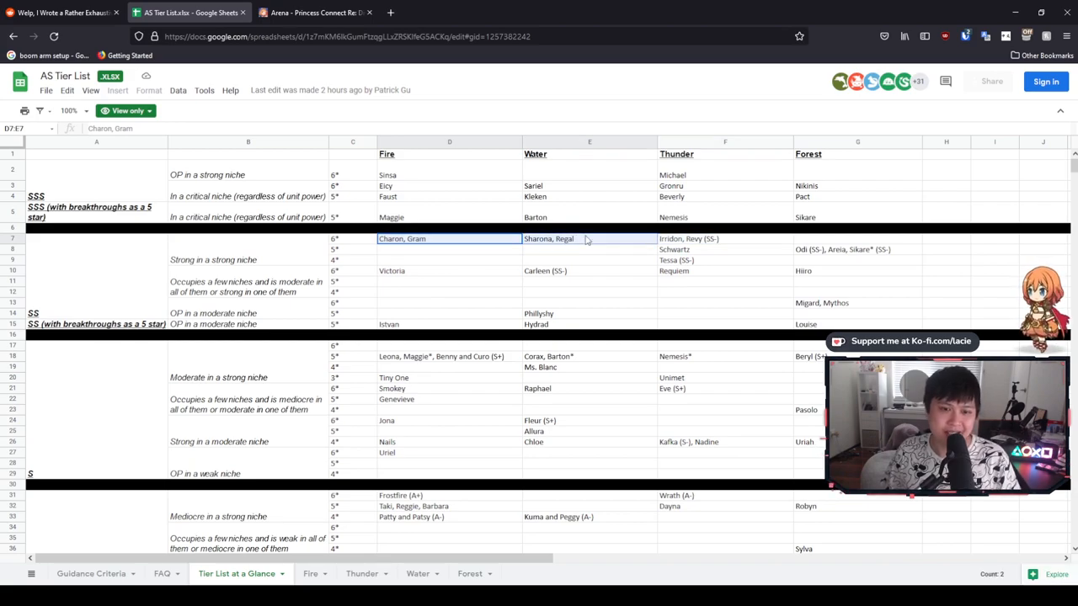
left_click(725, 239)
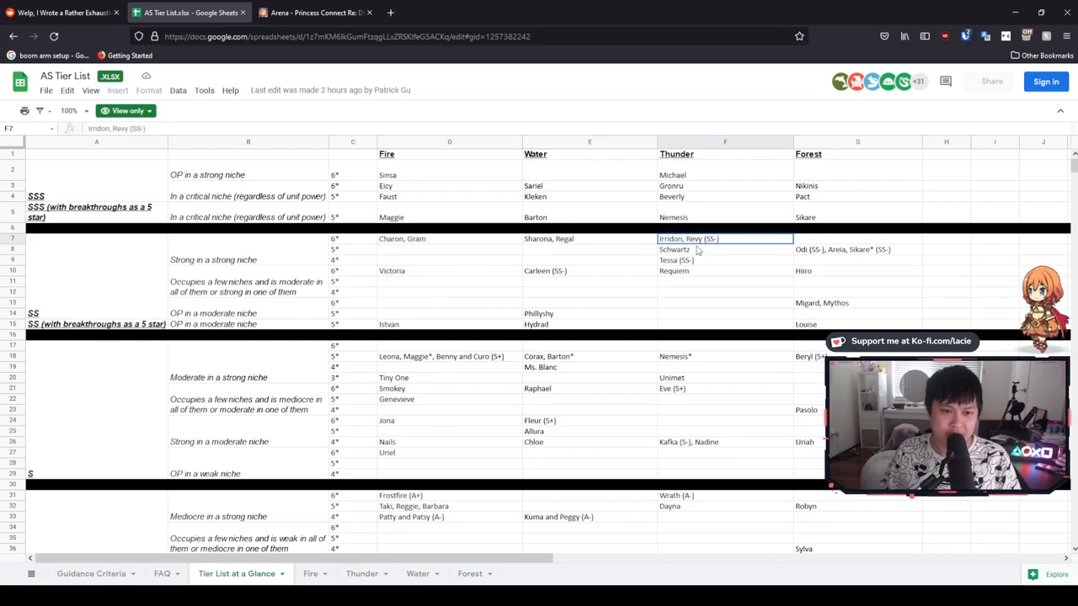
left_click_drag(724, 239, 724, 260)
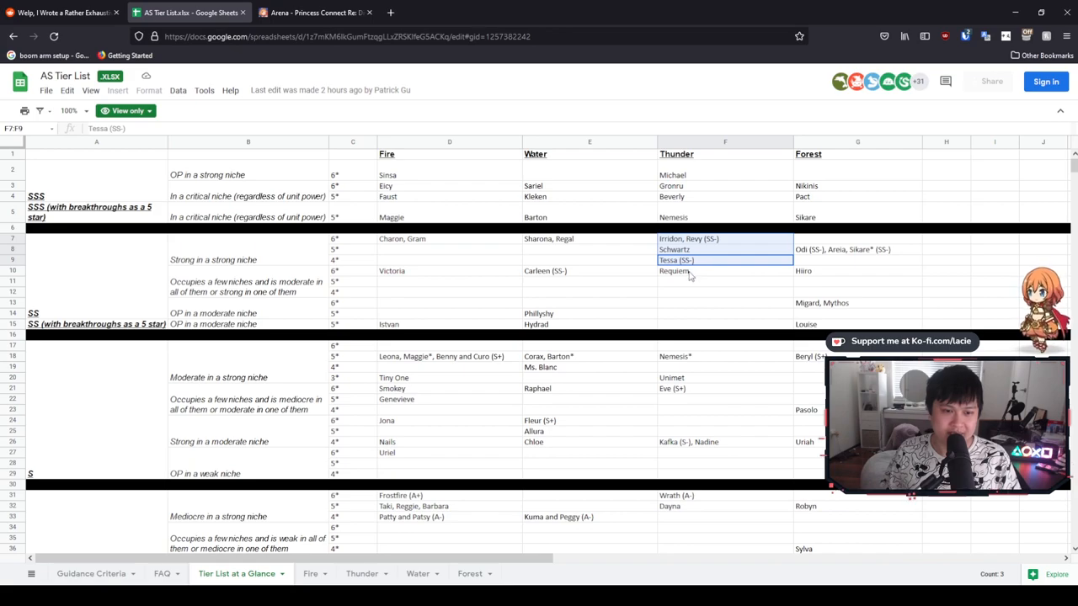
left_click(674, 269)
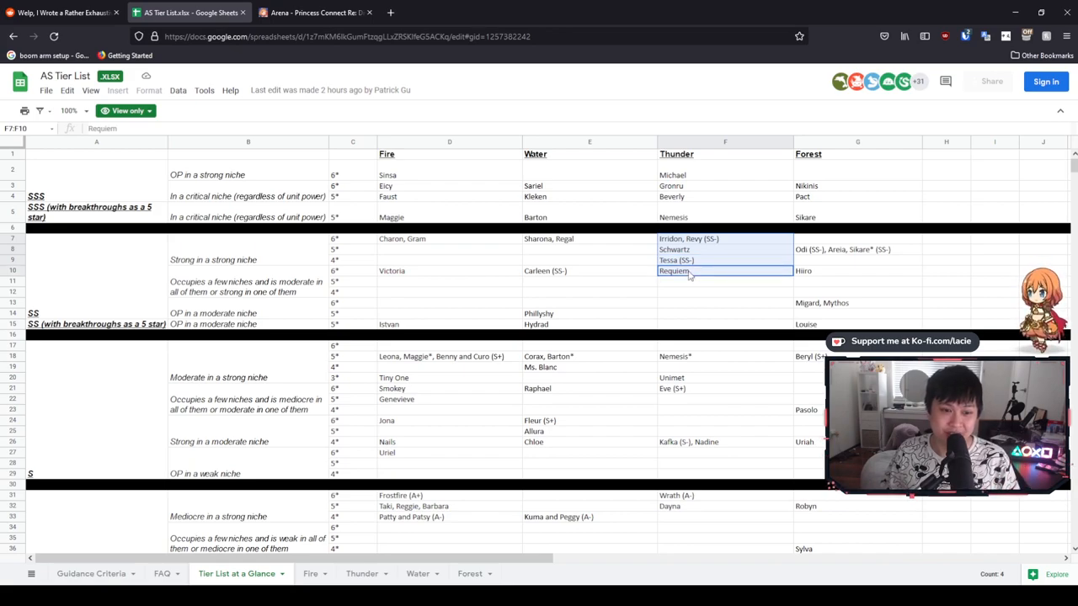
left_click(857, 249)
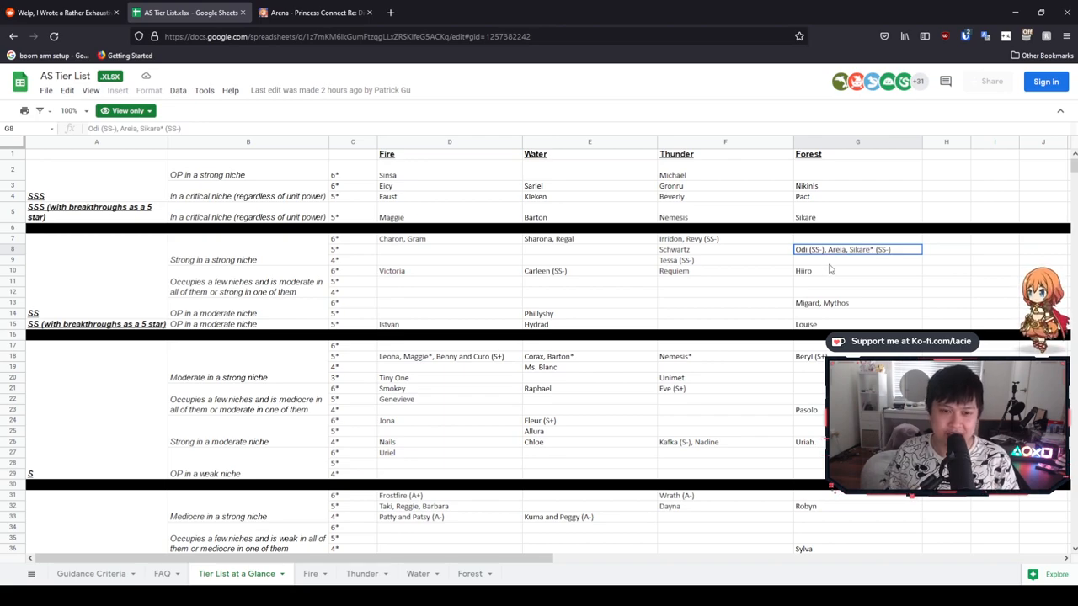
mouse_move(846, 259)
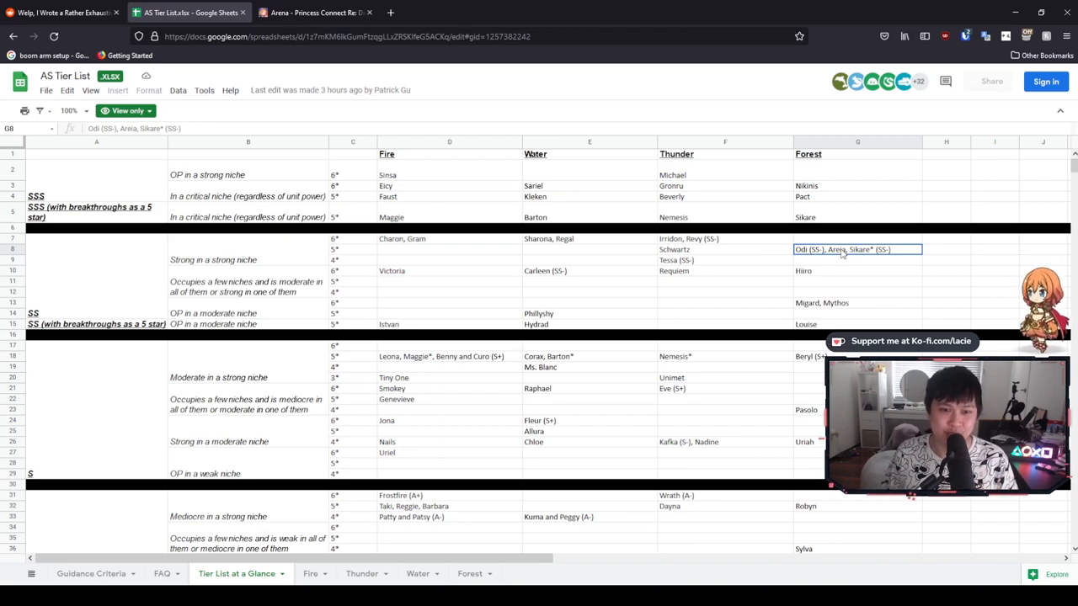
left_click(699, 250)
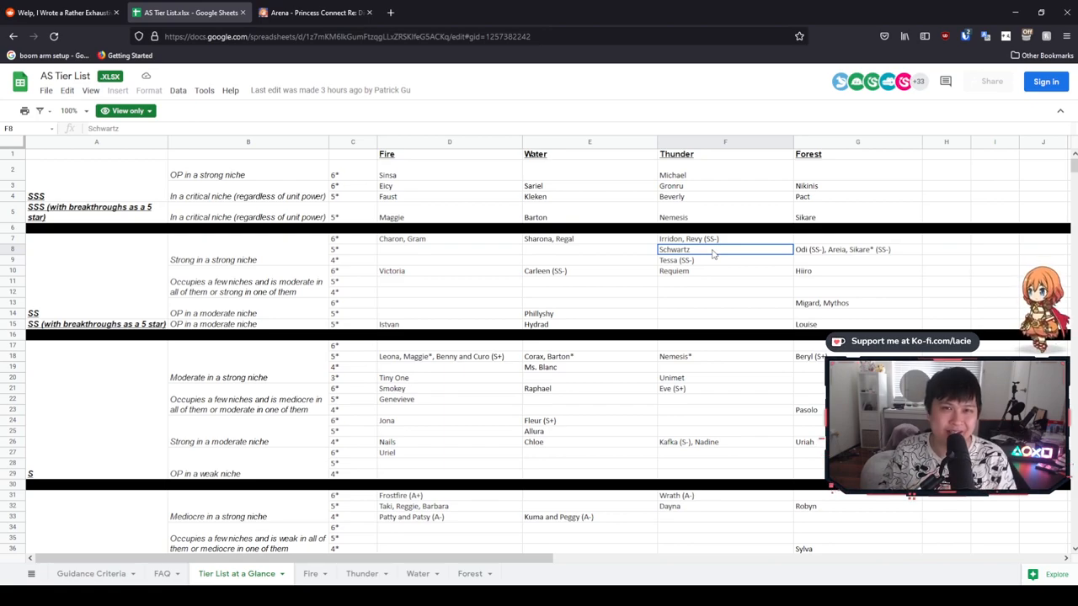
mouse_move(704, 253)
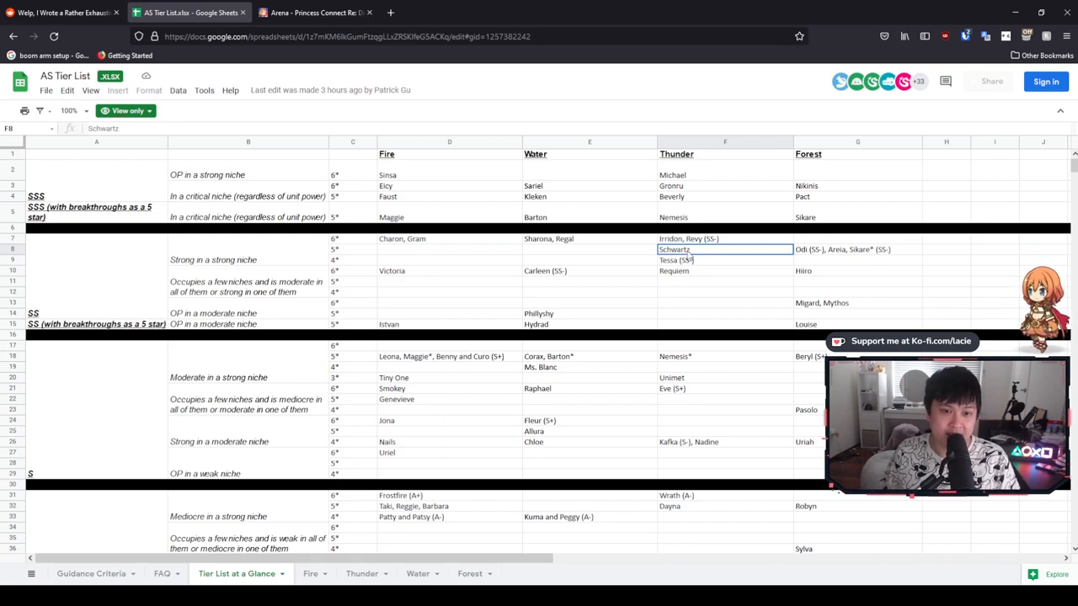
left_click(724, 239)
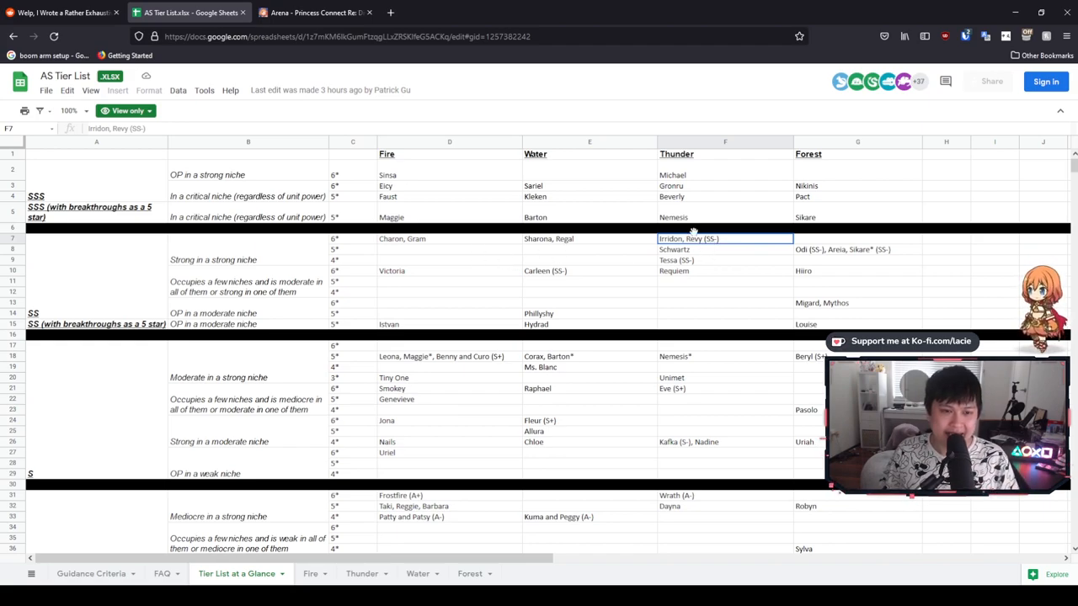
mouse_move(707, 333)
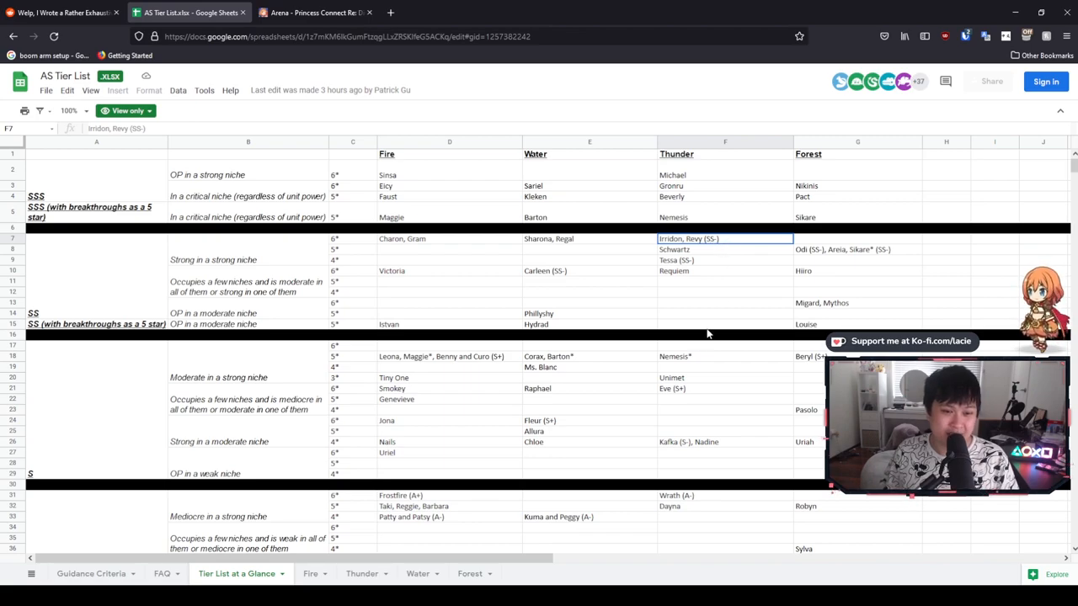
left_click(808, 355)
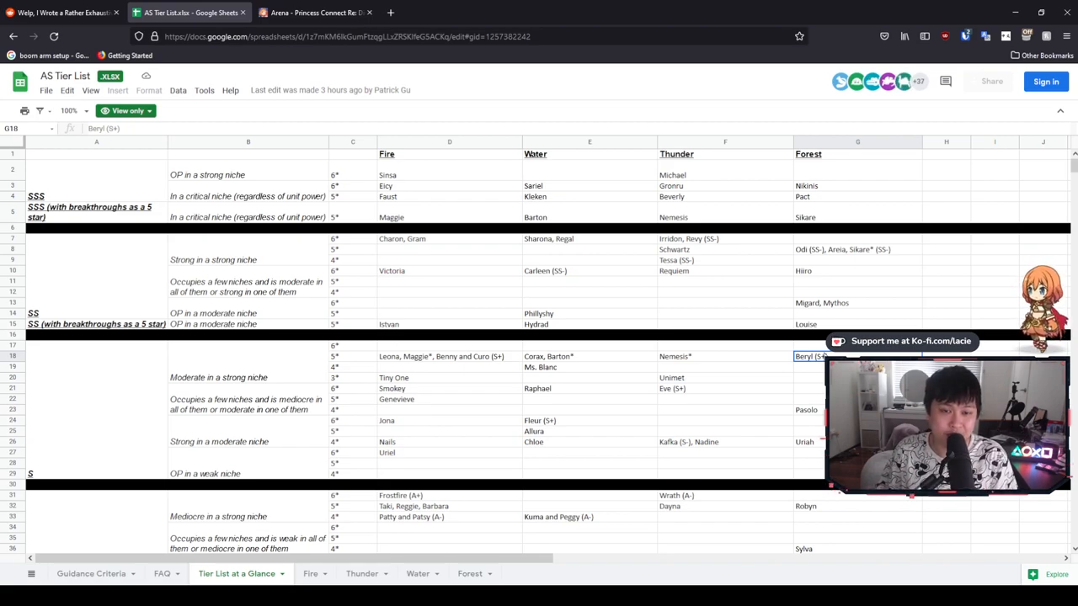
left_click(724, 240)
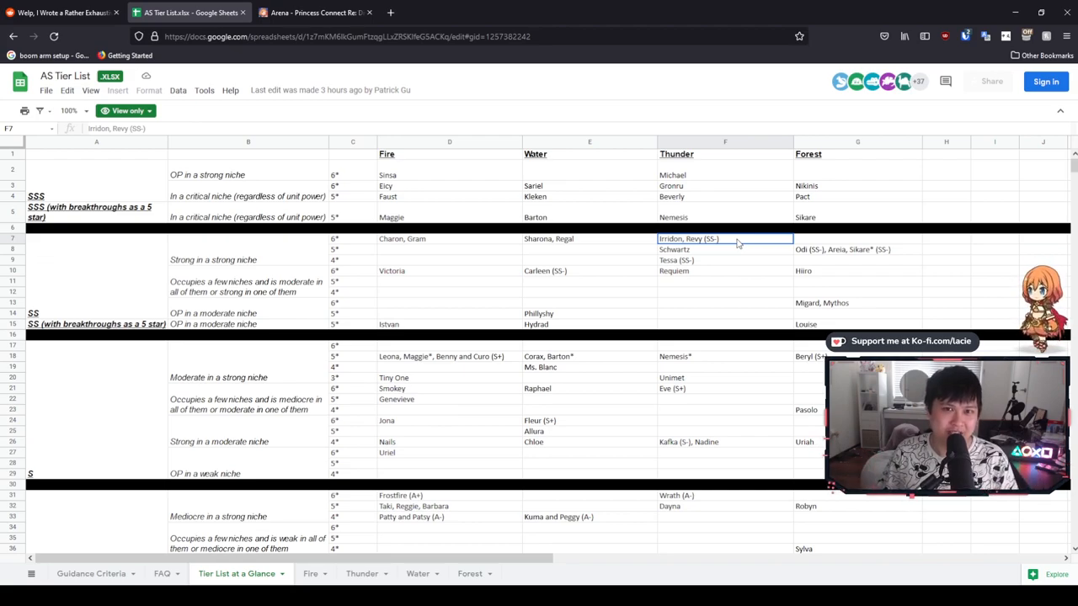
left_click(448, 239)
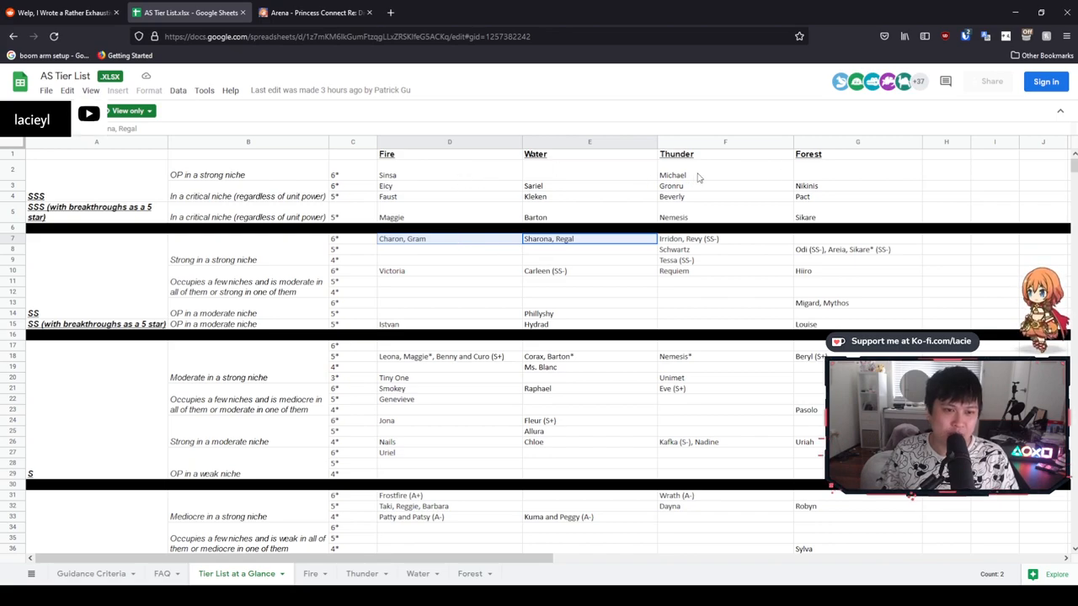
left_click(724, 239)
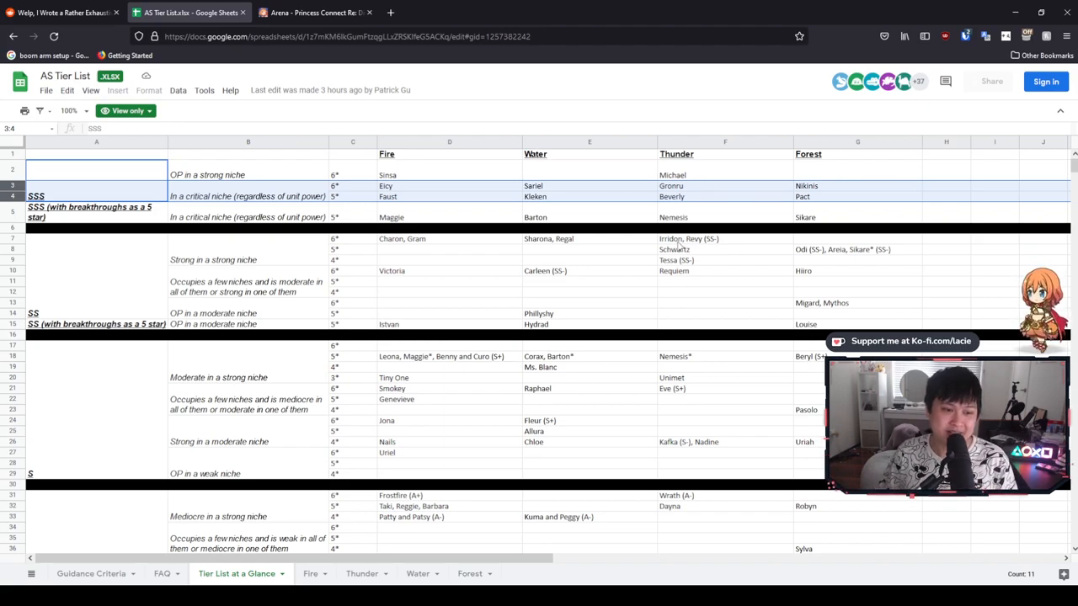
left_click(724, 259)
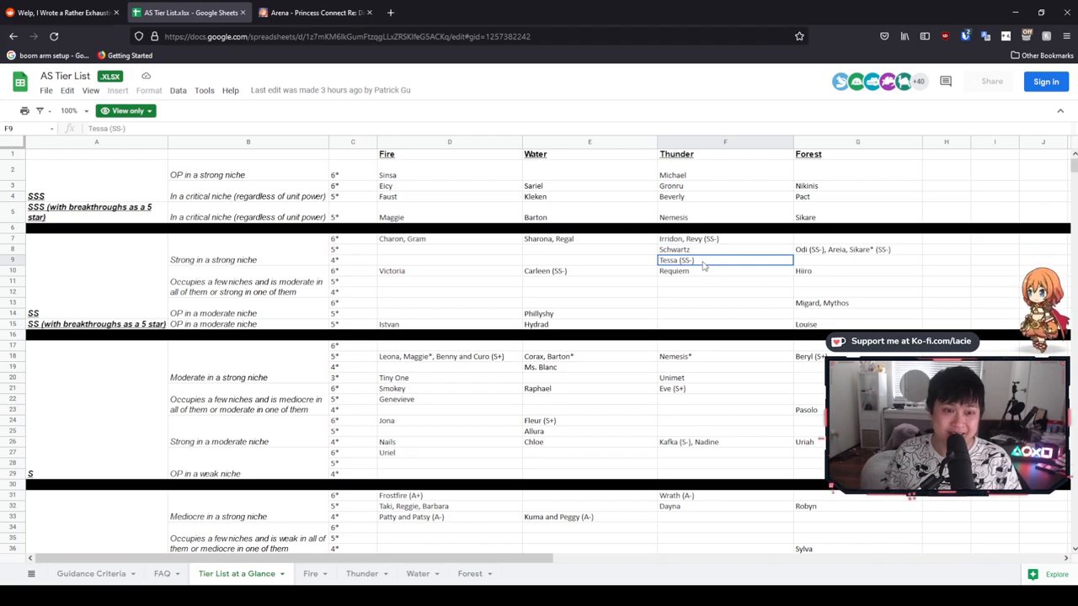
mouse_move(671, 260)
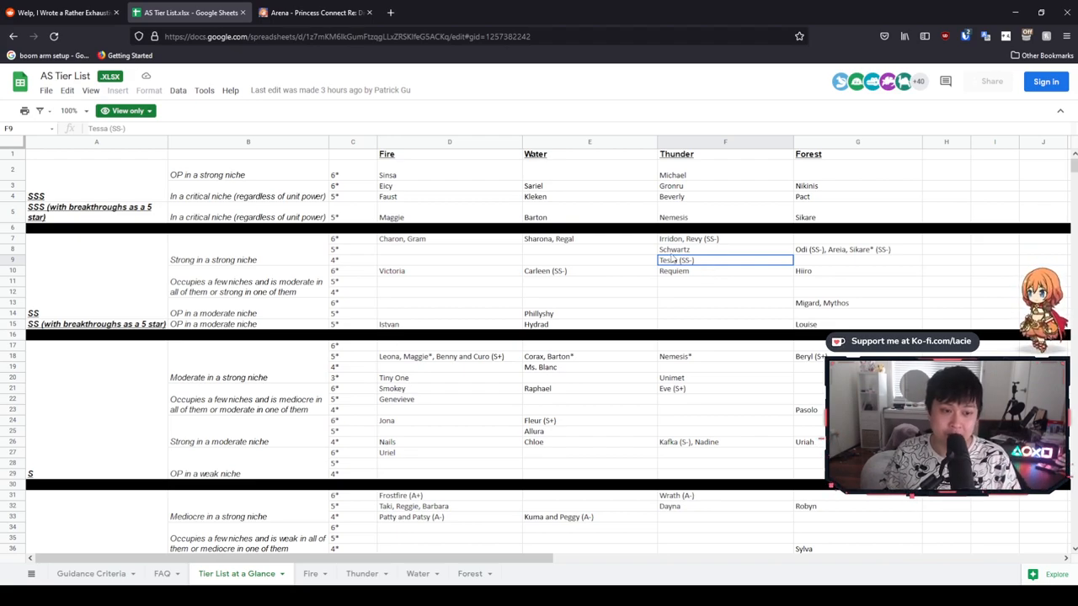
left_click(448, 270)
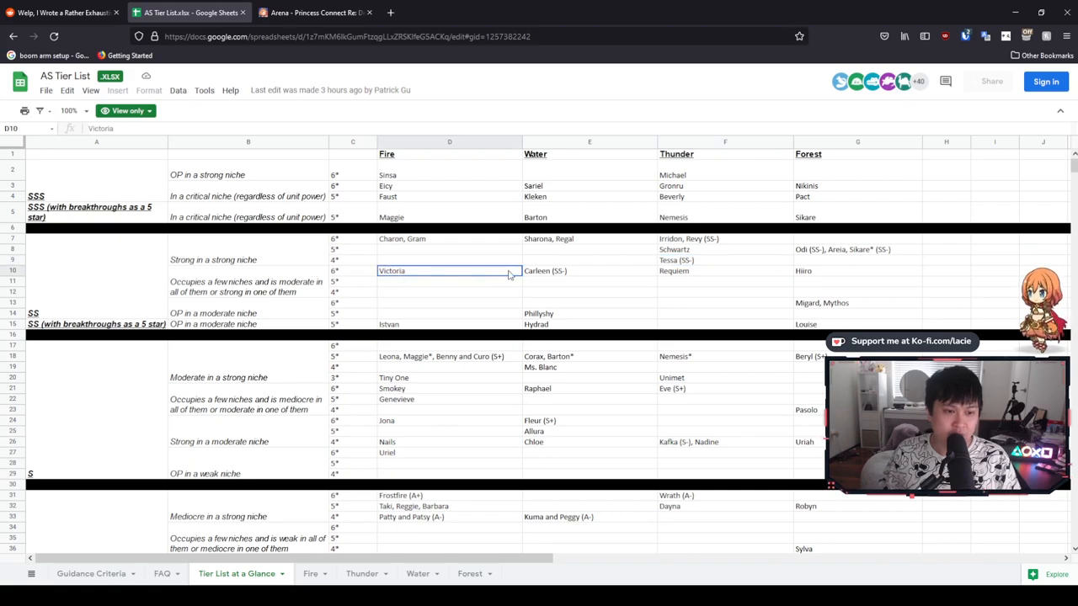
mouse_move(434, 276)
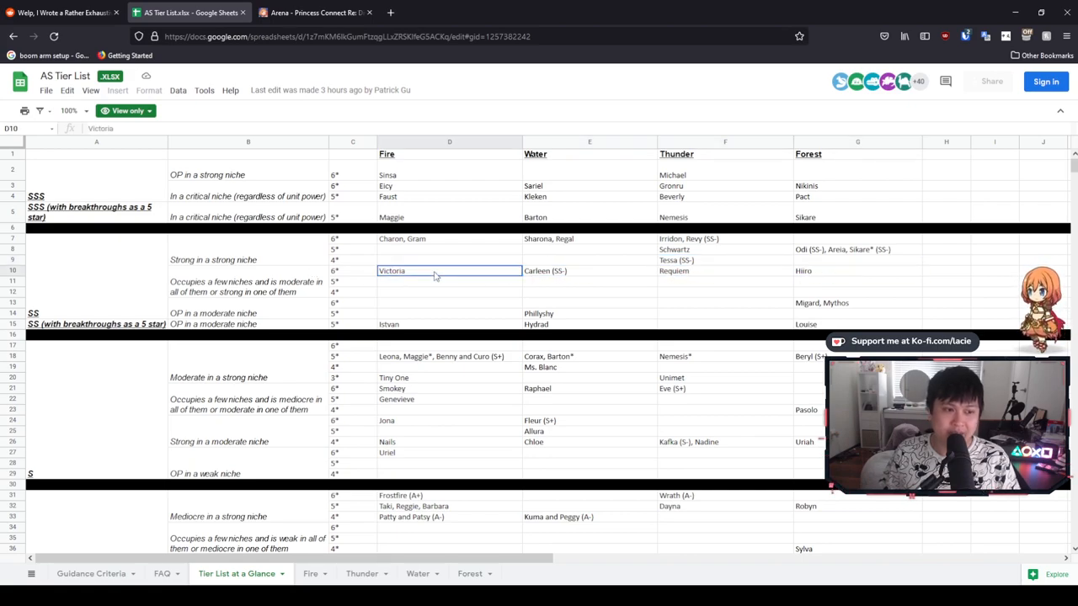
left_click(724, 270)
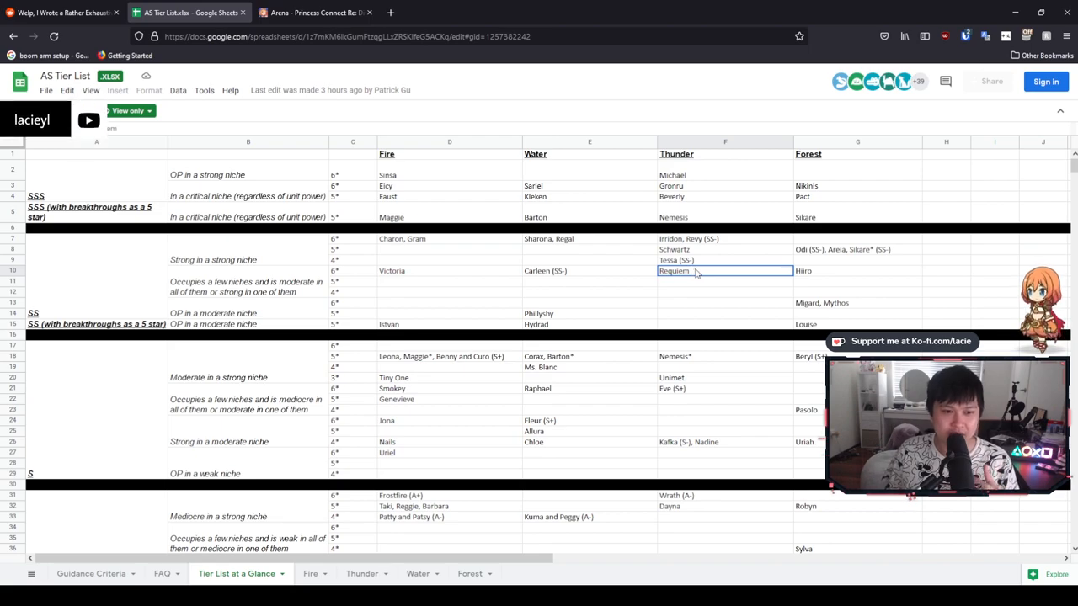
mouse_move(613, 246)
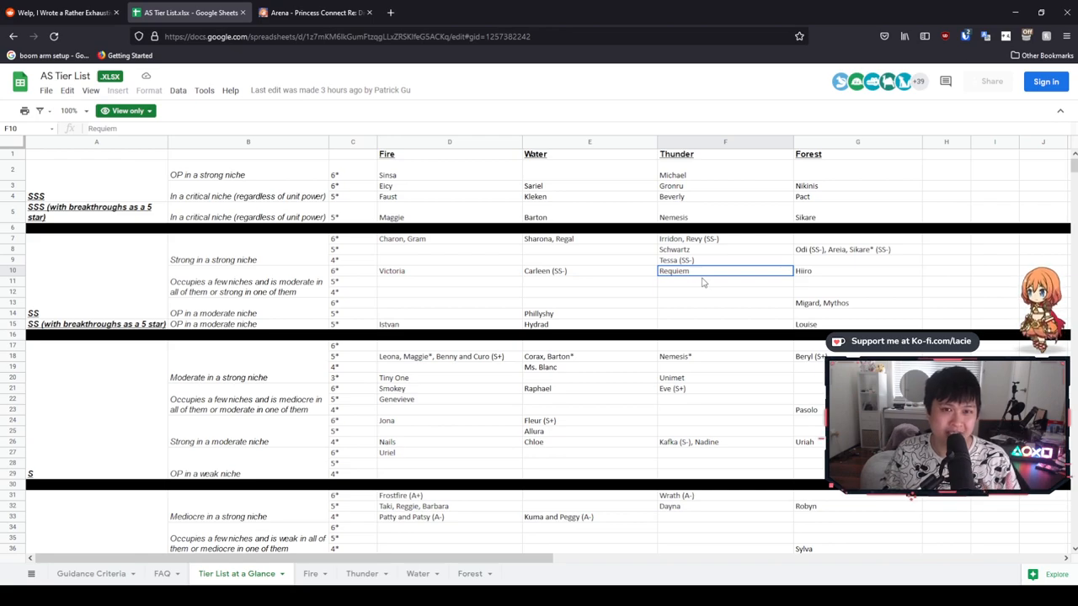
mouse_move(724, 283)
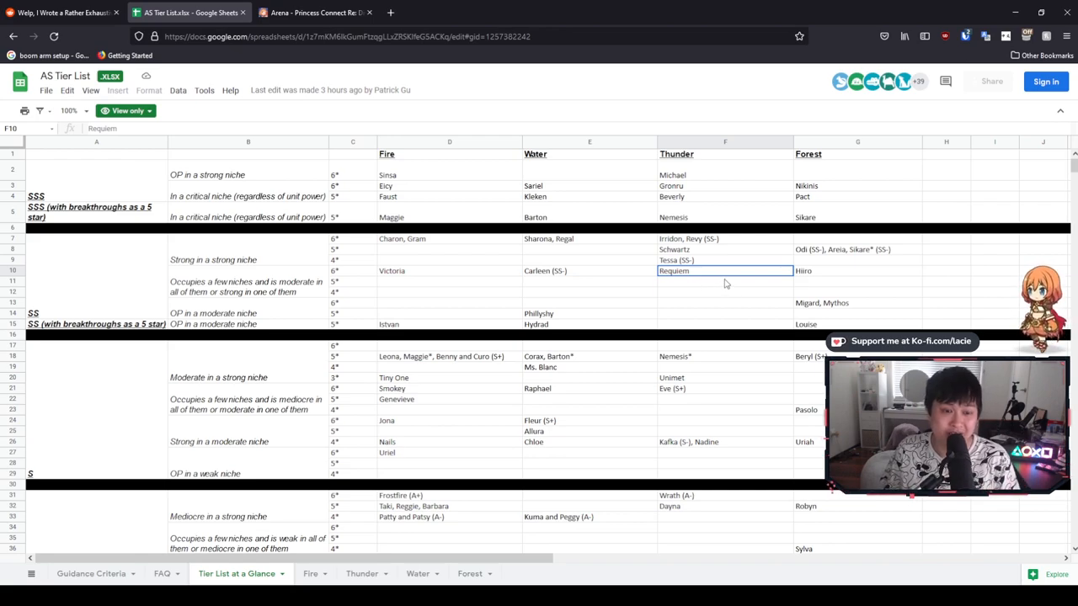
left_click(448, 270)
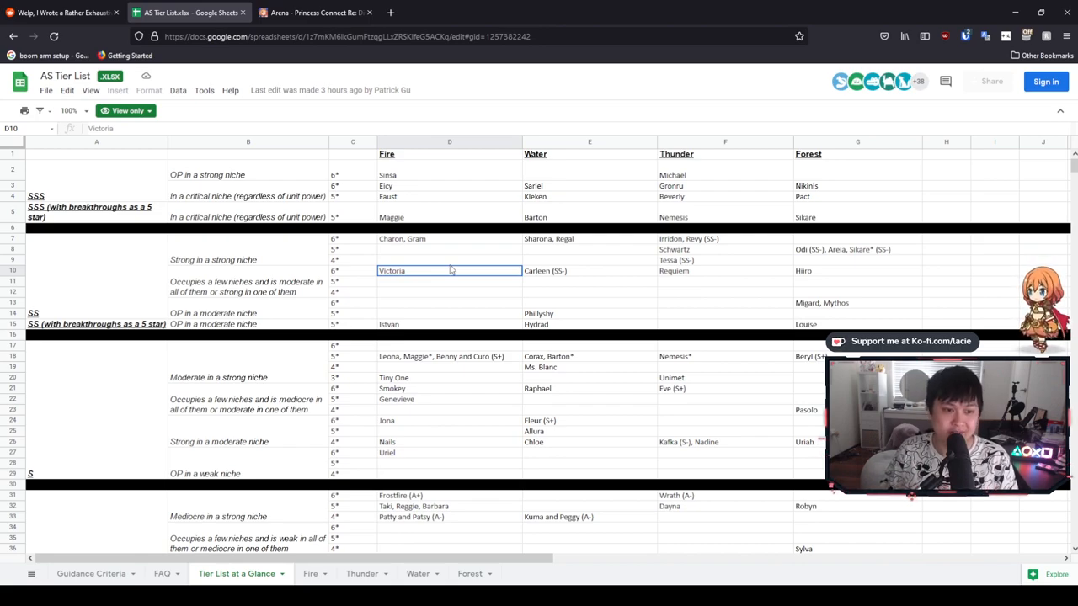
left_click(590, 270)
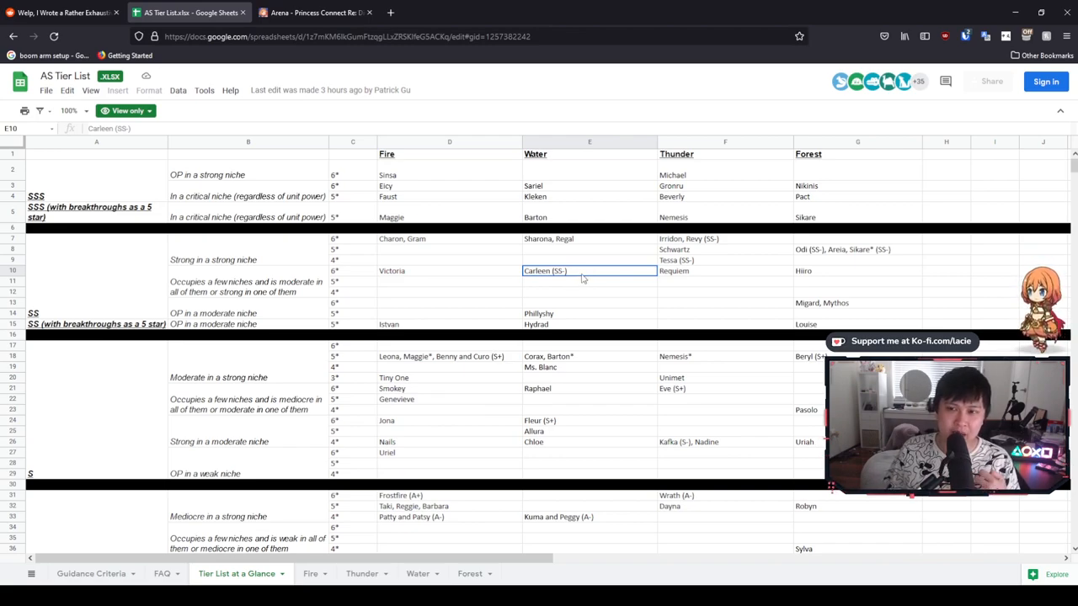
mouse_move(442, 243)
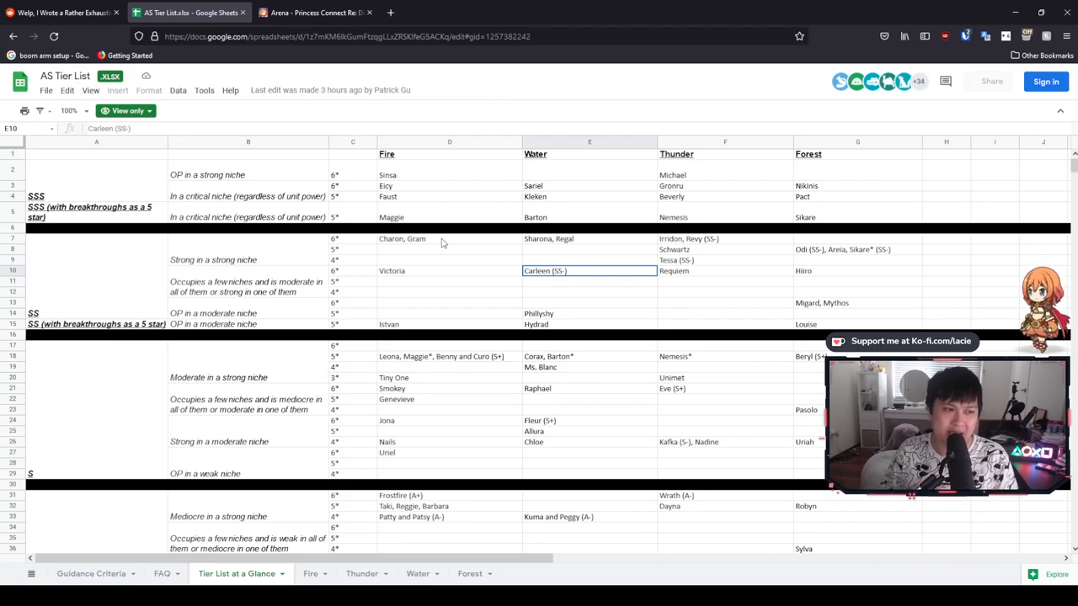
left_click(857, 270)
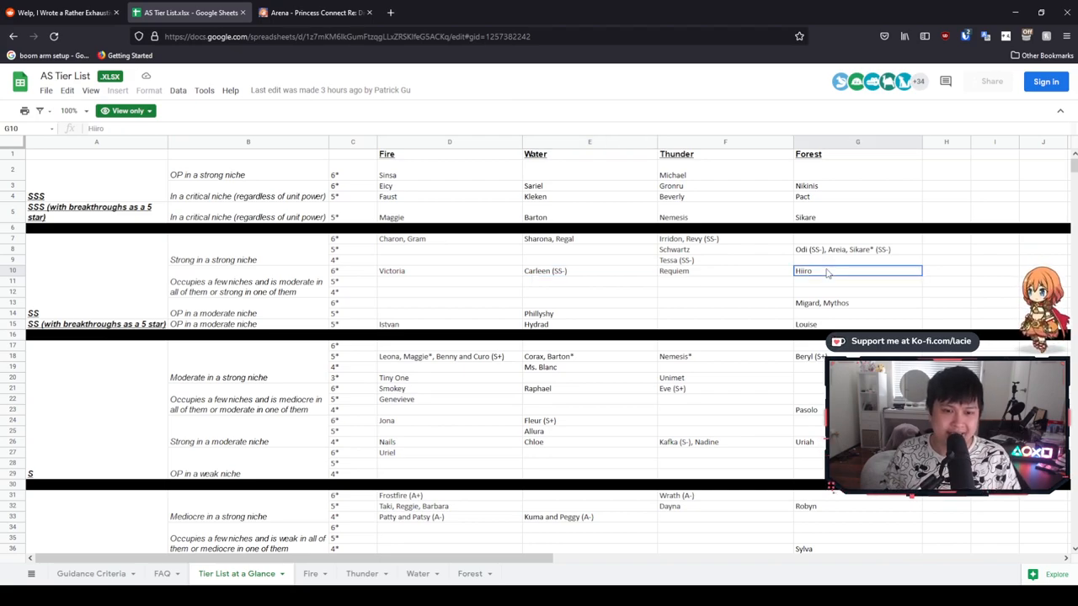
left_click(857, 303)
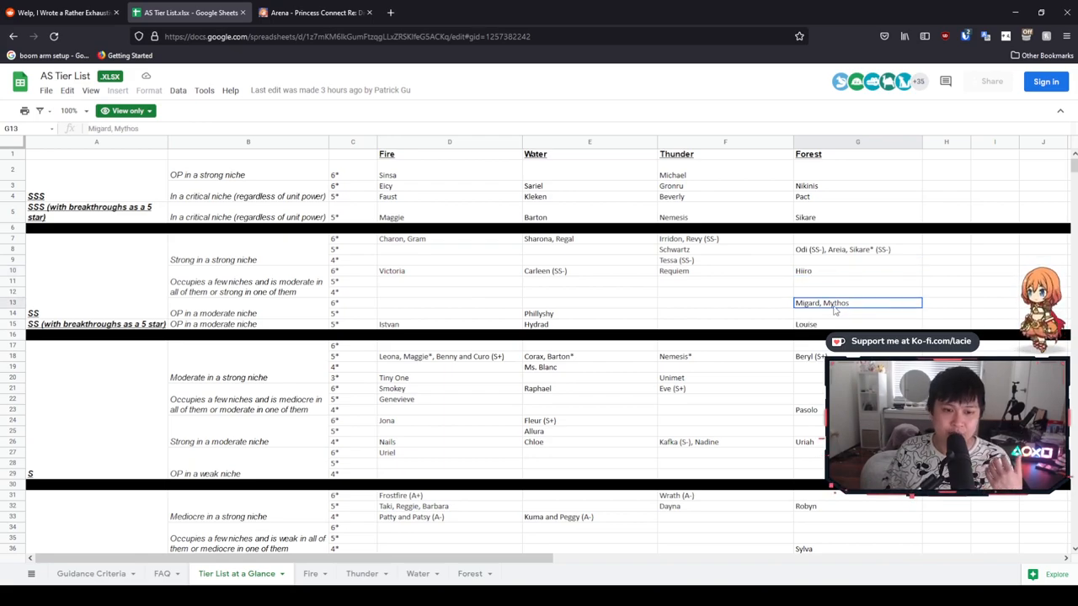
mouse_move(825, 276)
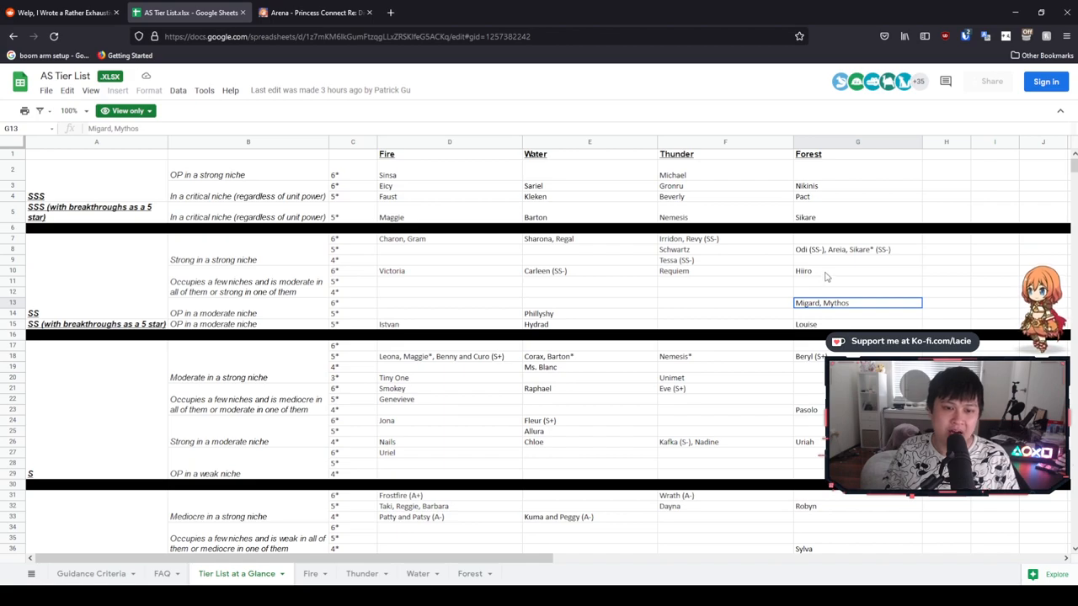
left_click(858, 269)
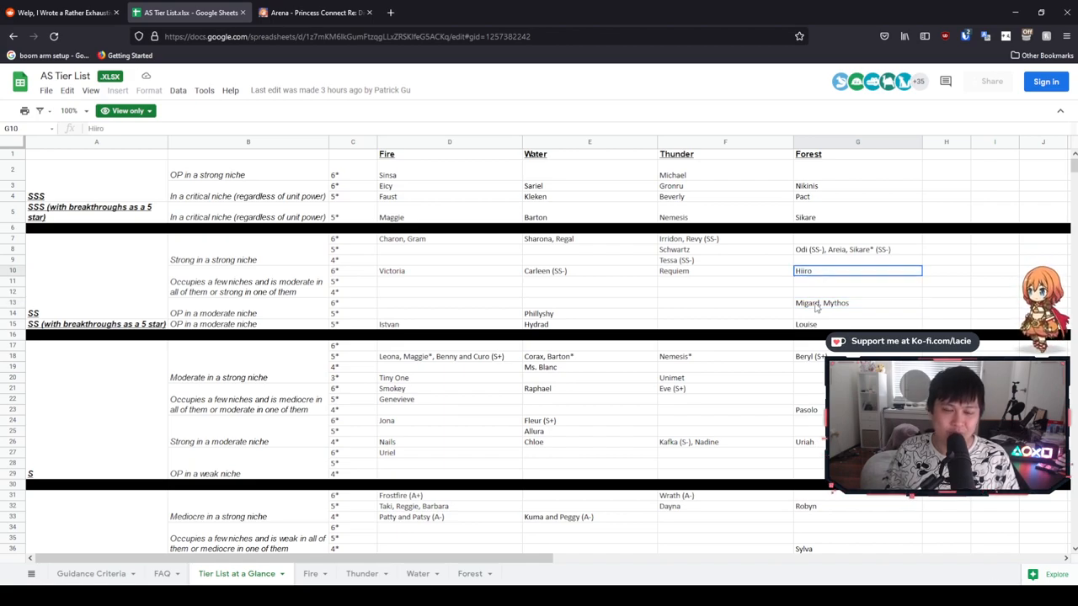
left_click(856, 304)
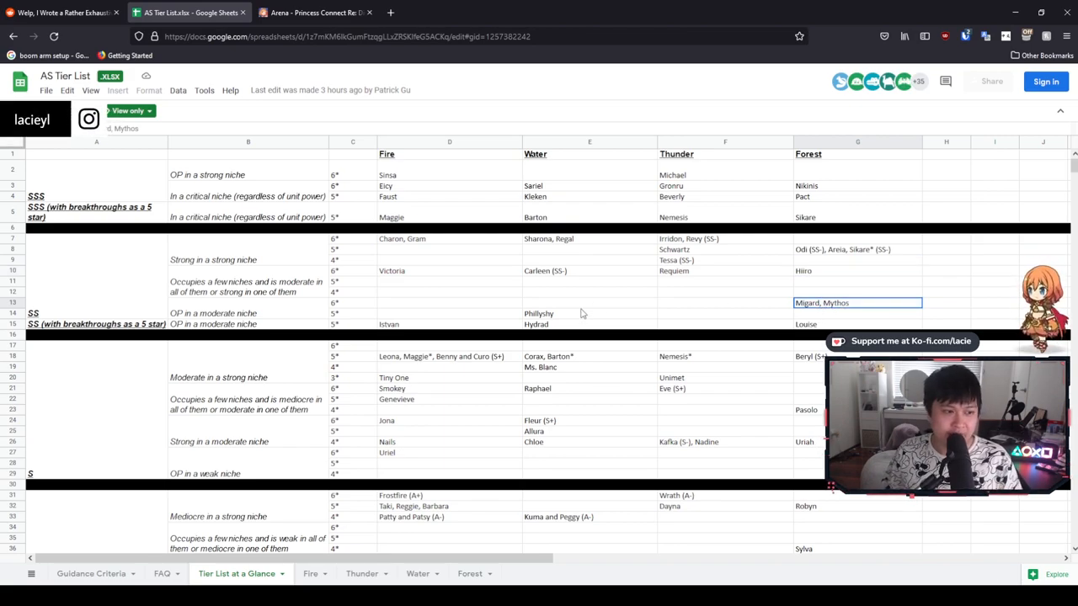
left_click(589, 313)
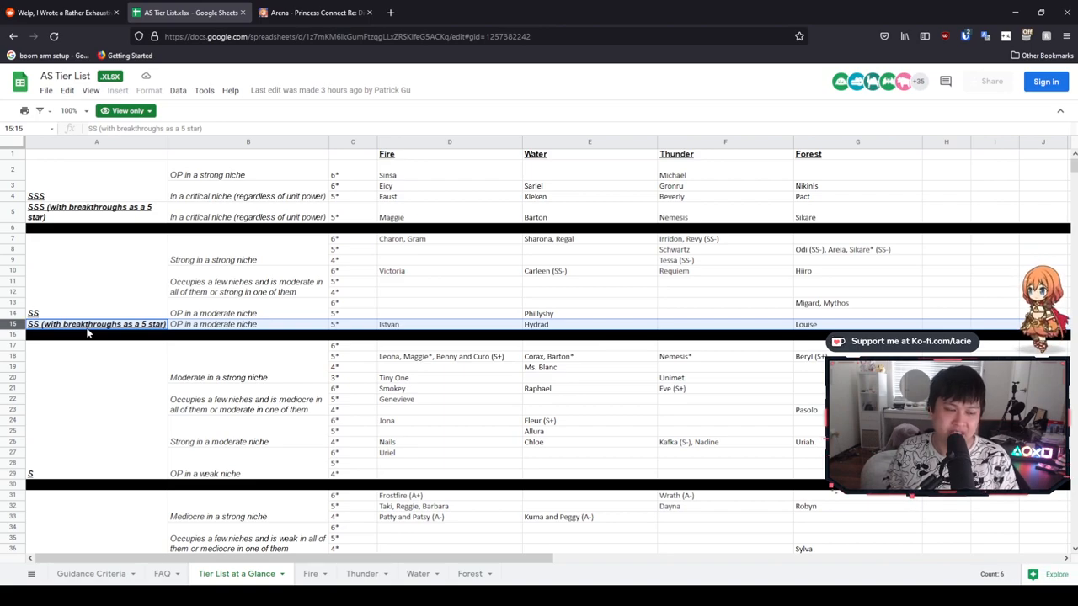
mouse_move(243, 252)
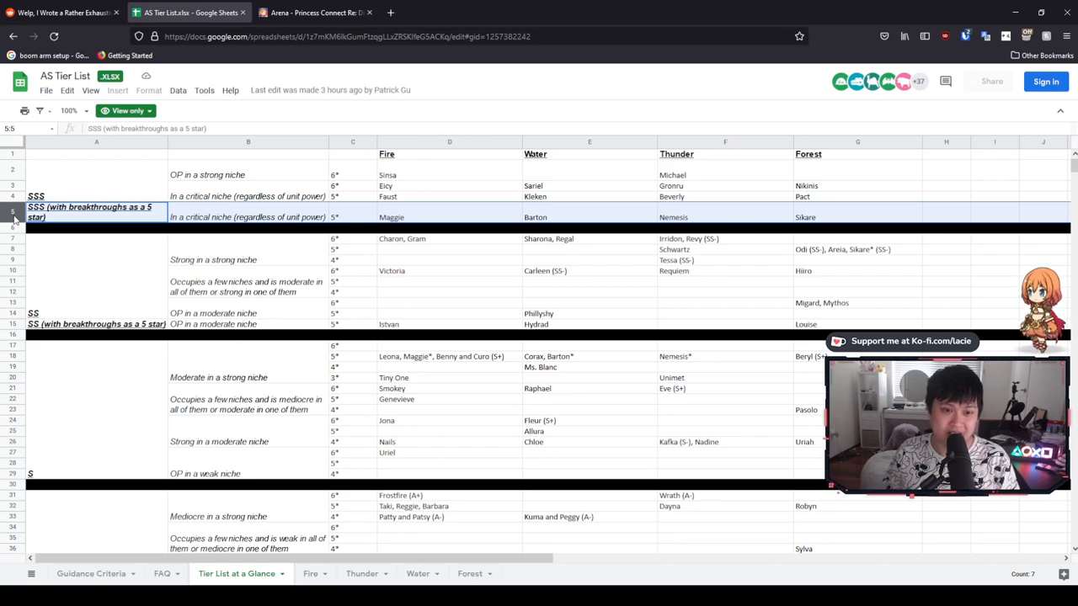
left_click(96, 323)
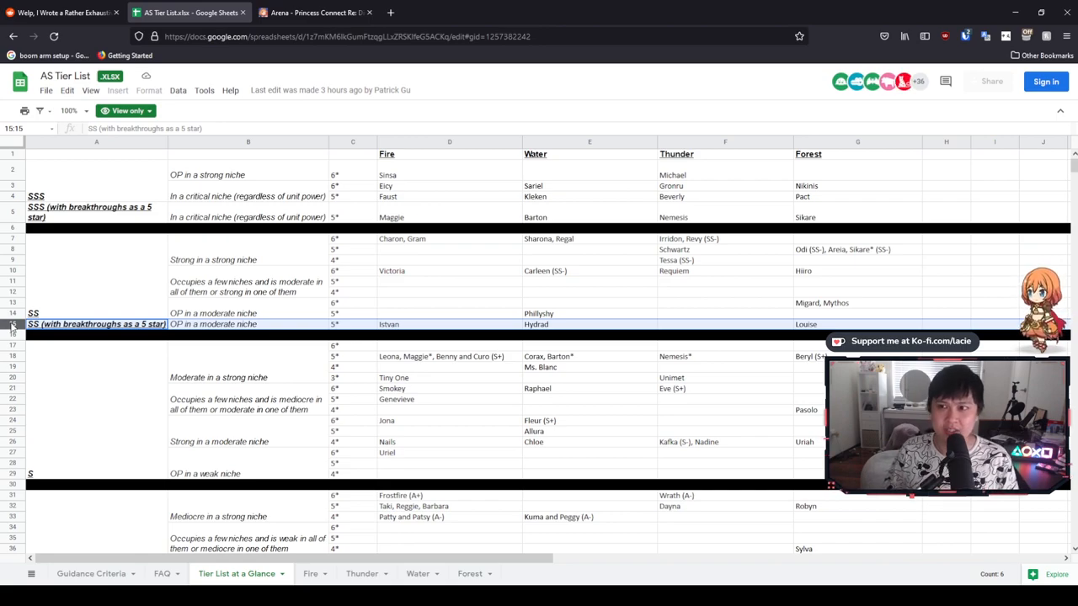
mouse_move(330, 334)
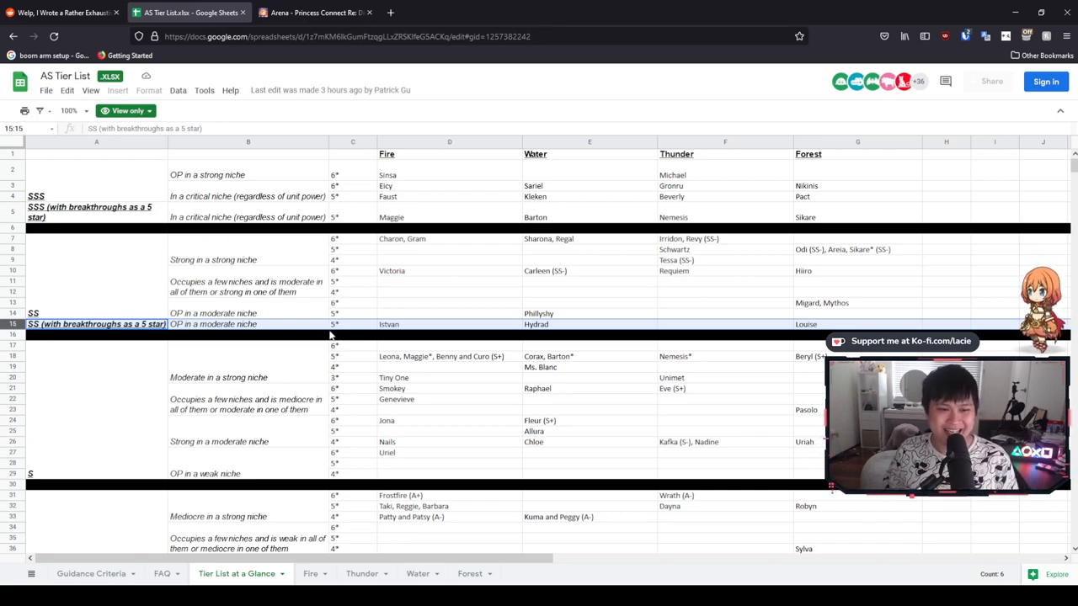
mouse_move(380, 352)
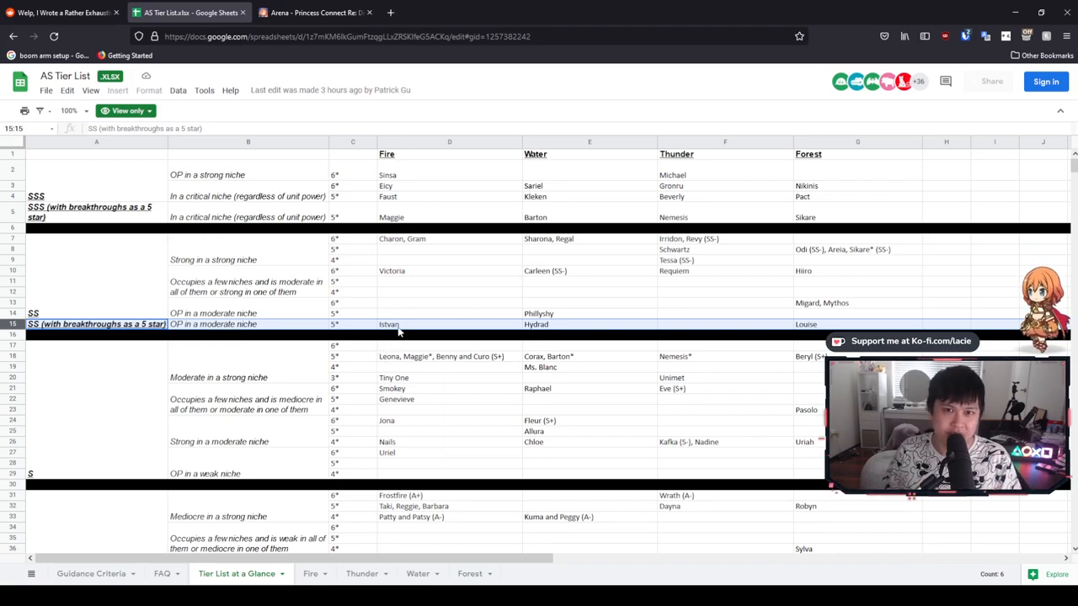
scroll("down", 3)
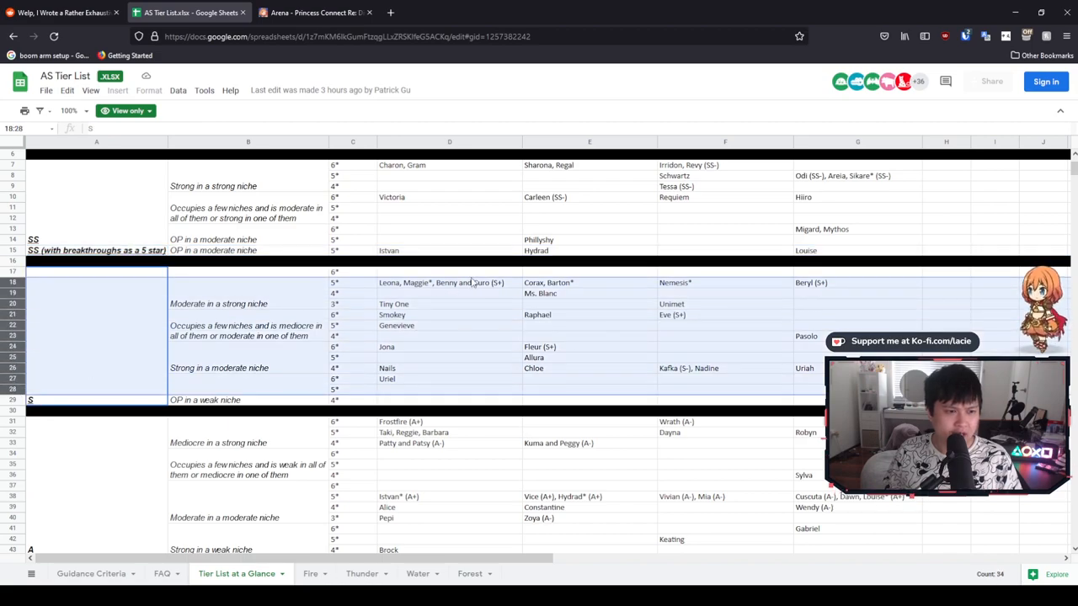
left_click(448, 283)
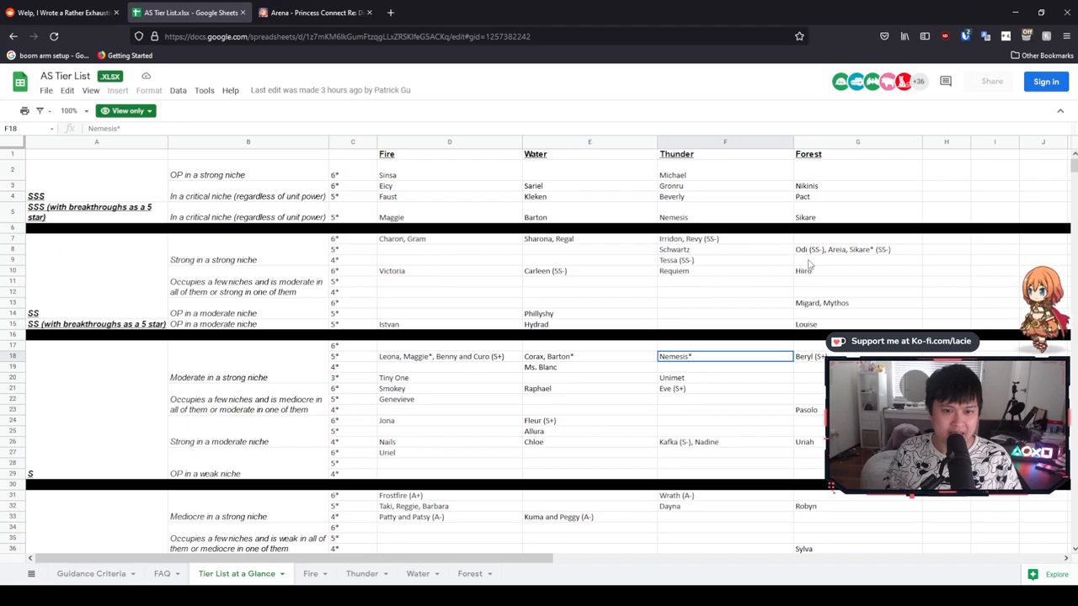
left_click(857, 250)
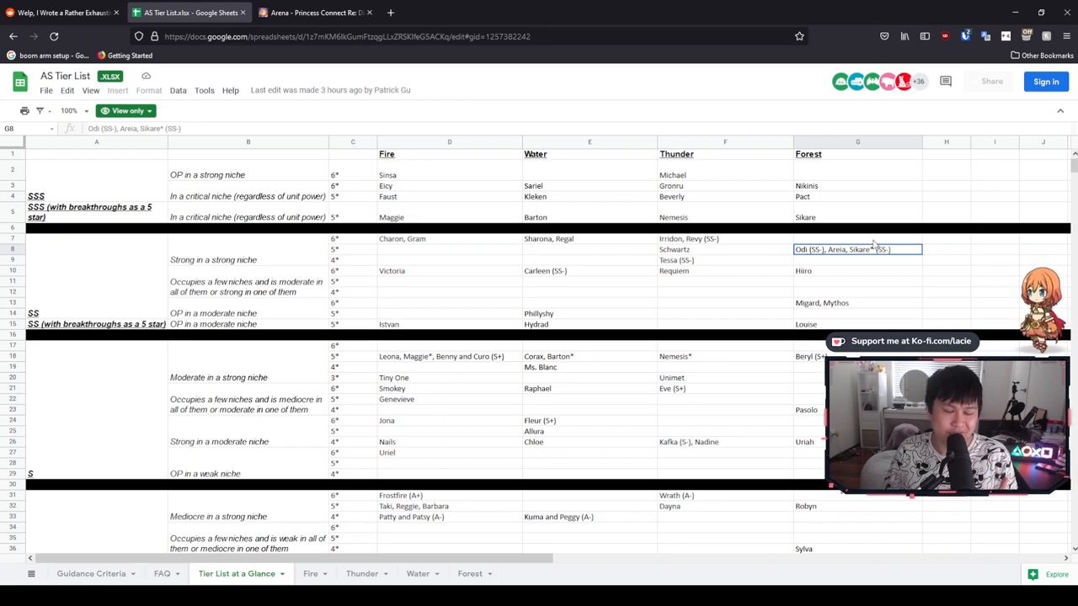
left_click(725, 368)
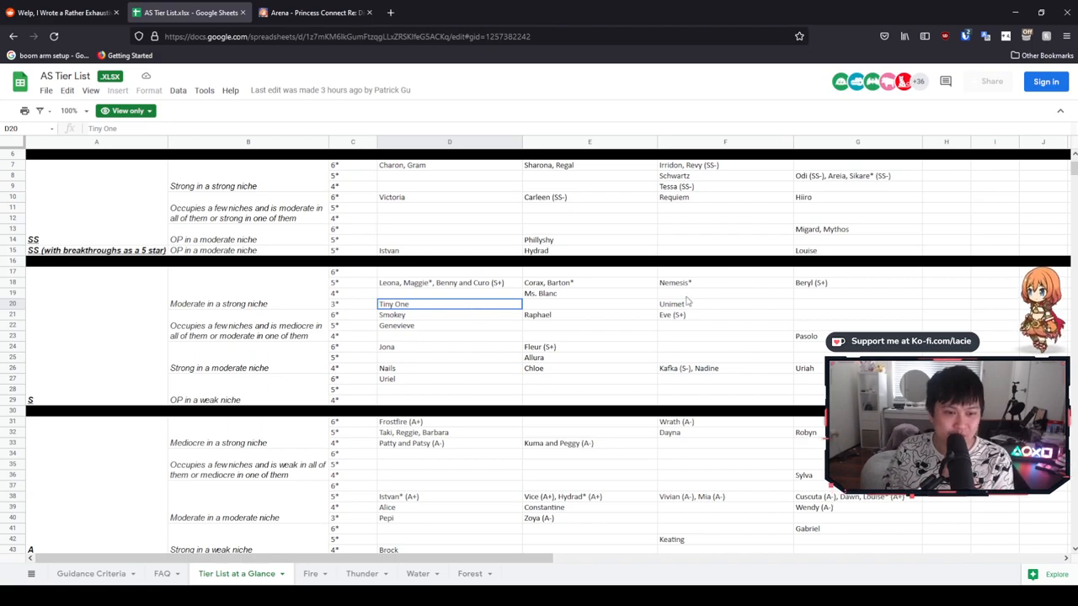
left_click(724, 303)
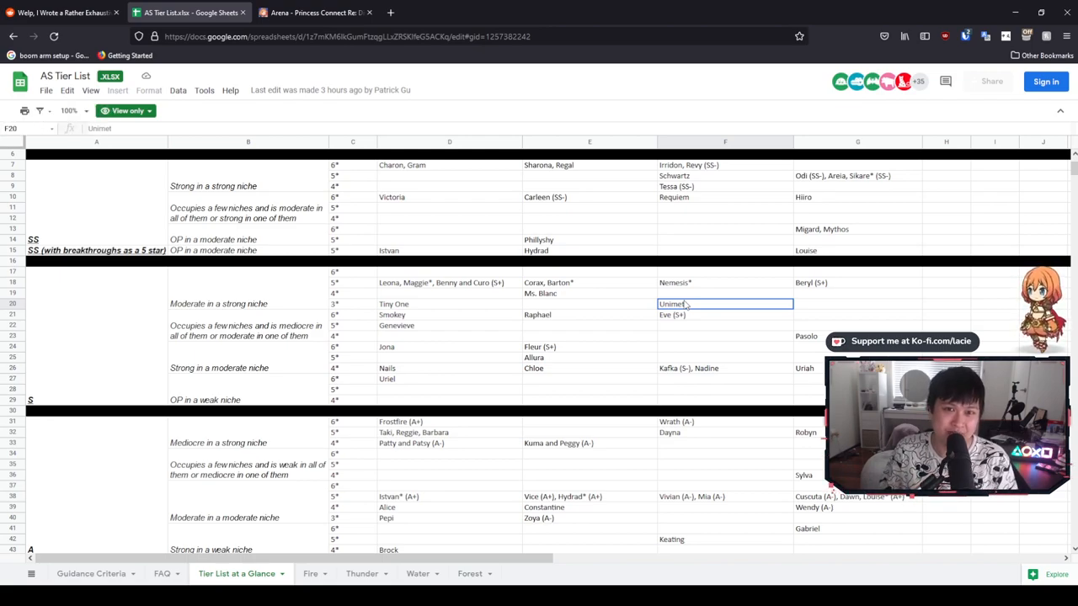
mouse_move(483, 317)
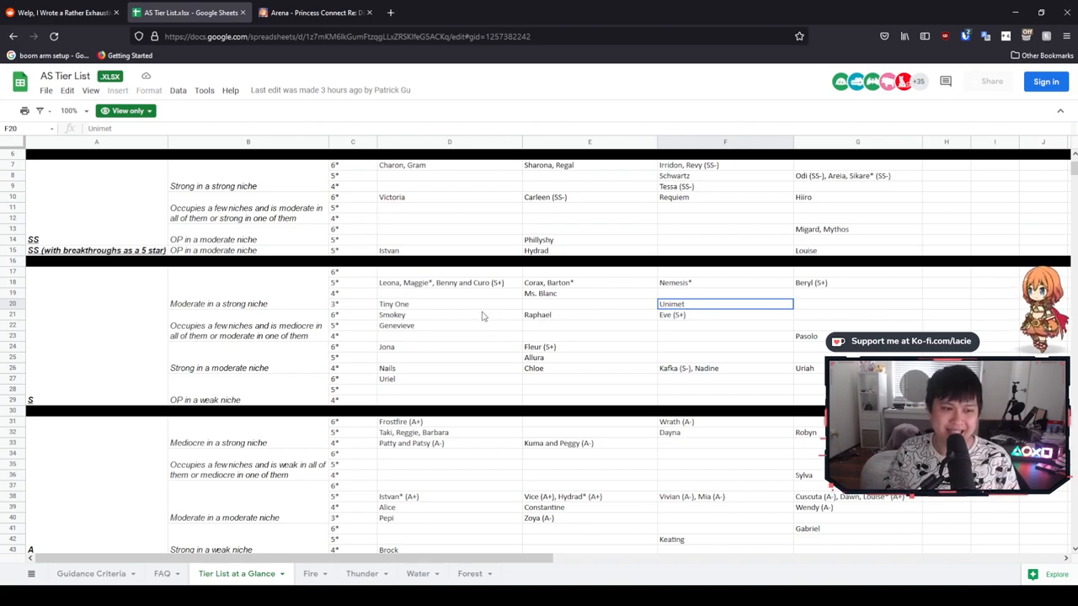
left_click(448, 303)
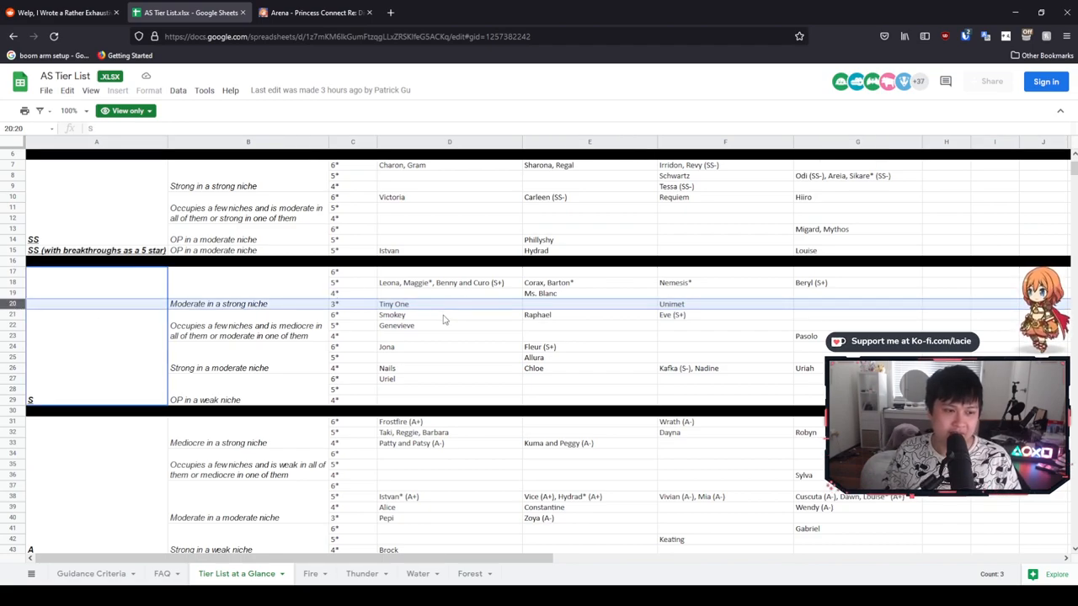
left_click(448, 315)
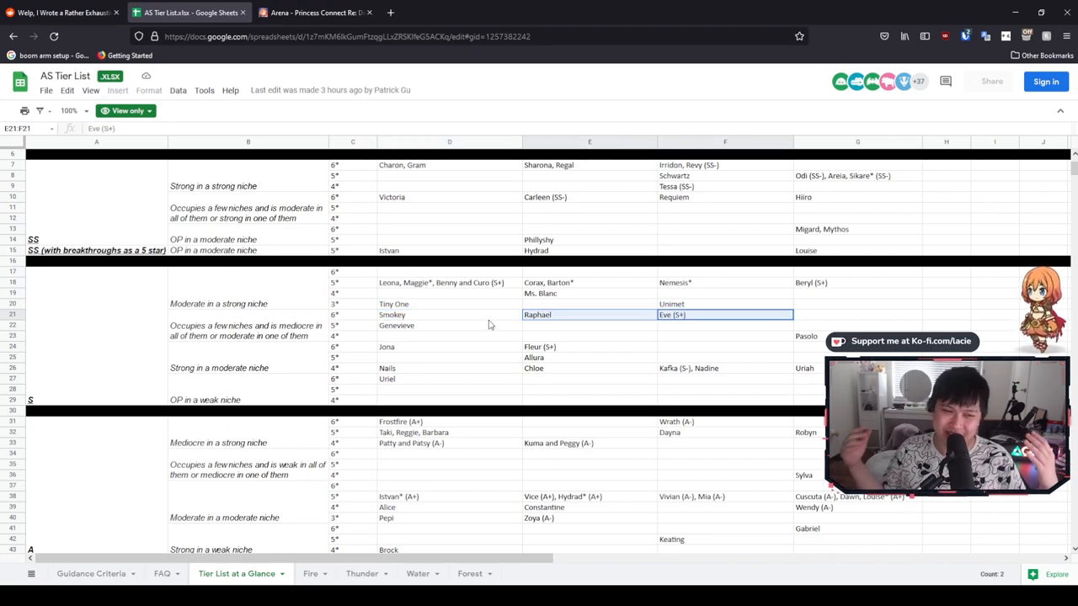
mouse_move(478, 324)
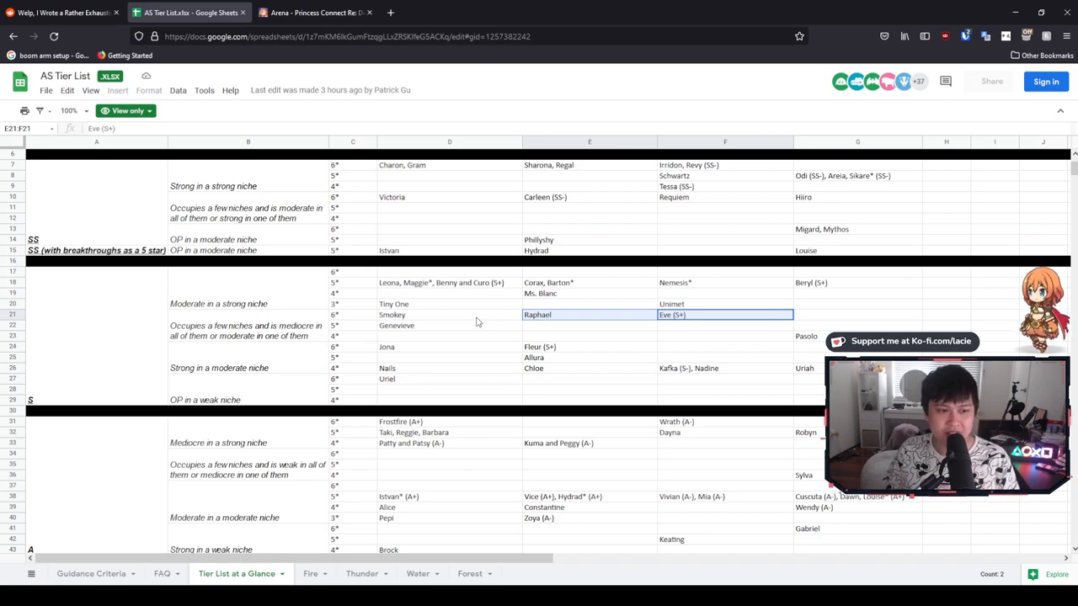
left_click(448, 315)
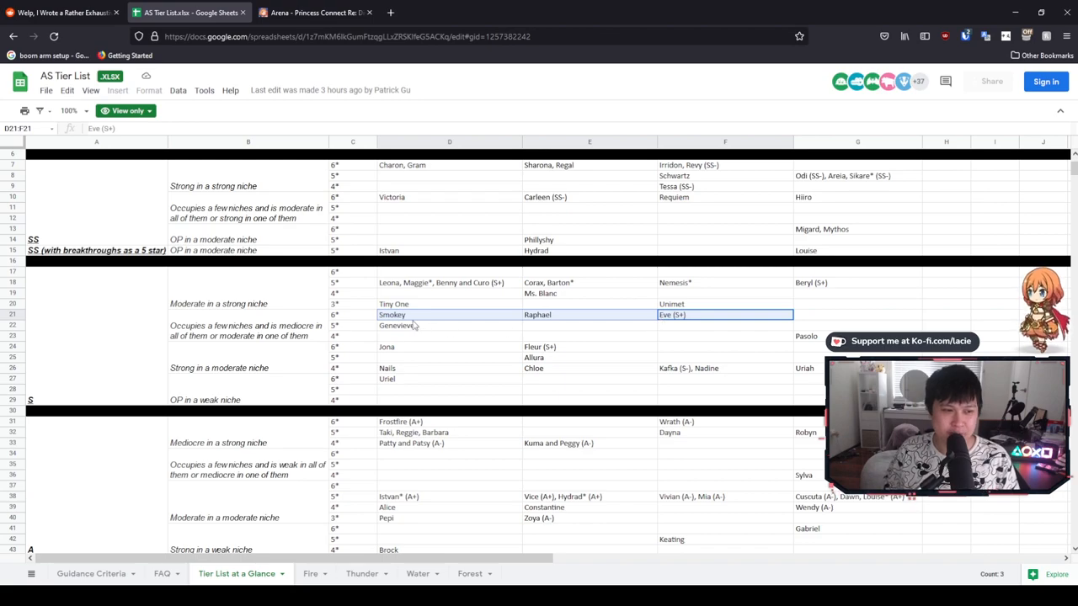
mouse_move(495, 337)
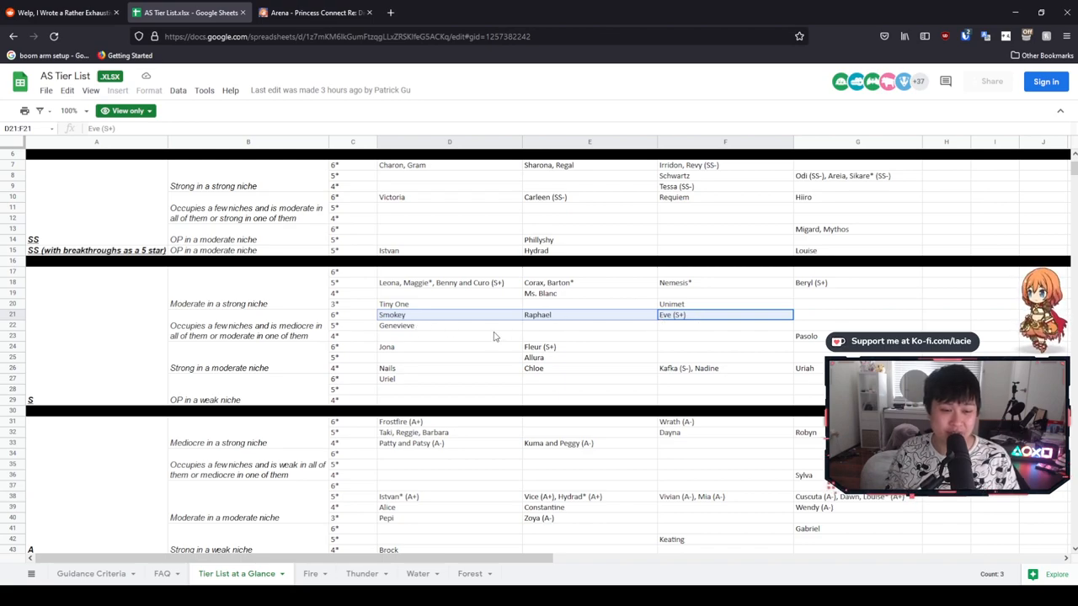
left_click(448, 315)
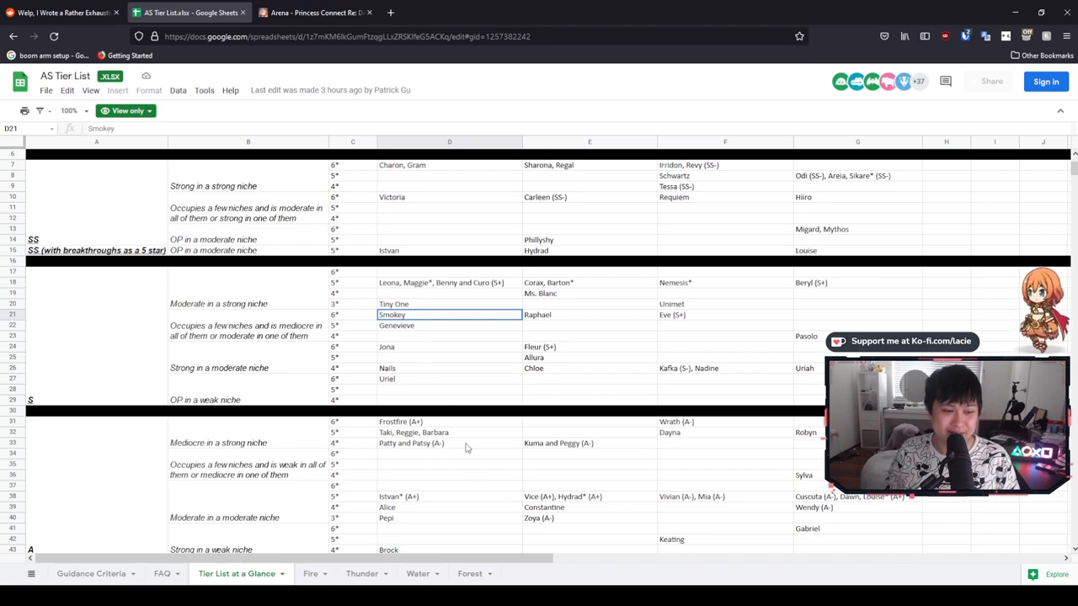
mouse_move(452, 316)
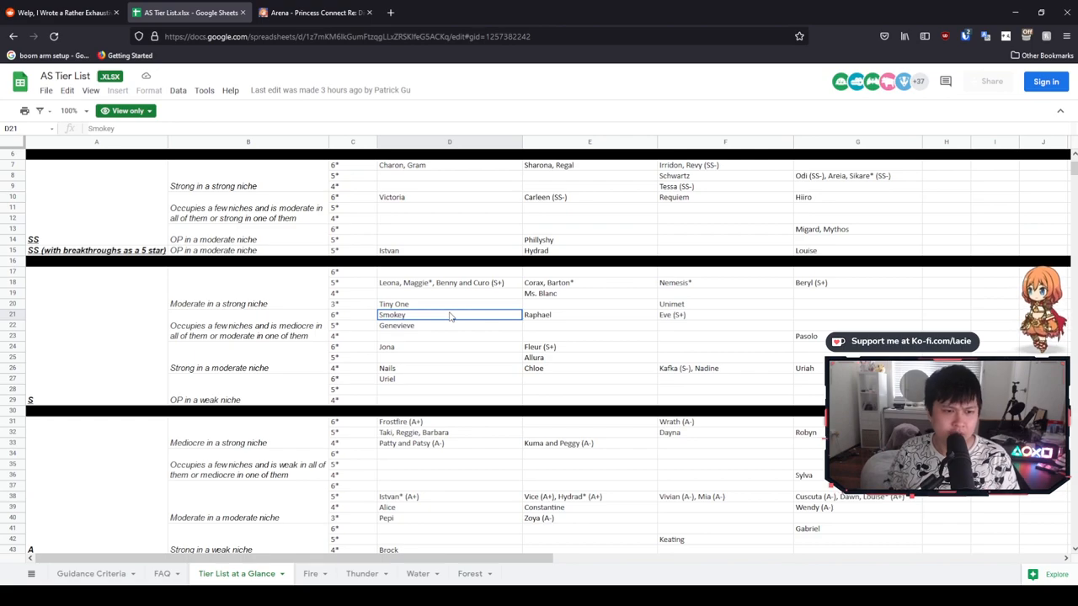
scroll("down", 3)
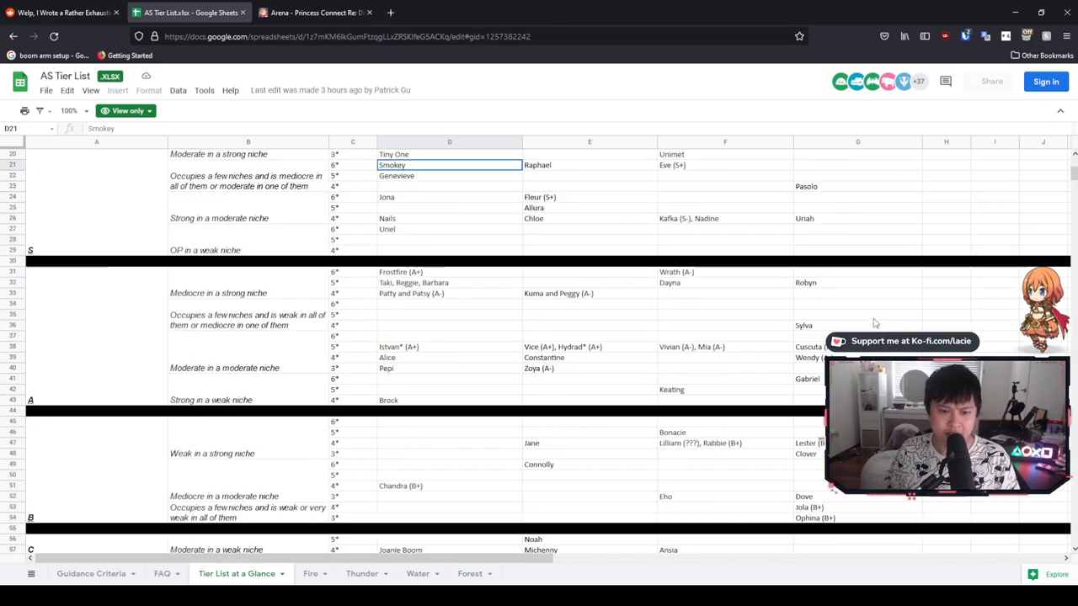
scroll("up", 3)
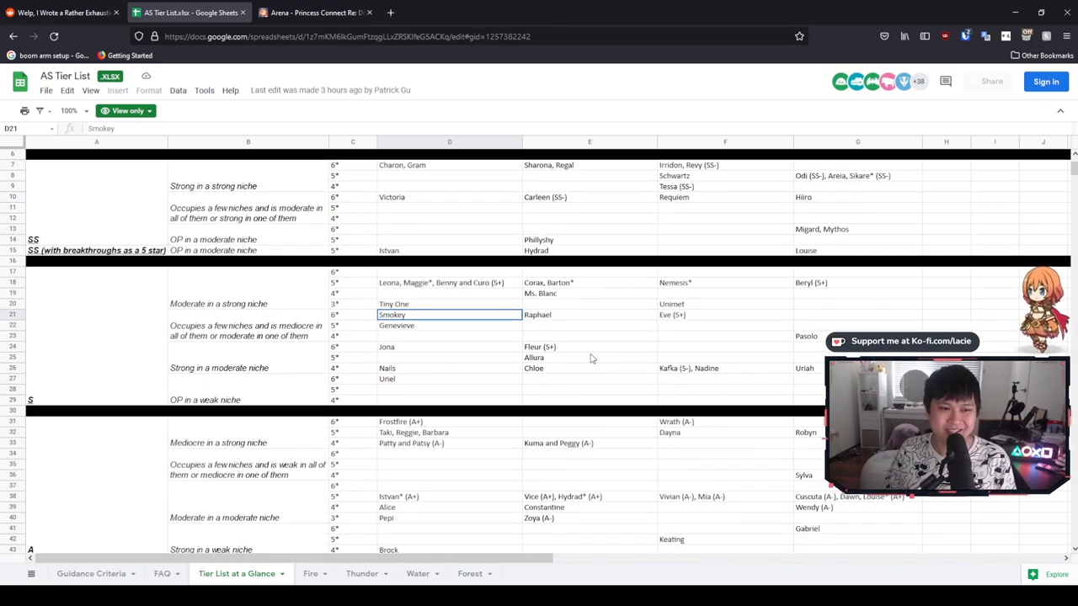
left_click(857, 315)
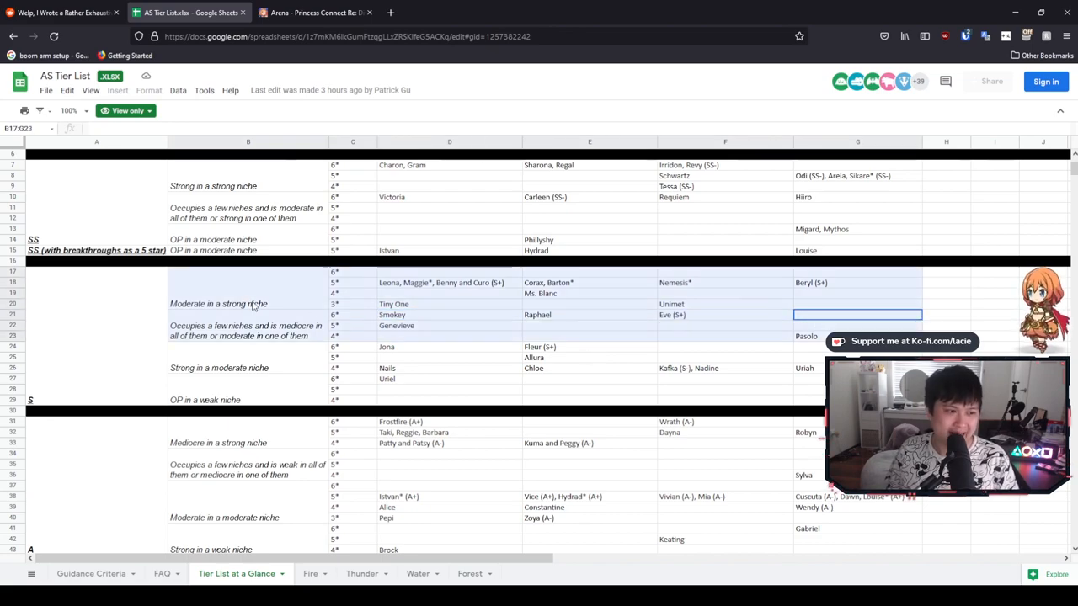
left_click(857, 315)
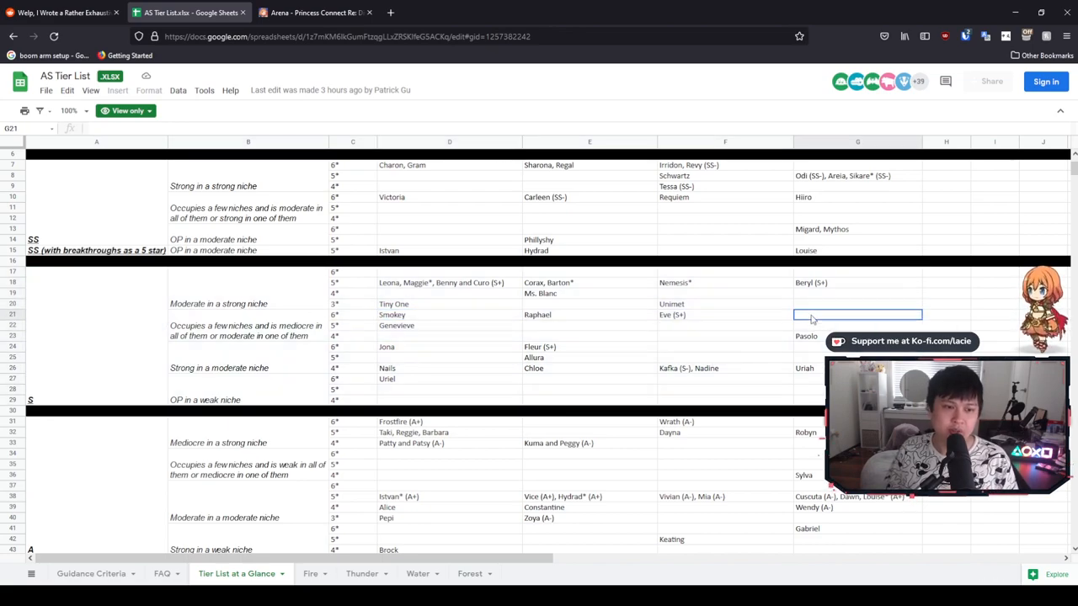
left_click(589, 315)
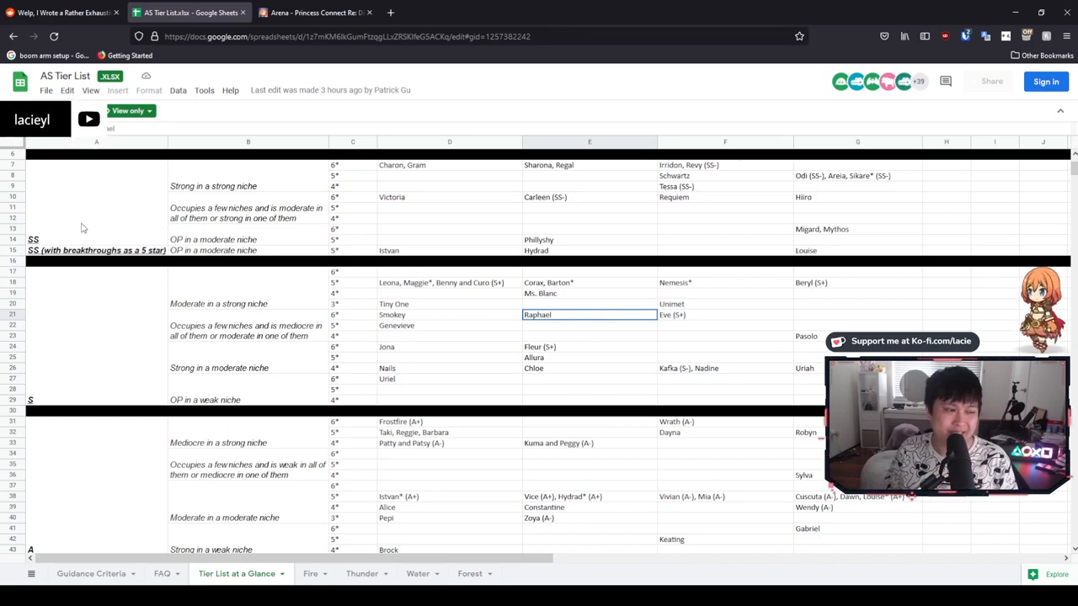
left_click(590, 303)
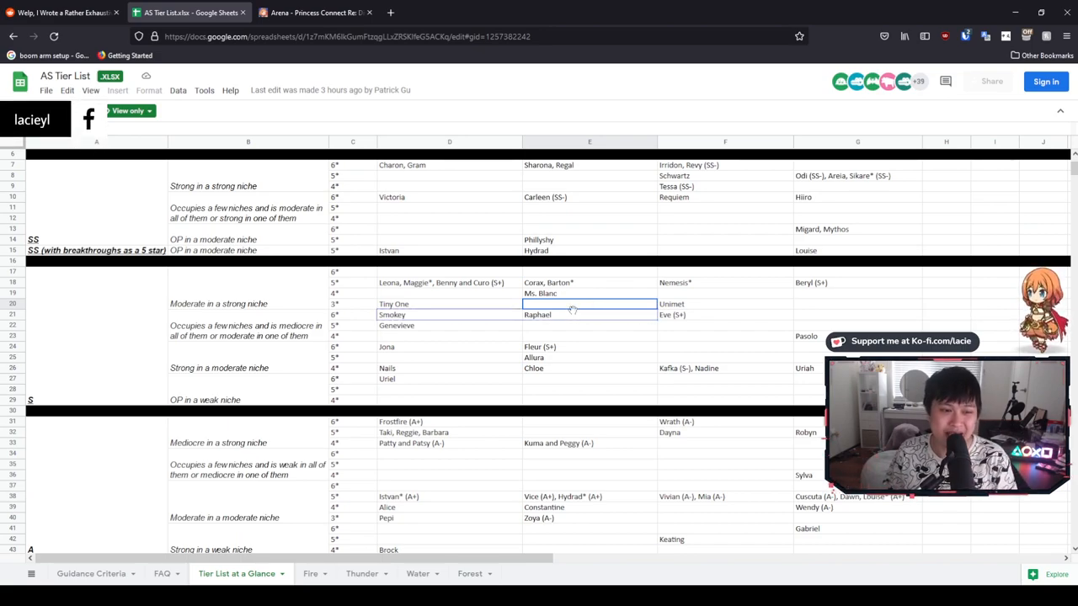
left_click(588, 315)
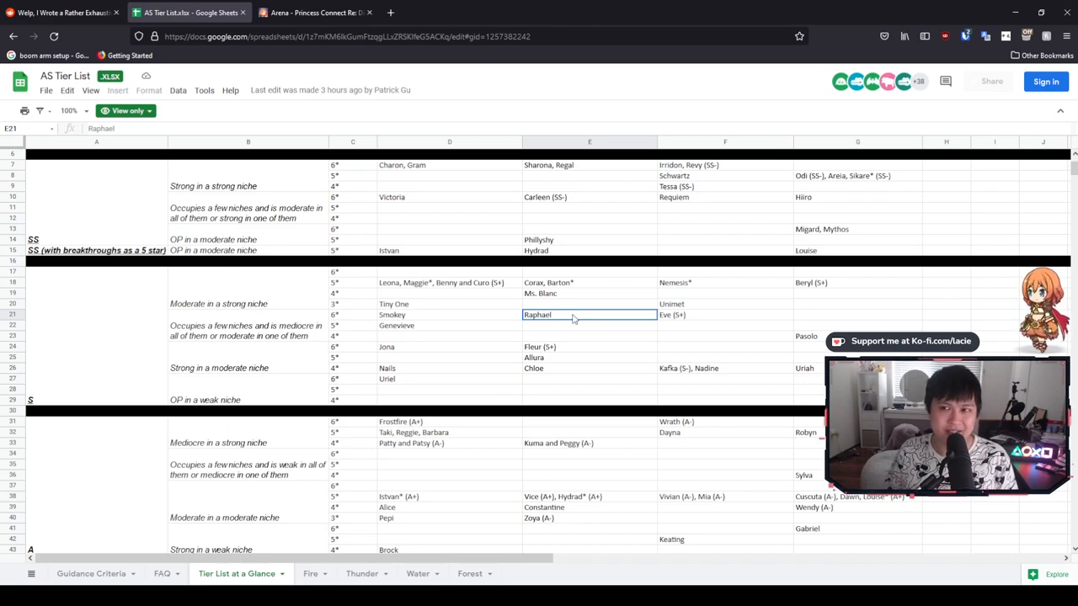
mouse_move(583, 329)
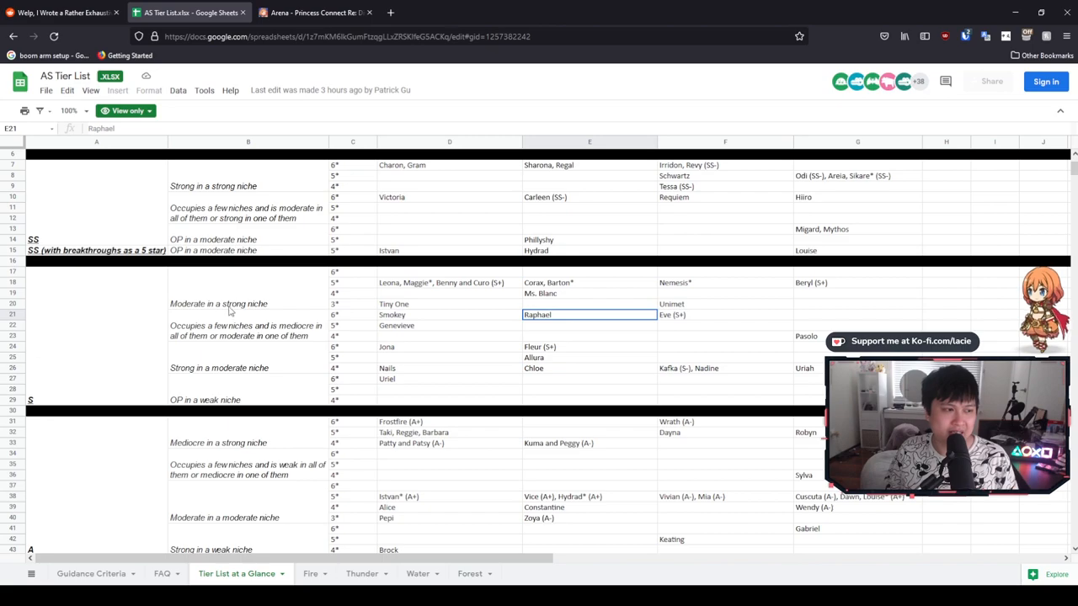
mouse_move(202, 296)
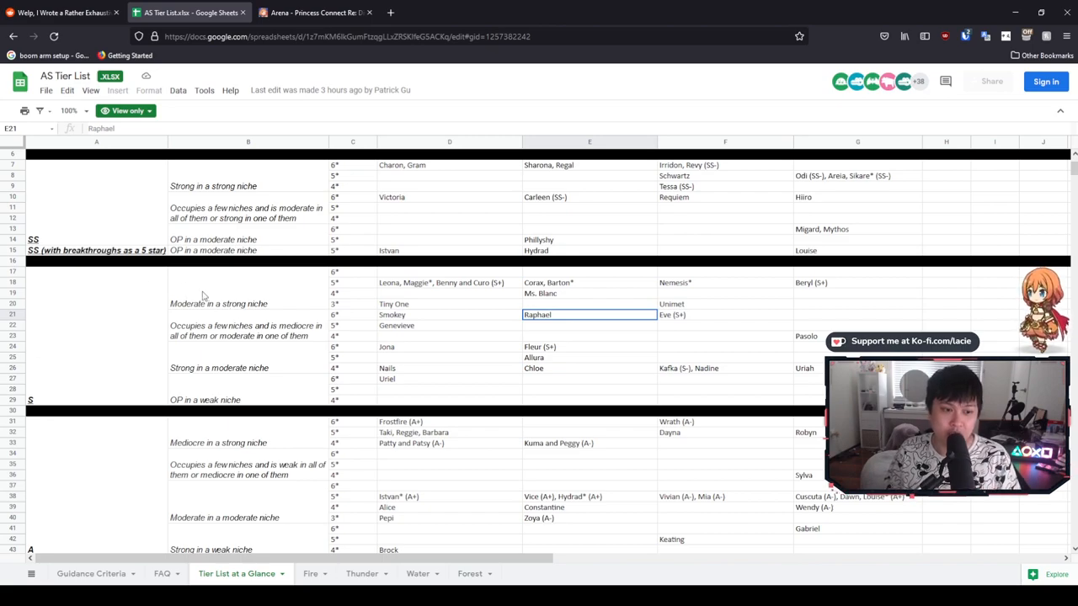
mouse_move(310, 311)
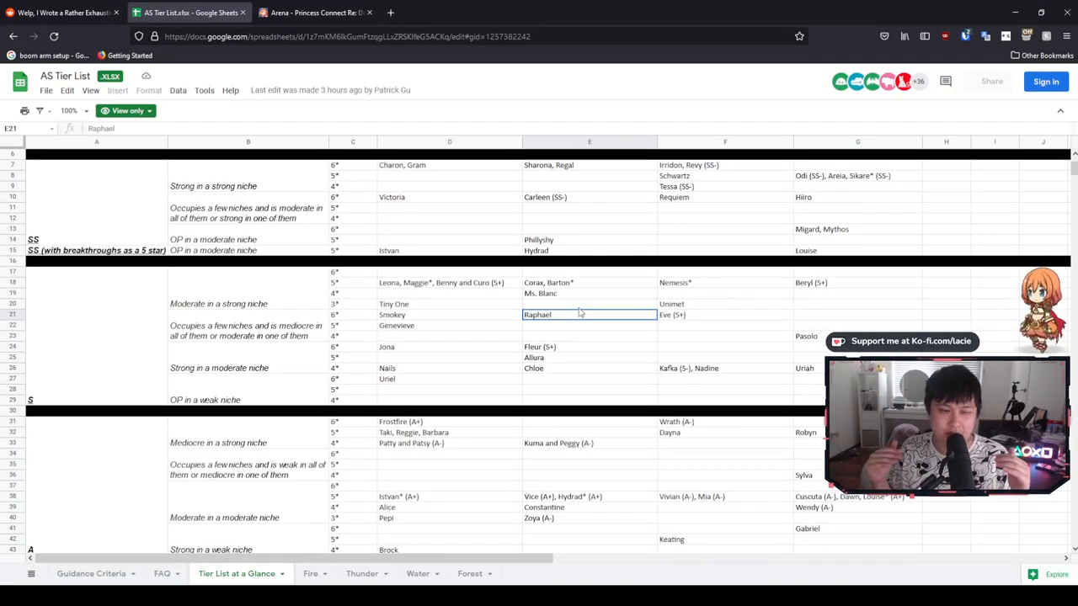
left_click(589, 283)
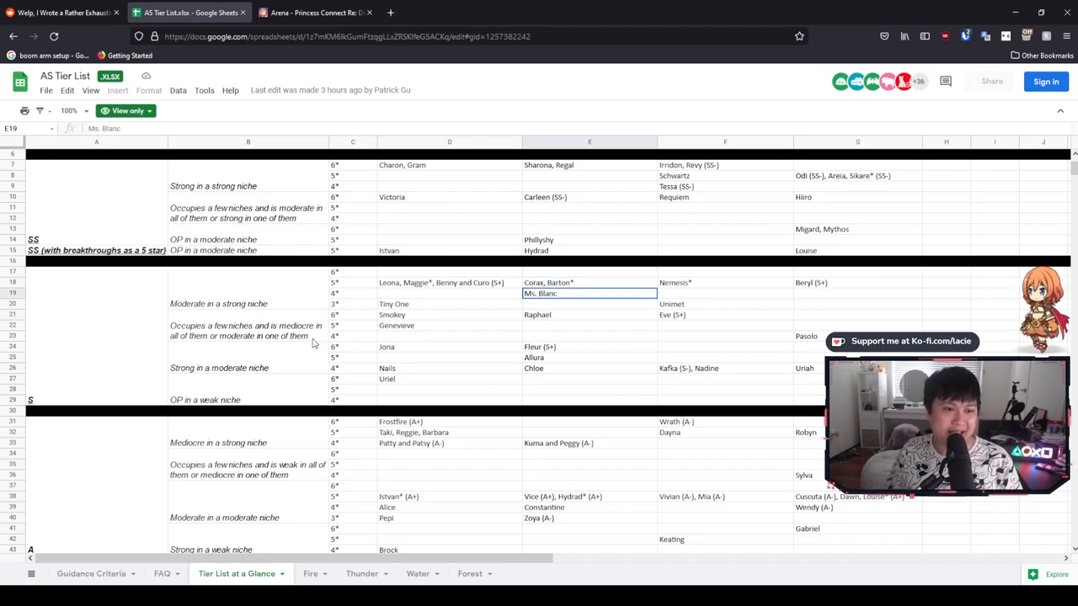
mouse_move(480, 315)
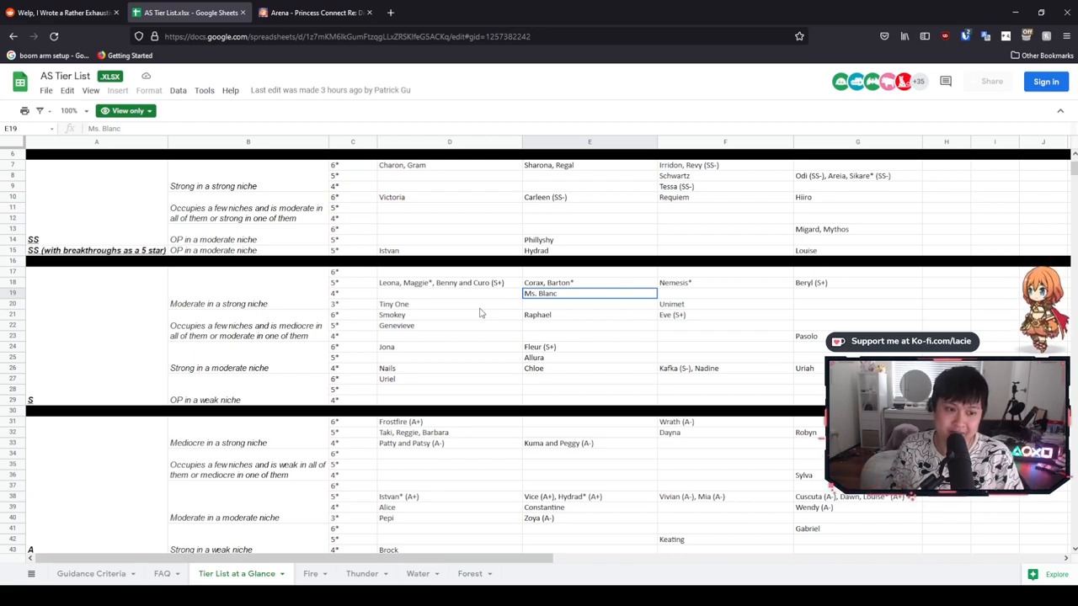
scroll("up", 3)
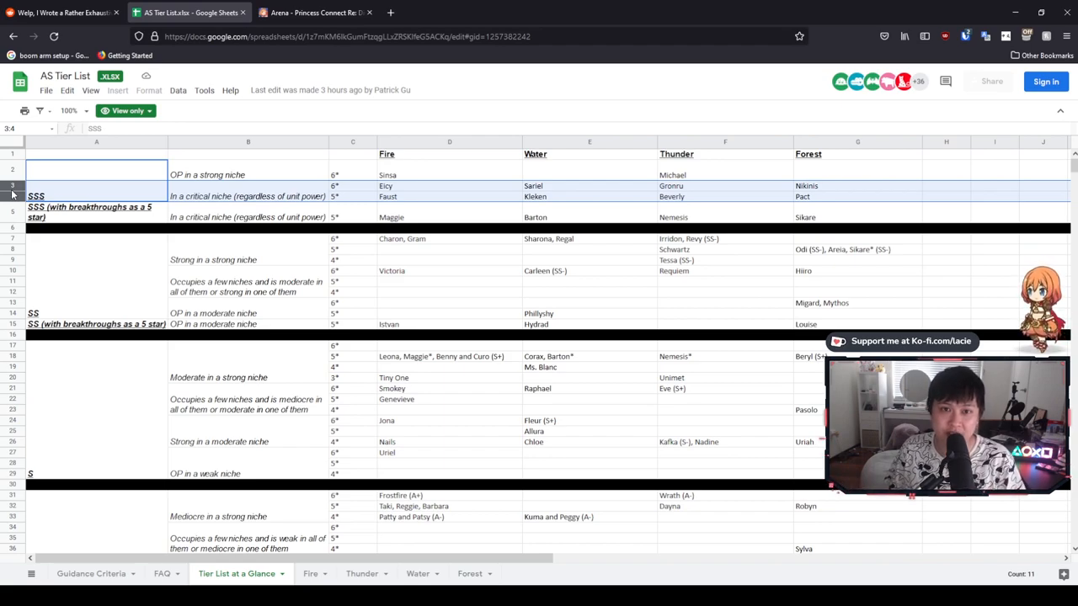
left_click(589, 367)
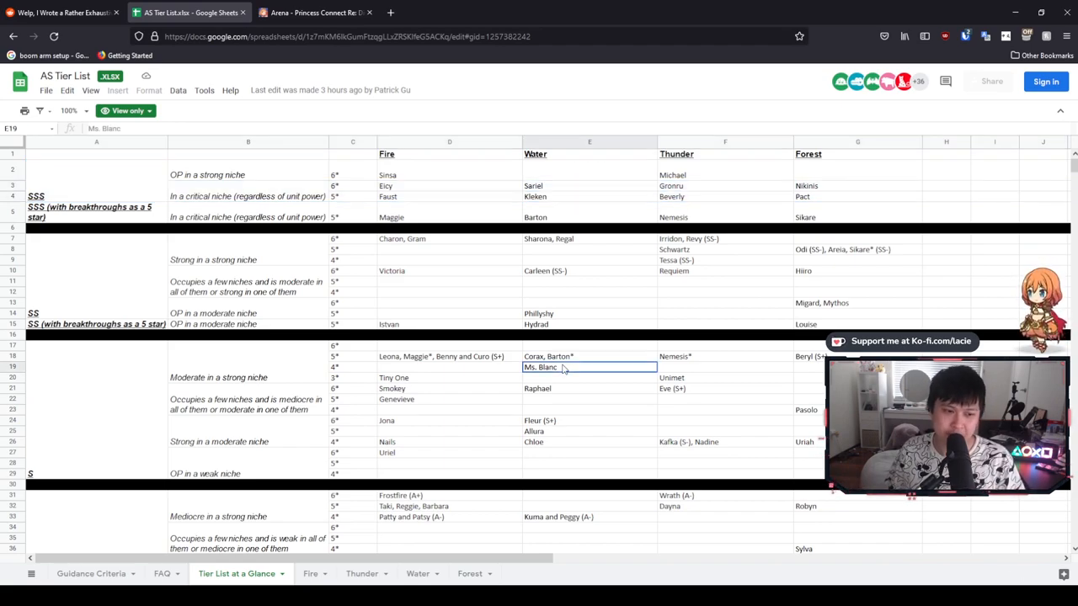
scroll("down", 3)
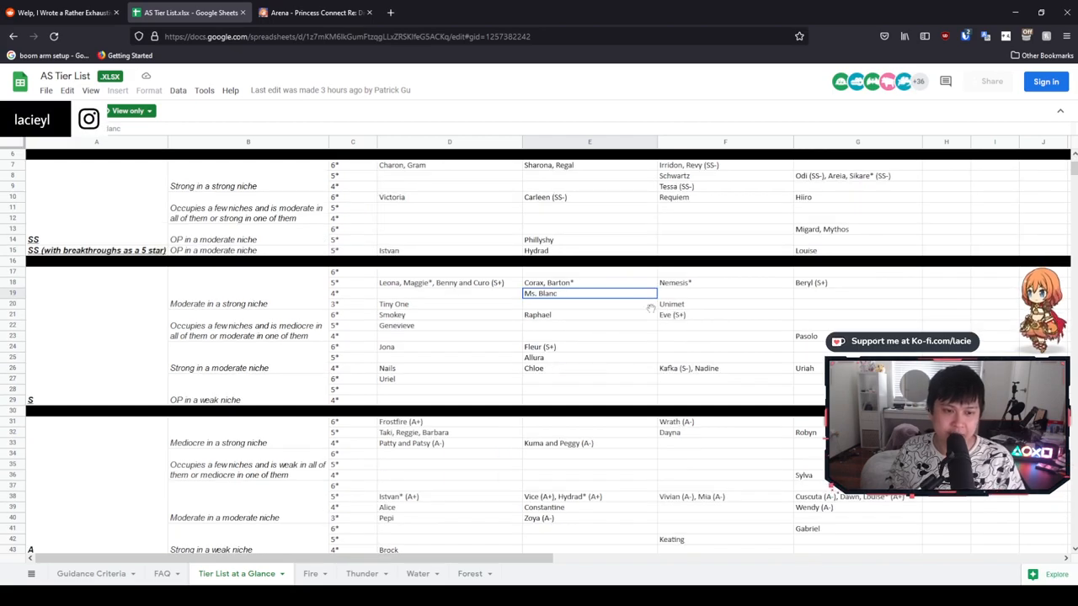
left_click(448, 347)
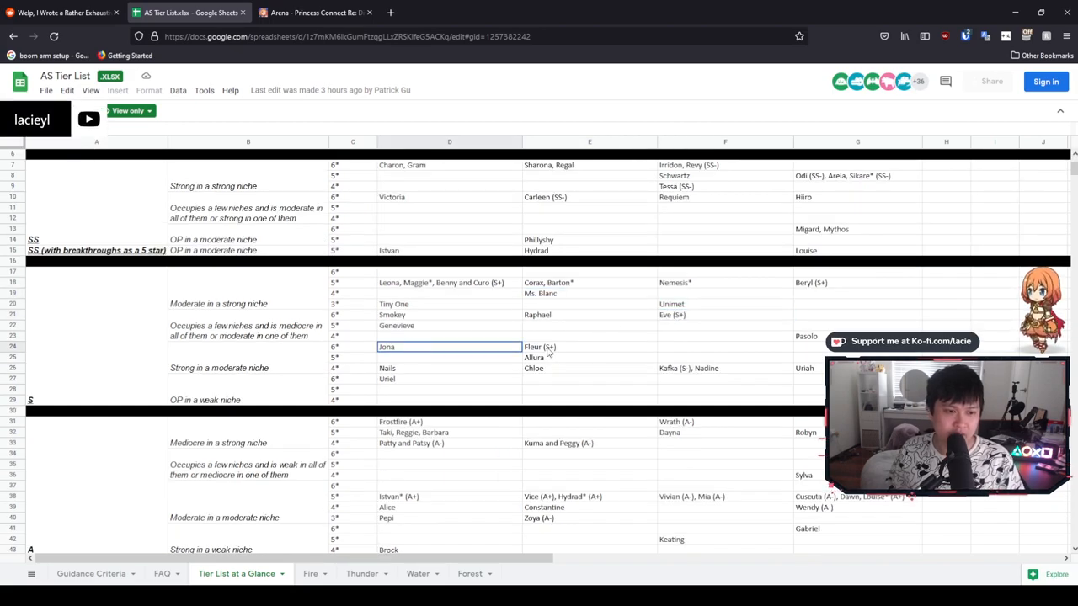
left_click(589, 352)
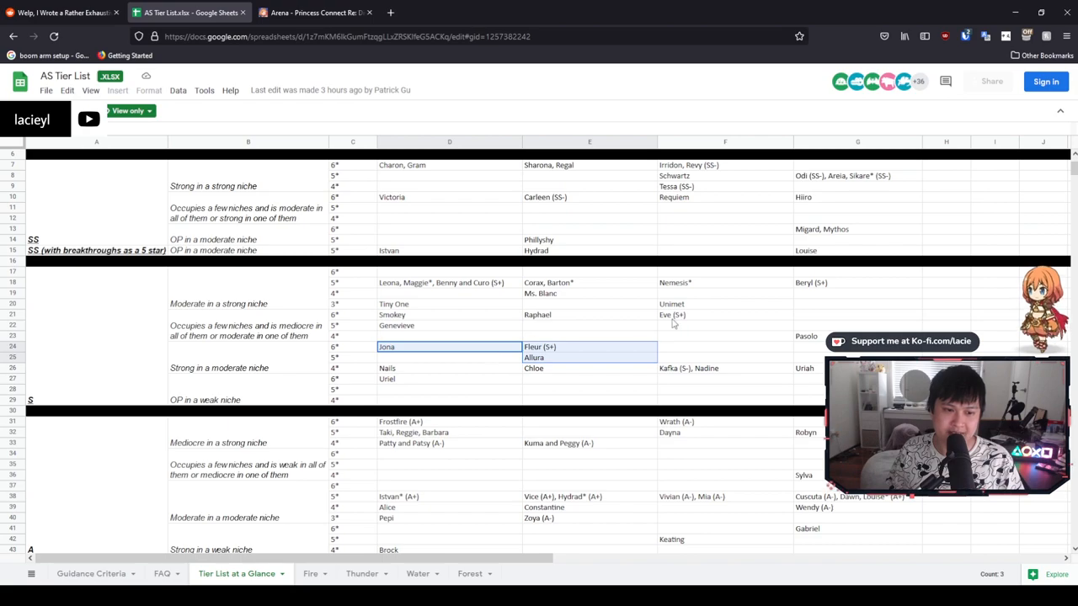
left_click(725, 315)
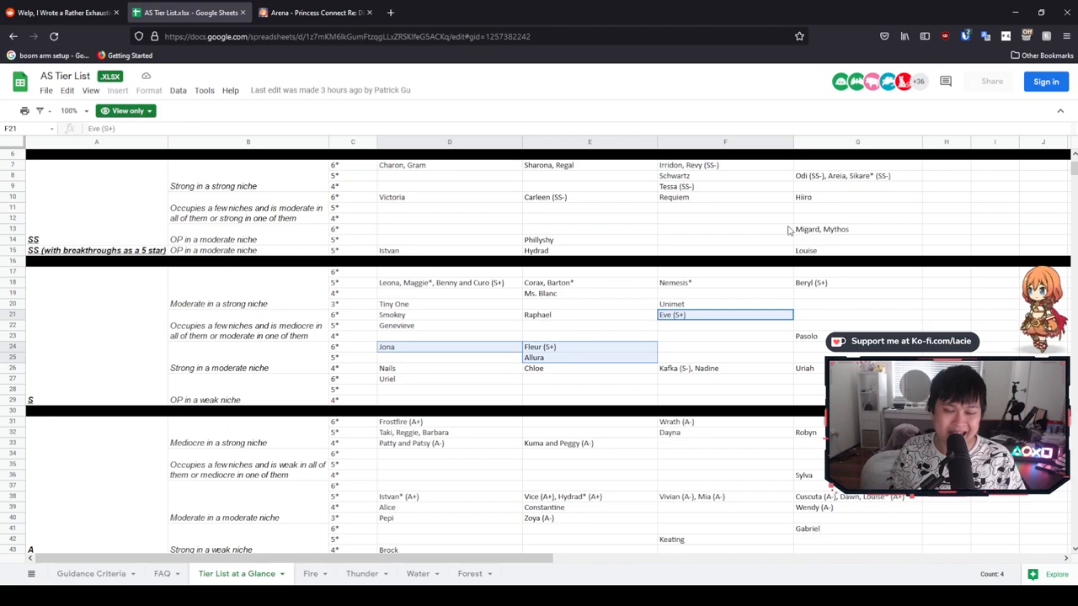
left_click(856, 230)
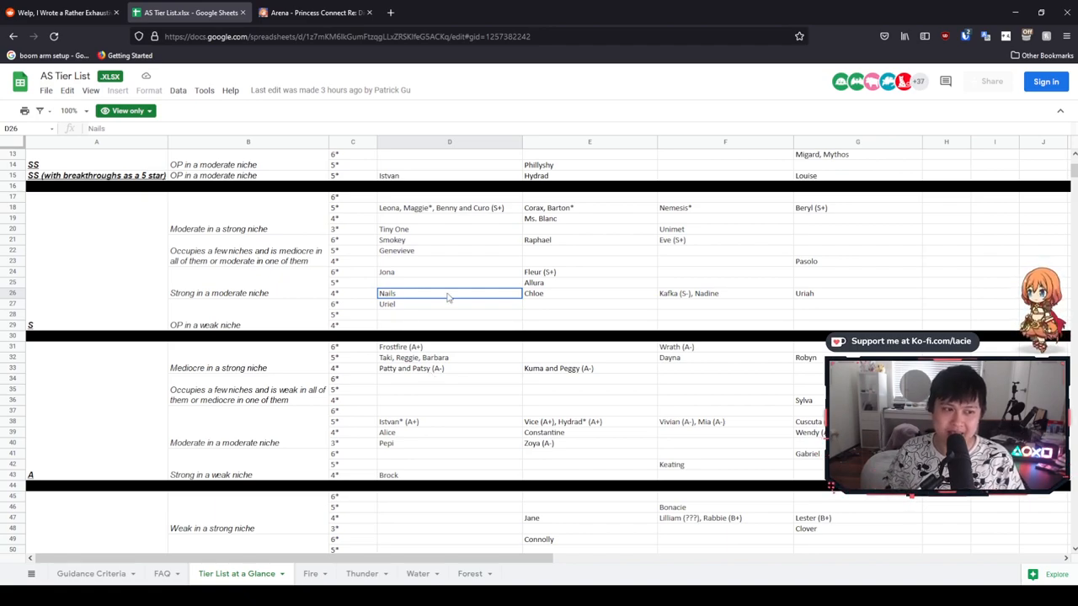
left_click(448, 207)
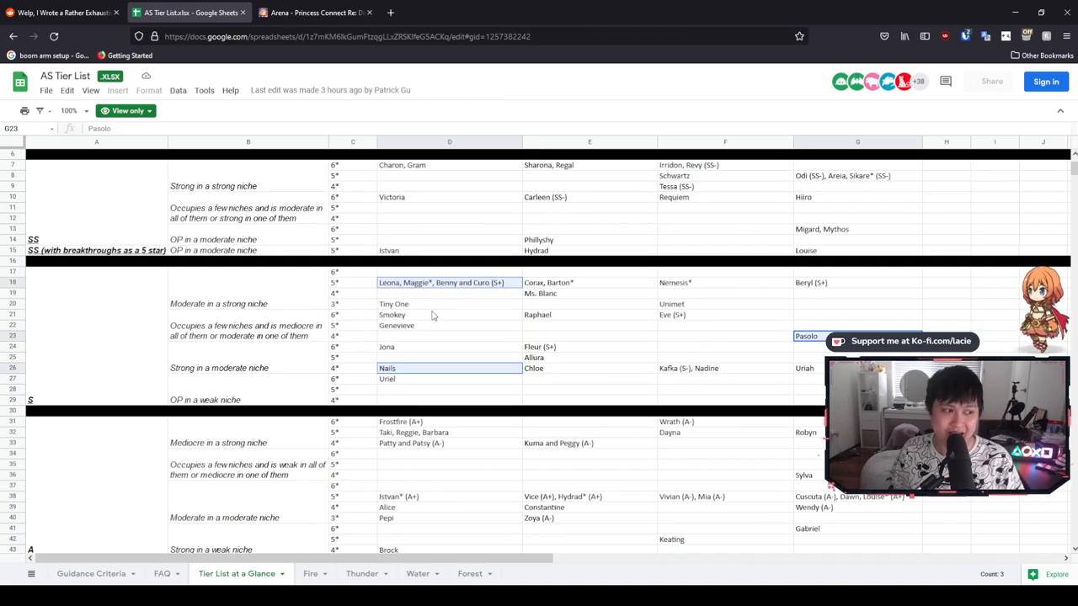
mouse_move(445, 352)
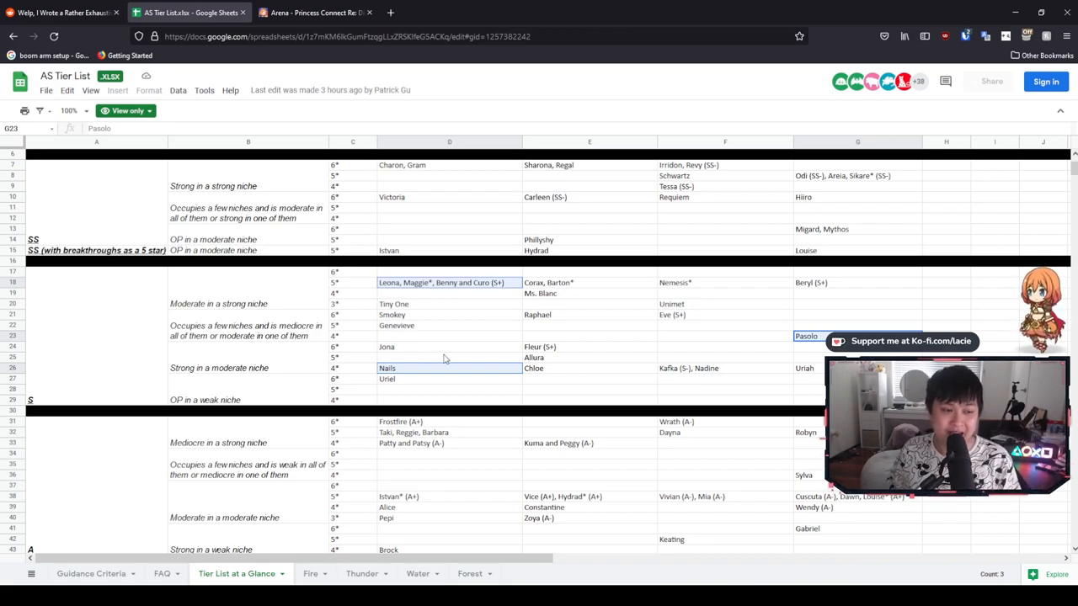
mouse_move(520, 334)
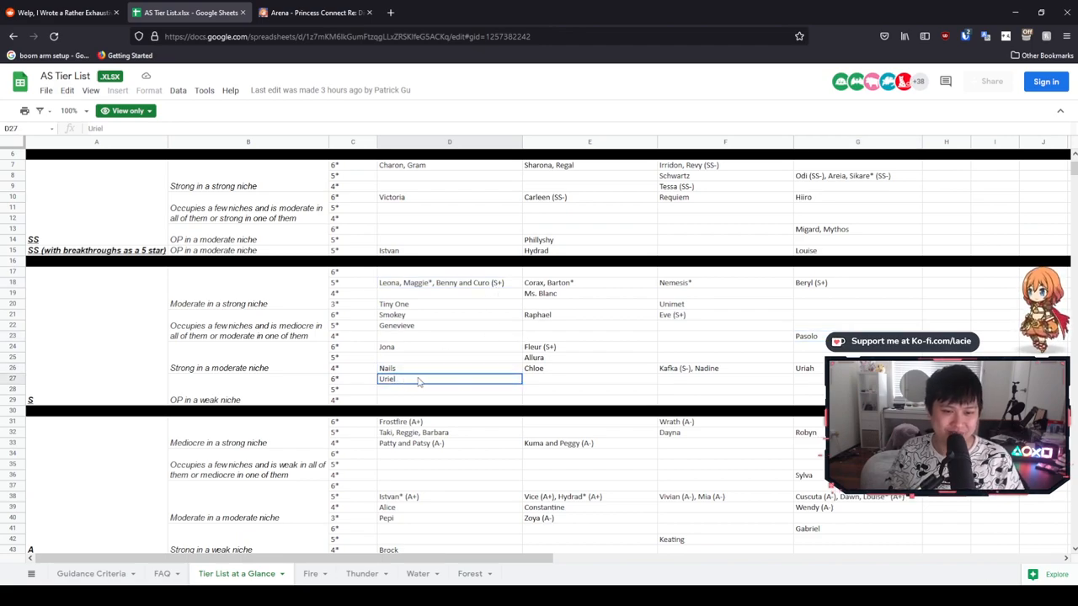
scroll("down", 3)
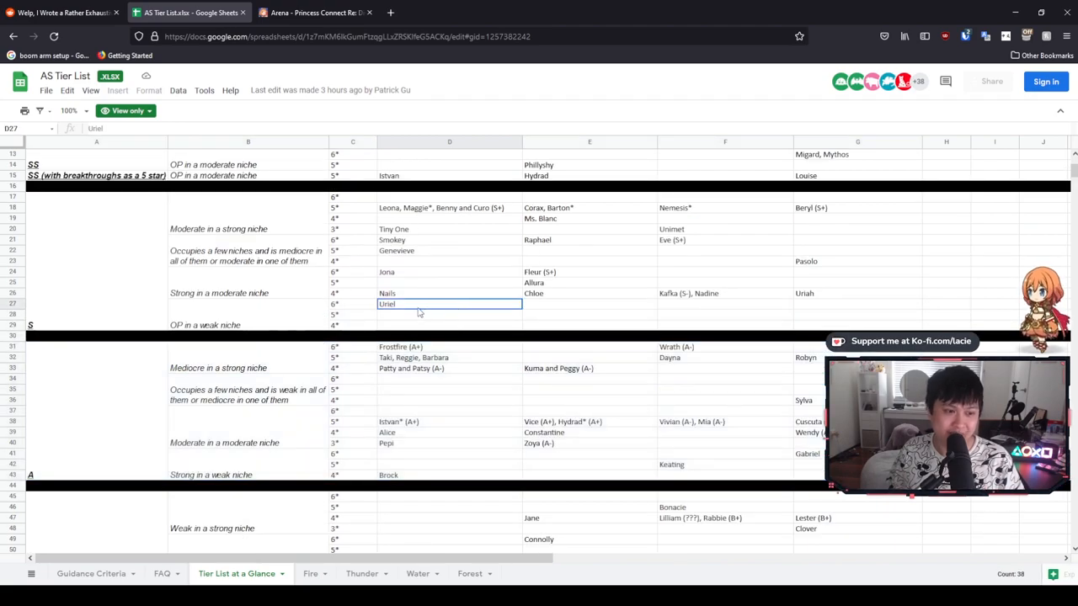
left_click(589, 293)
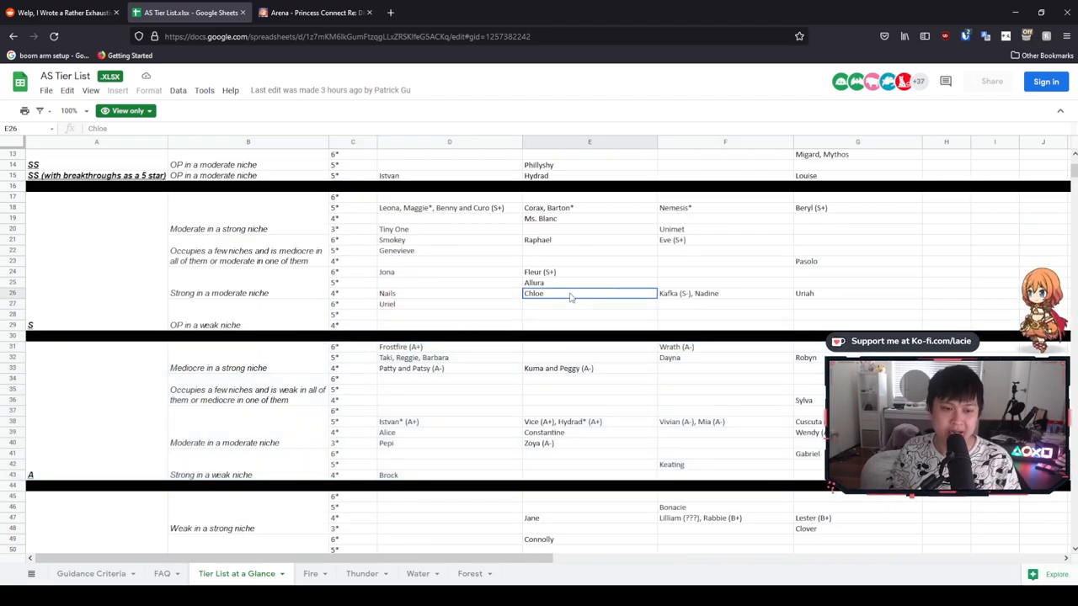
mouse_move(596, 309)
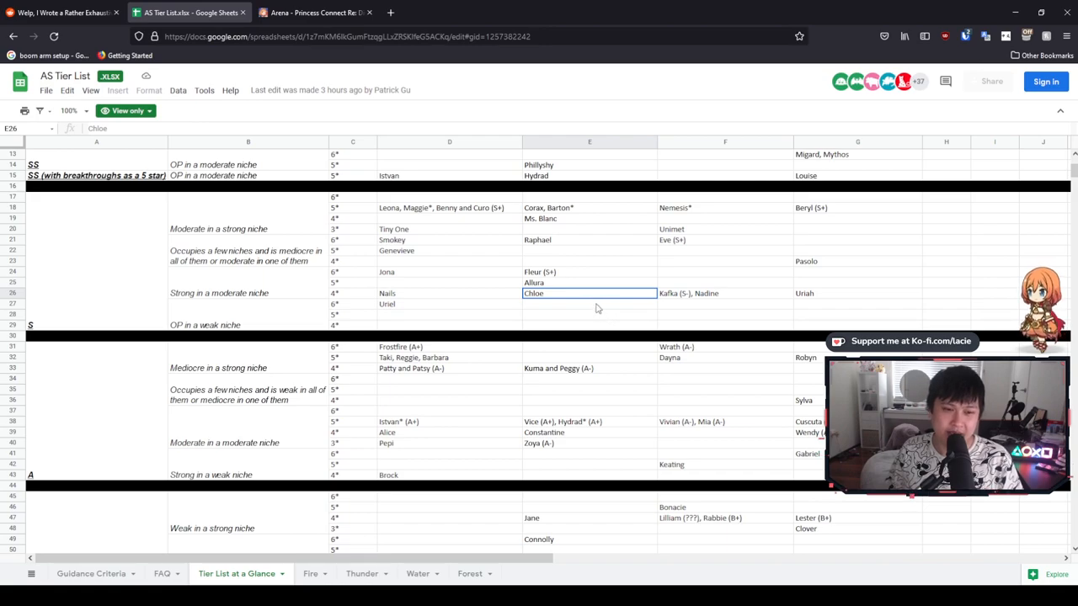
left_click(858, 293)
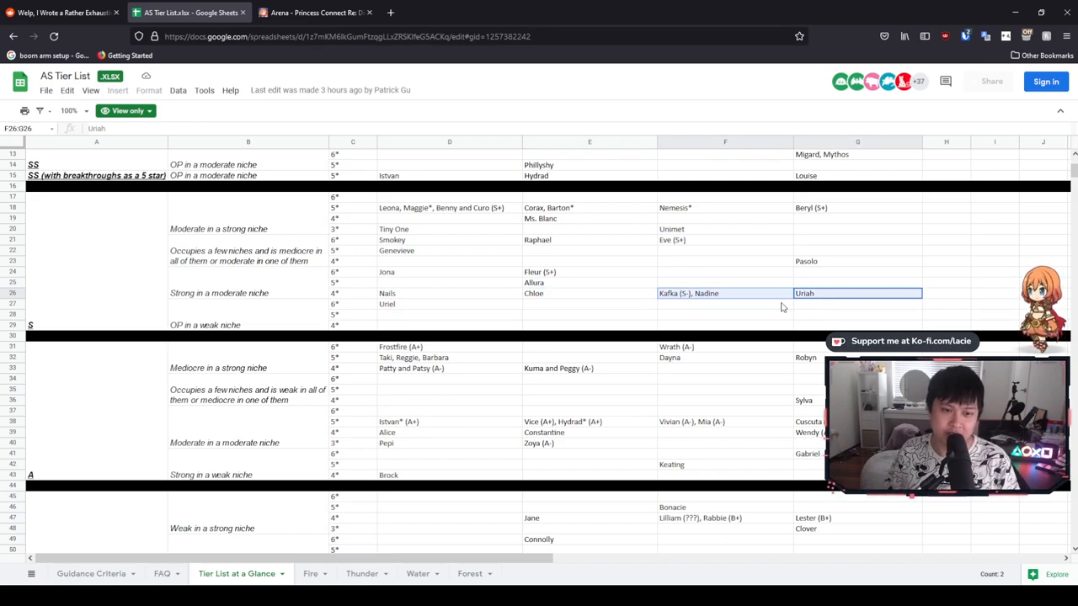
left_click(725, 293)
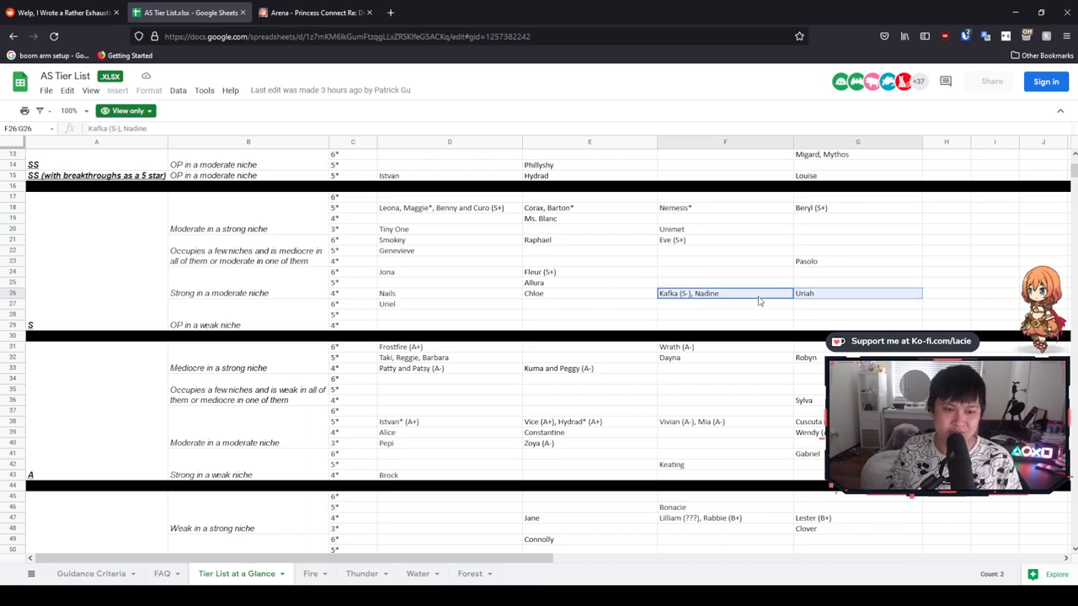
mouse_move(427, 437)
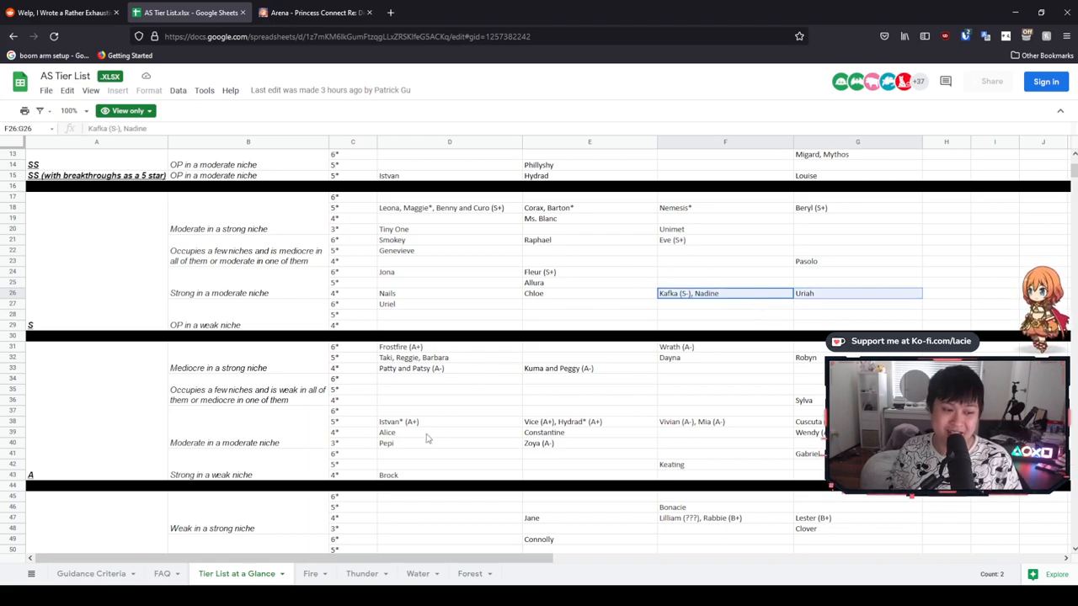
left_click(448, 431)
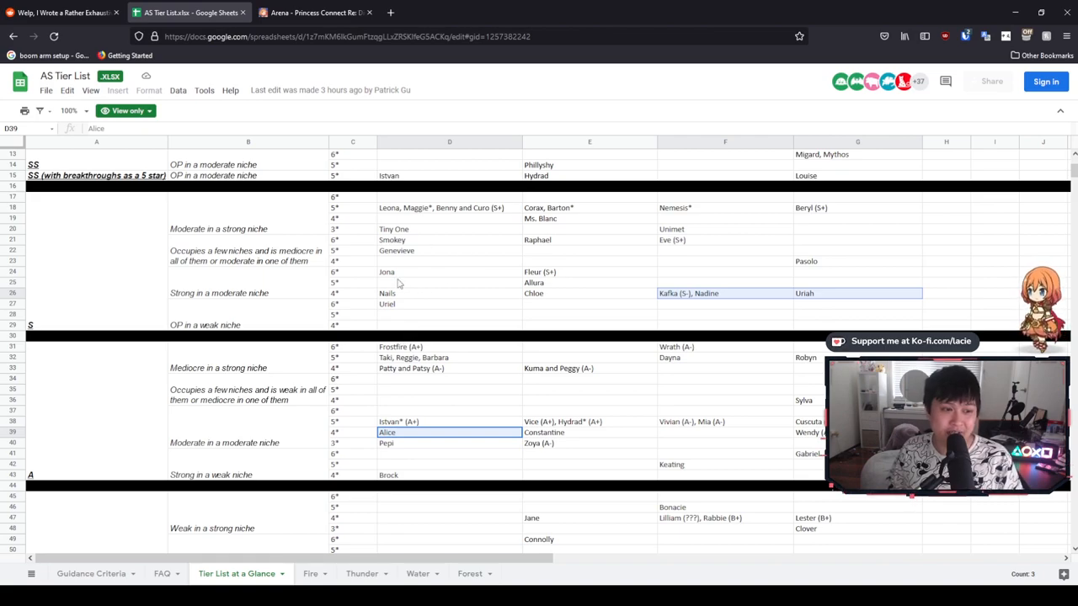
left_click(448, 283)
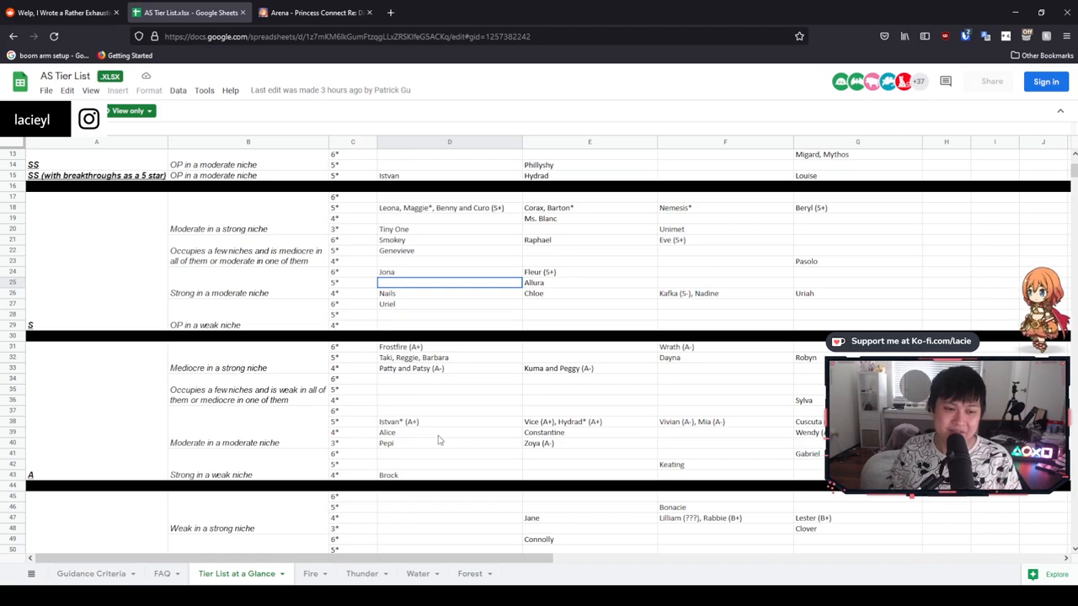
left_click(448, 431)
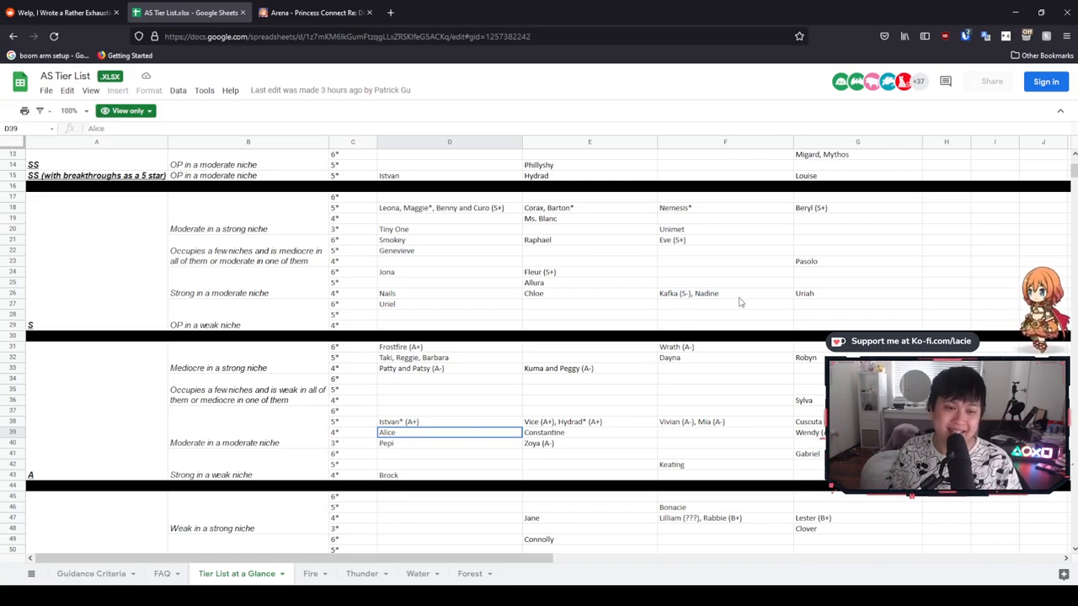
left_click(725, 293)
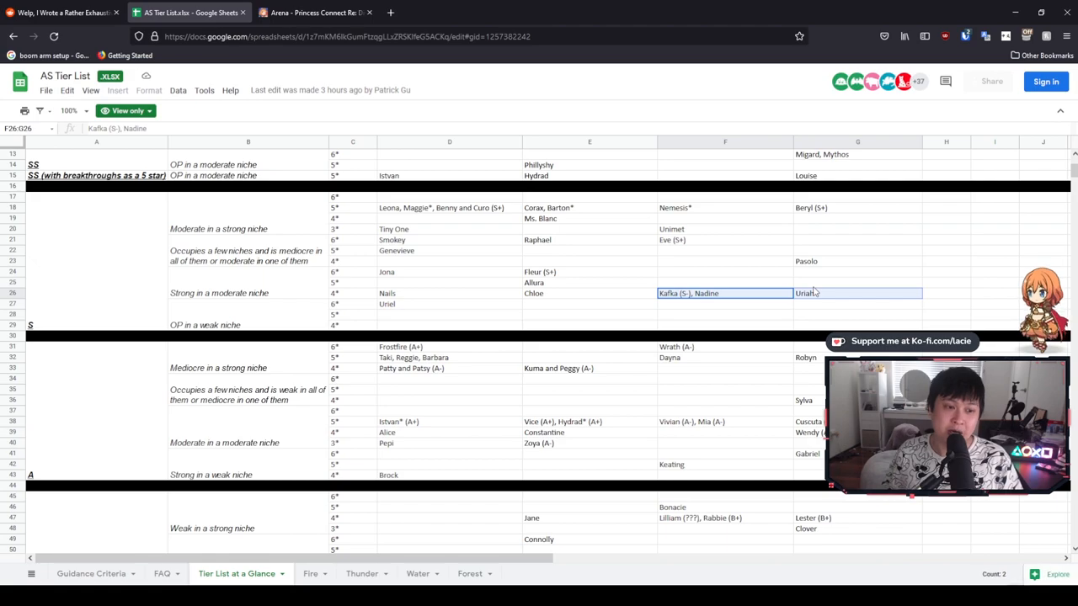
left_click(724, 293)
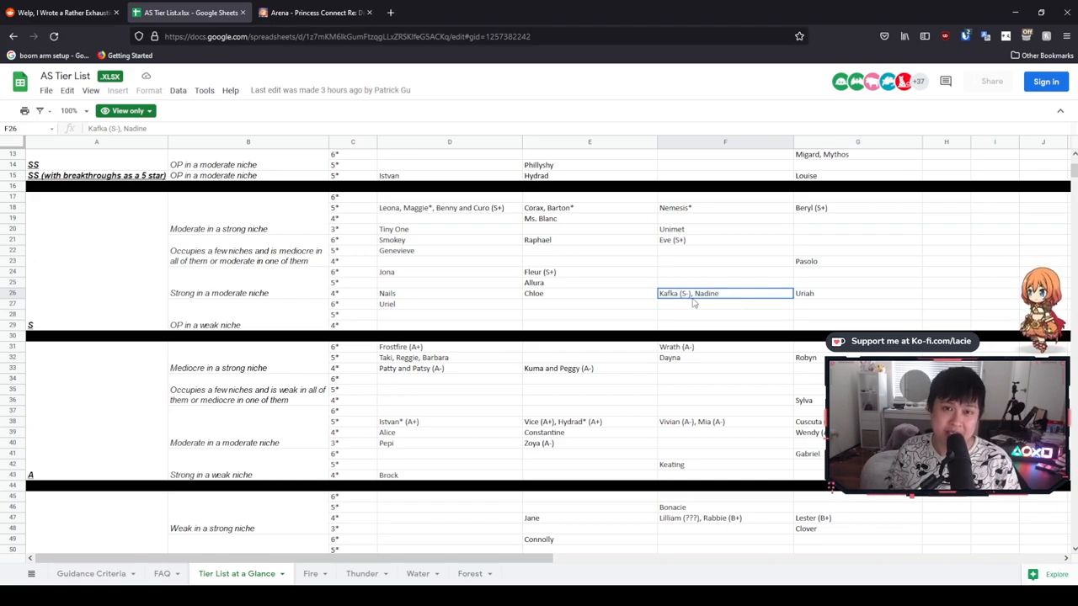
scroll("down", 3)
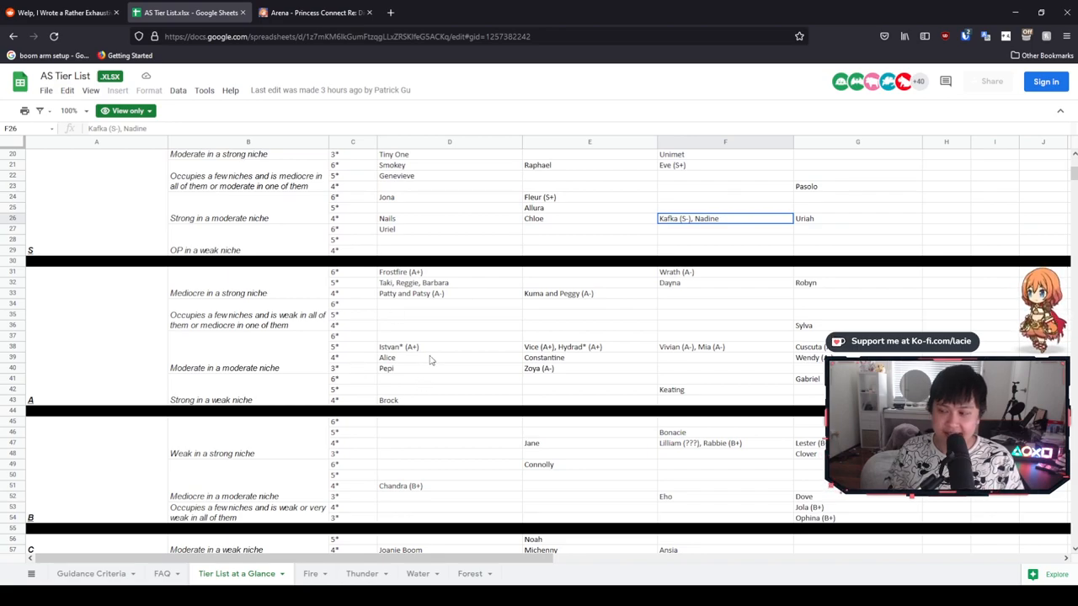
mouse_move(246, 300)
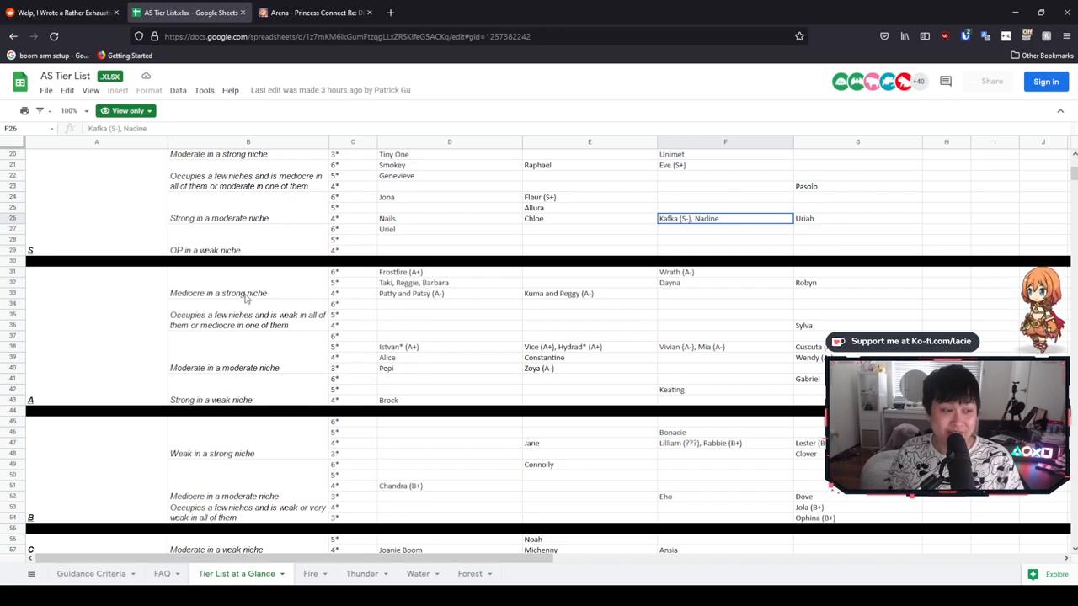
mouse_move(96, 315)
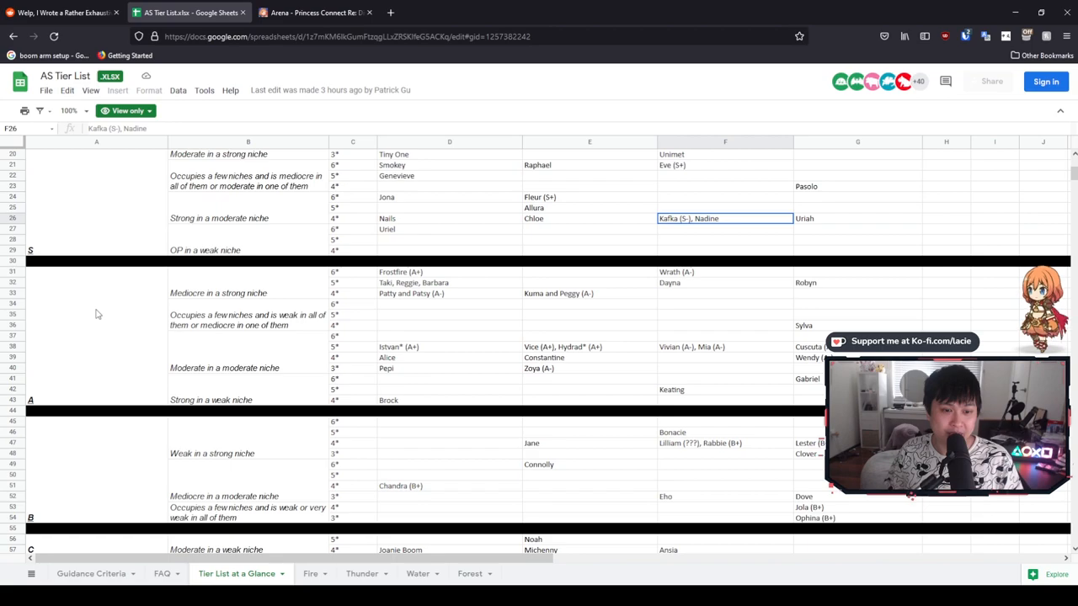
left_click(857, 325)
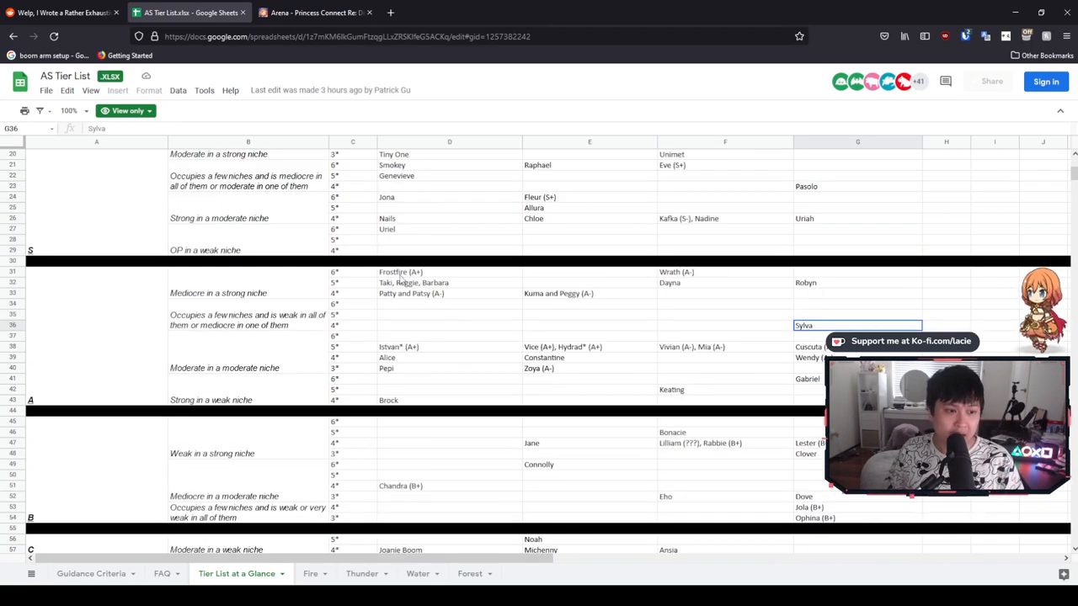
left_click(448, 271)
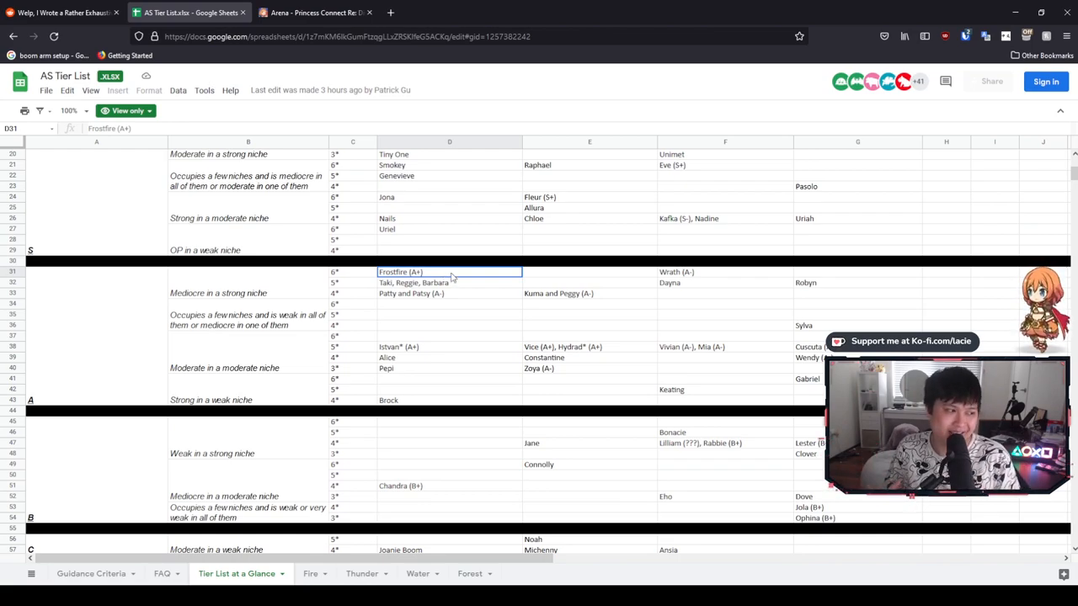
mouse_move(524, 287)
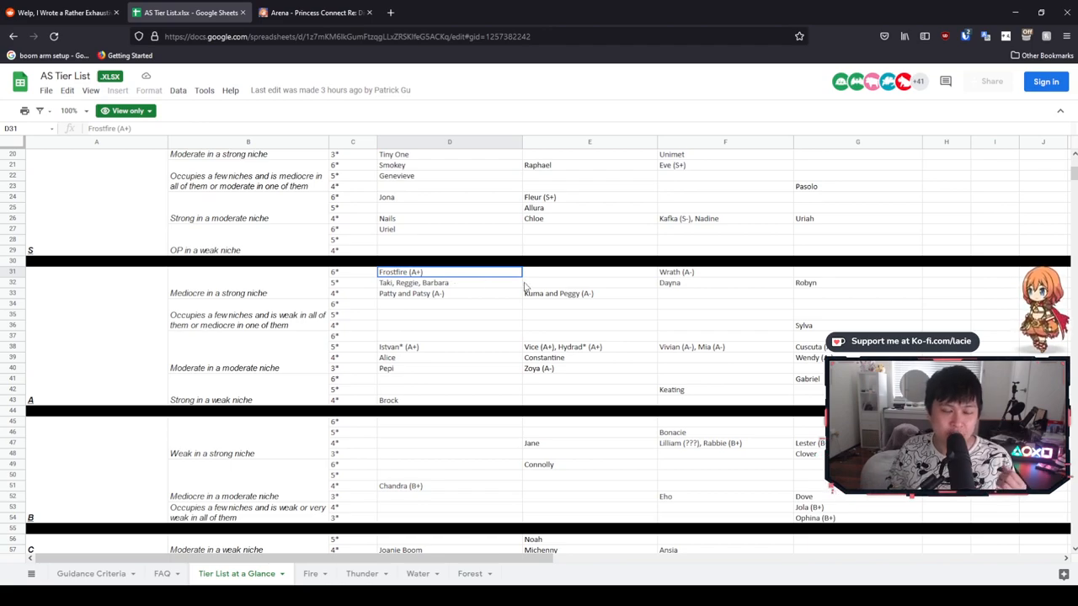
left_click(724, 271)
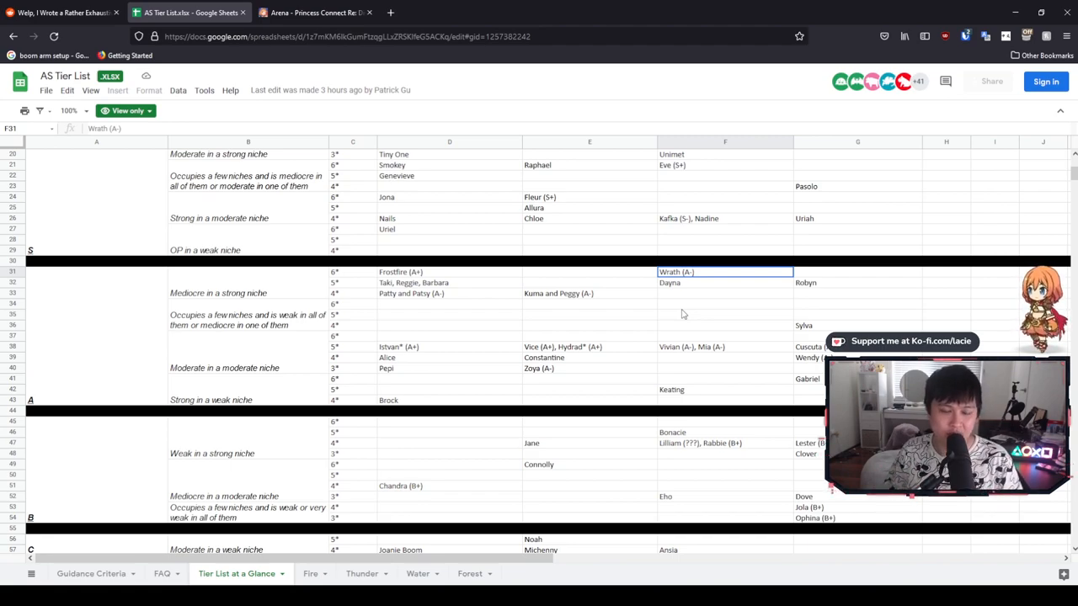
left_click(448, 283)
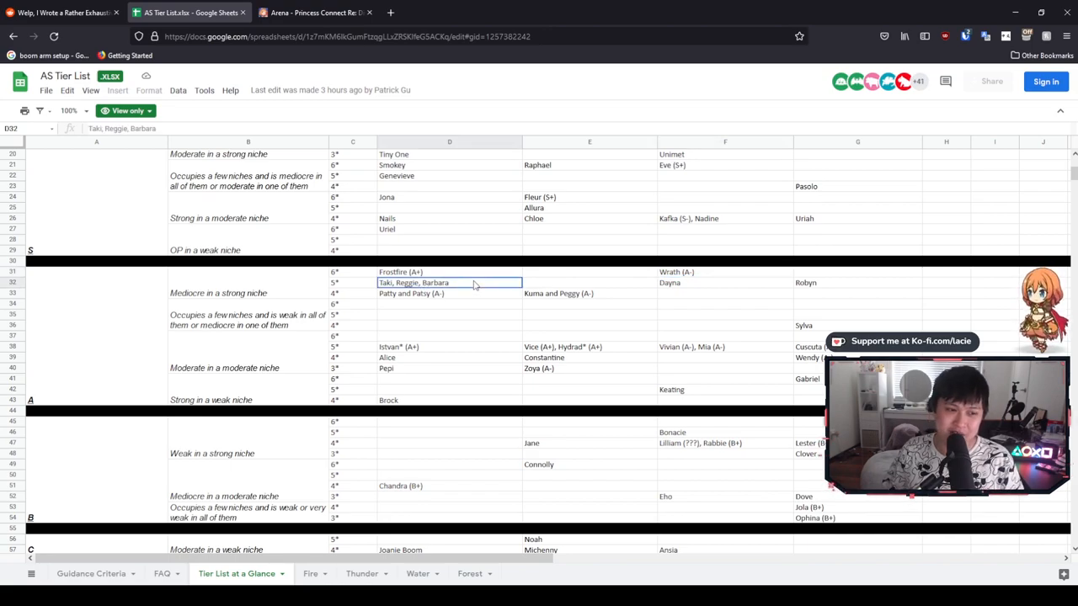
mouse_move(414, 340)
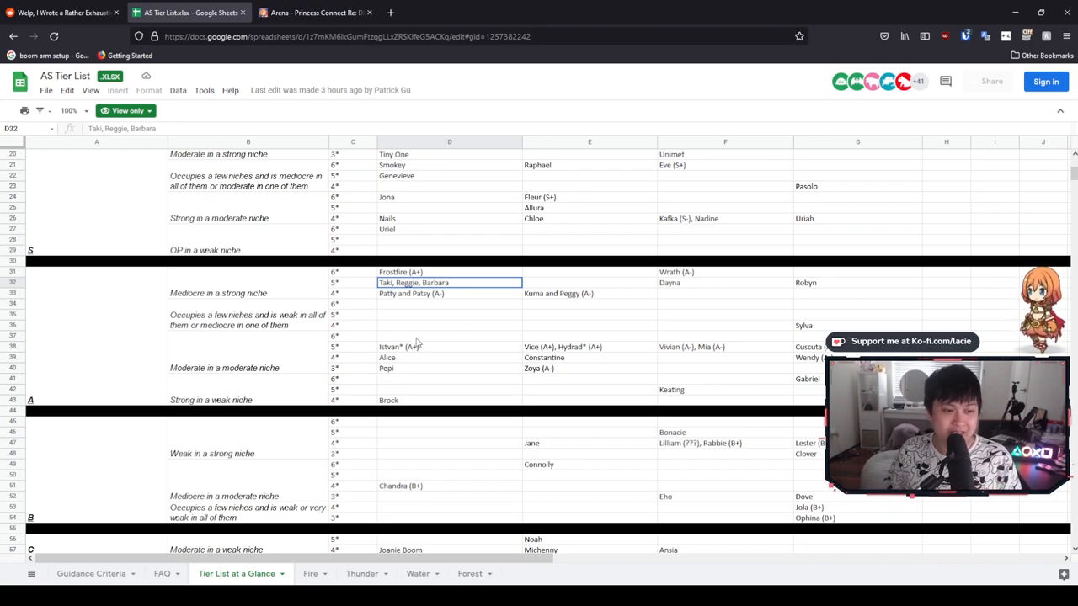
left_click(448, 347)
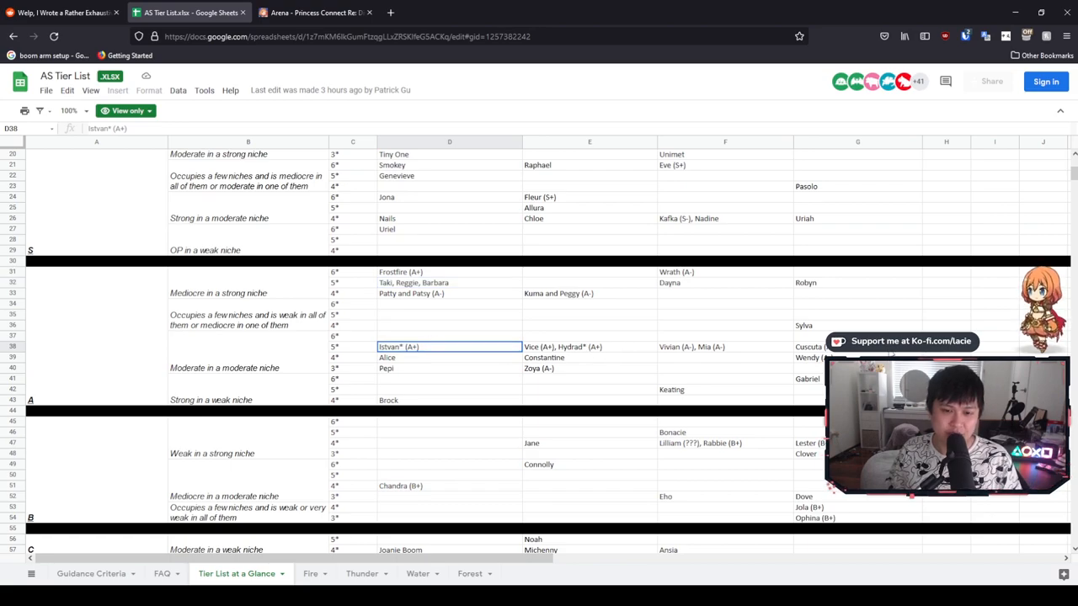
left_click(590, 347)
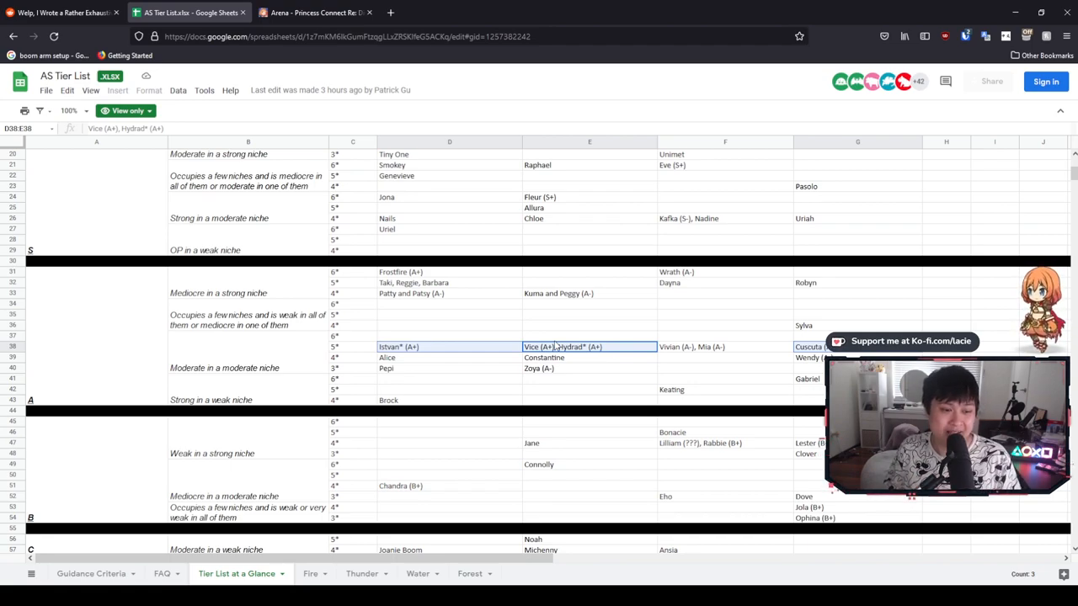
left_click(448, 401)
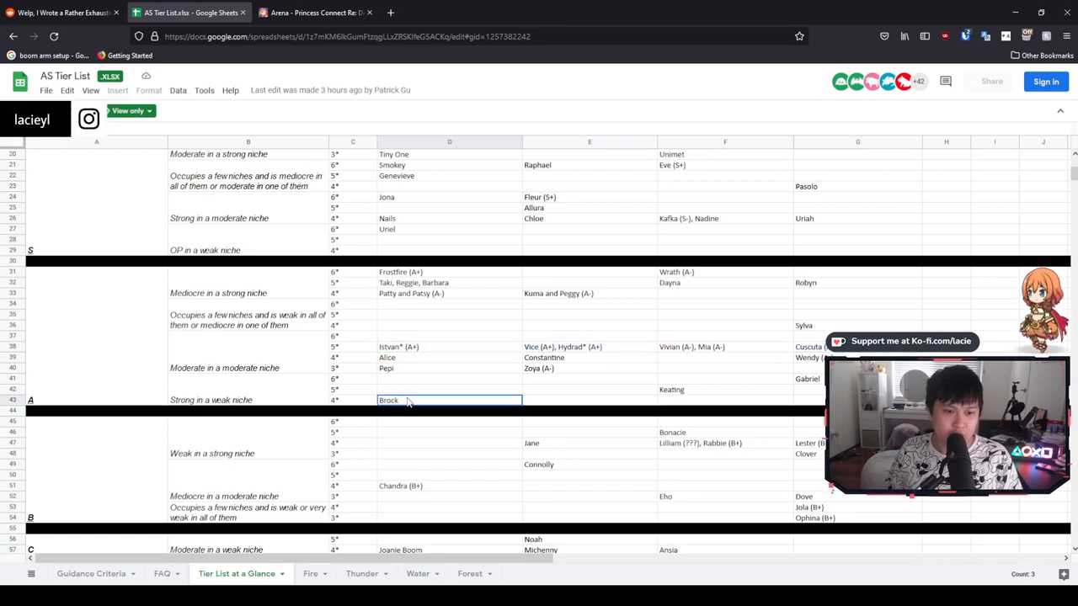
left_click(724, 389)
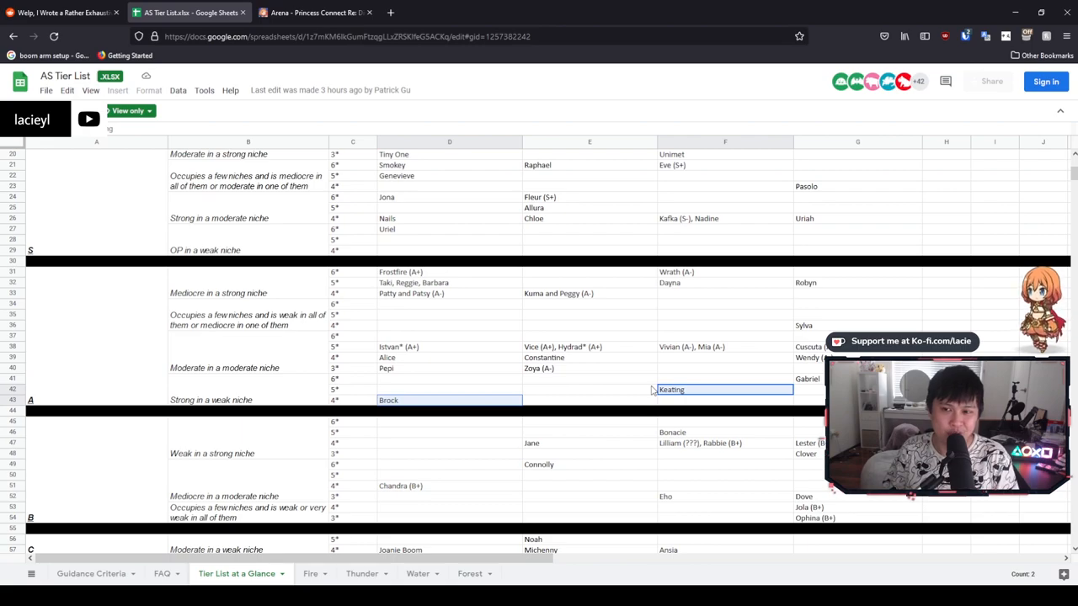
left_click(589, 368)
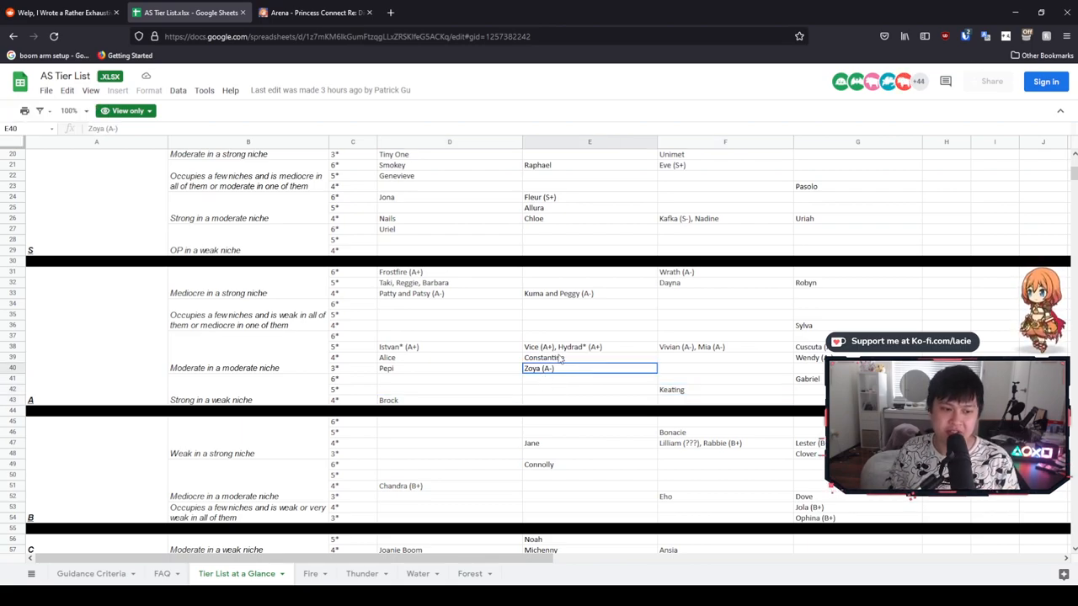
scroll("down", 3)
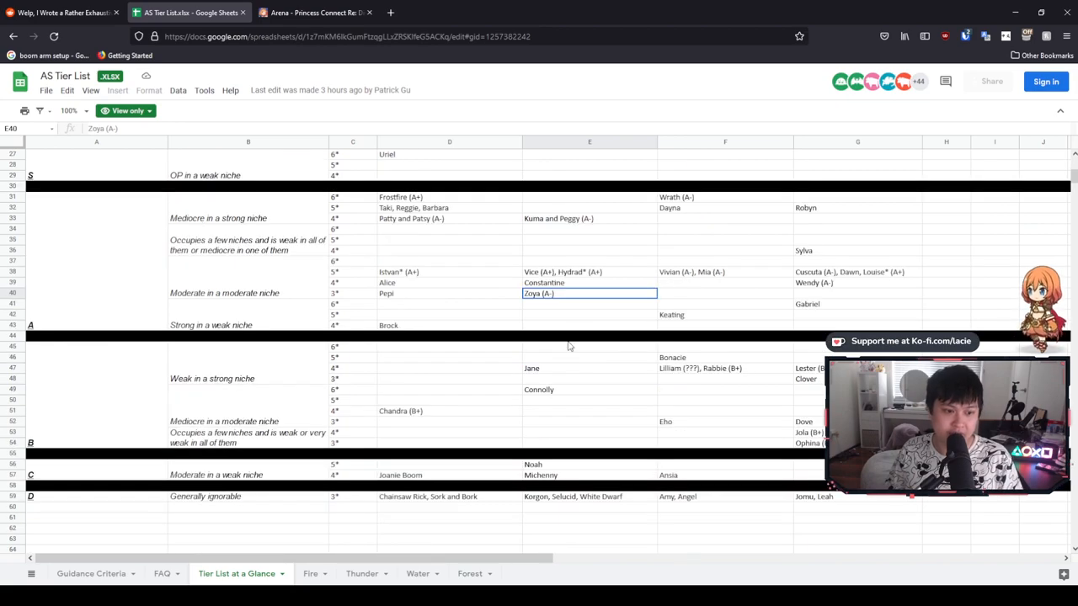
mouse_move(573, 390)
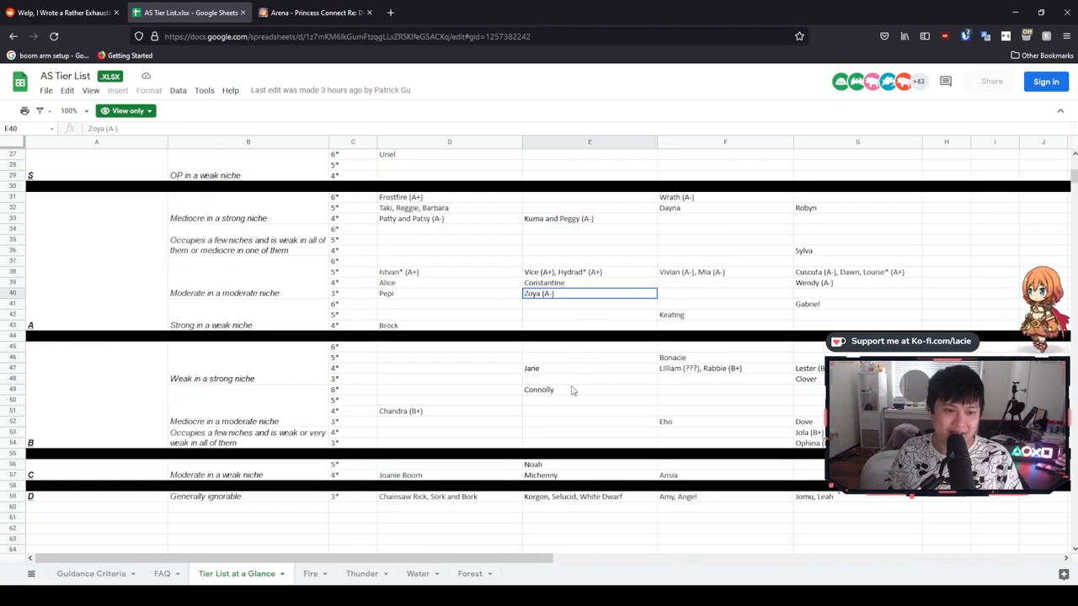
left_click(589, 389)
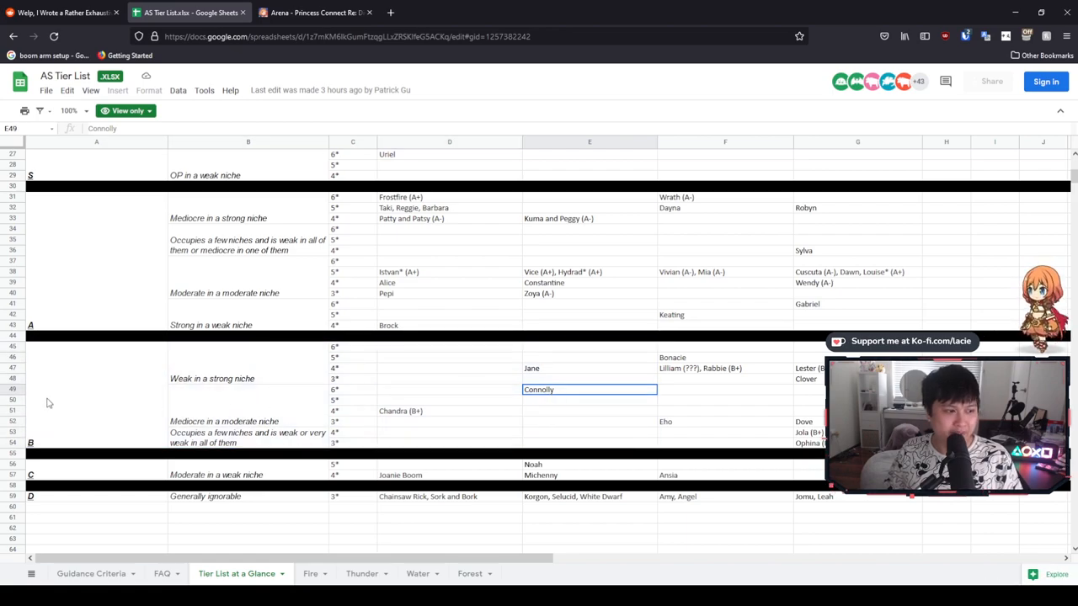
left_click(12, 390)
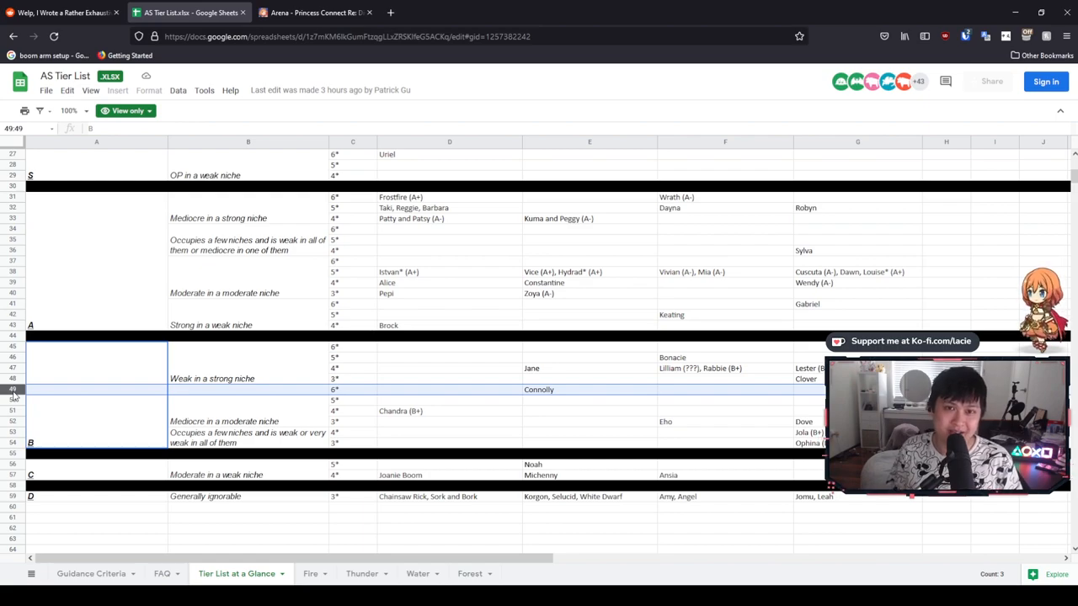
mouse_move(660, 411)
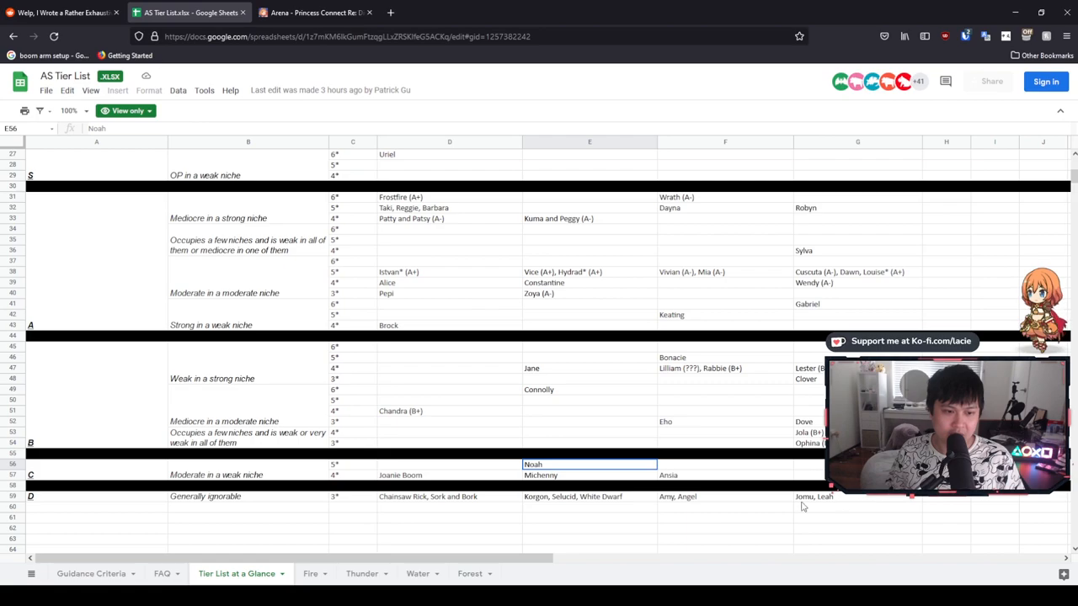
mouse_move(618, 384)
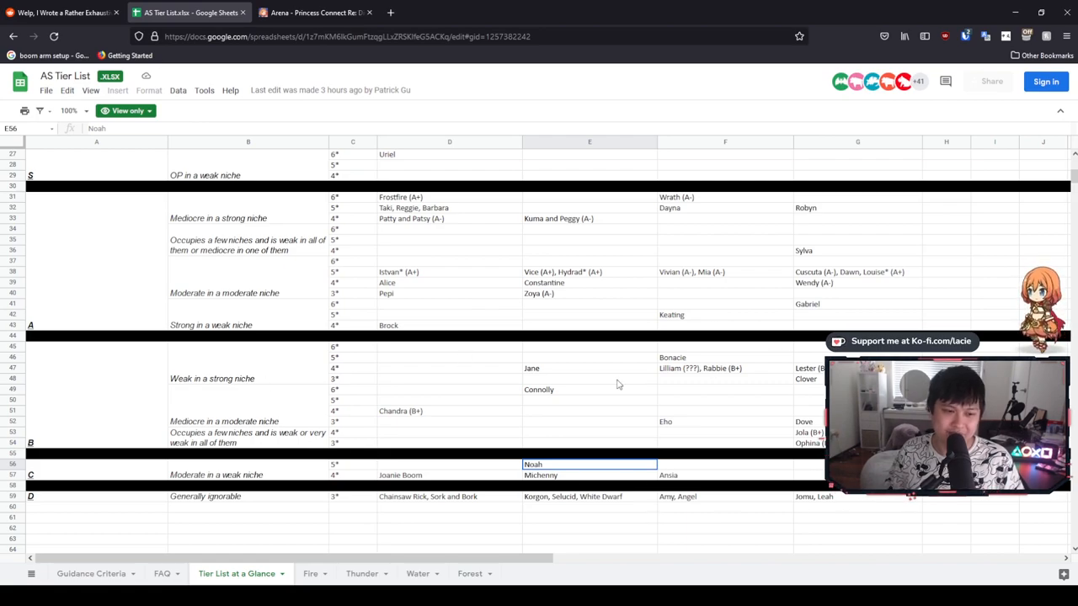
left_click(589, 389)
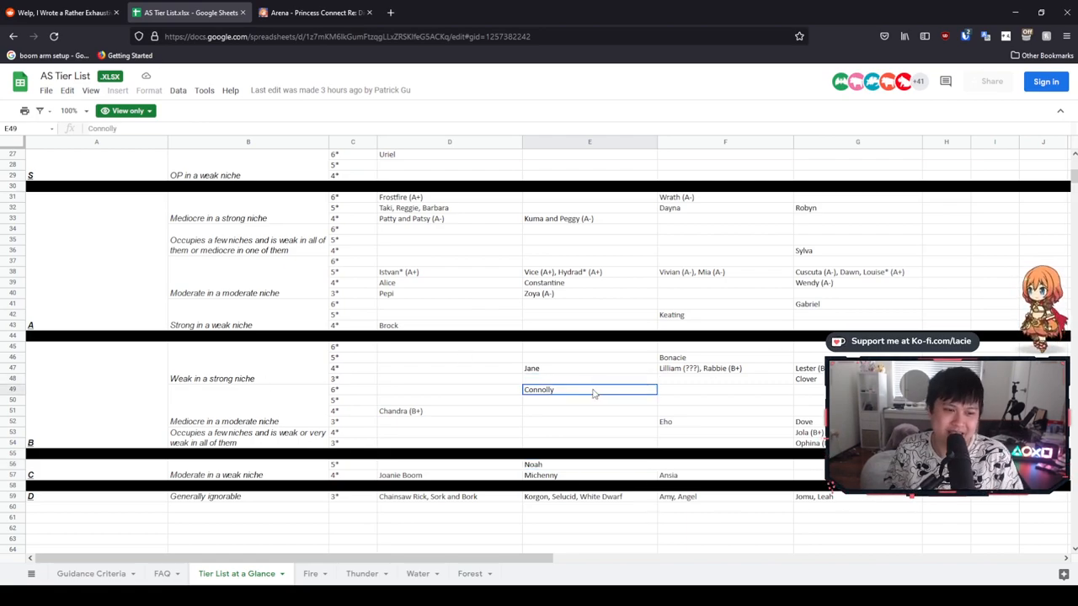
scroll("up", 3)
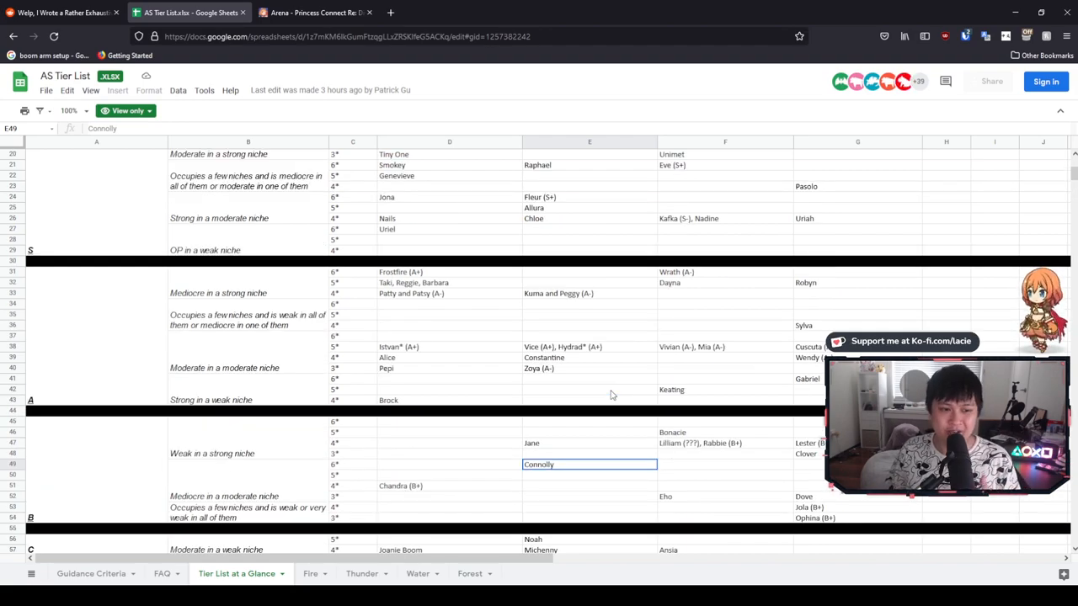
scroll("up", 3)
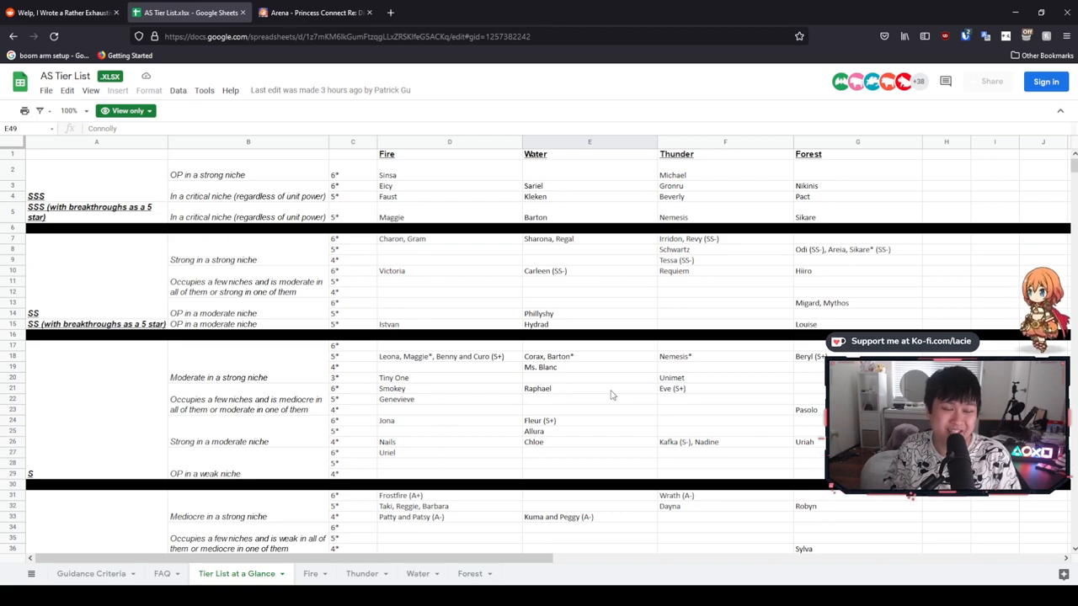
scroll("down", 3)
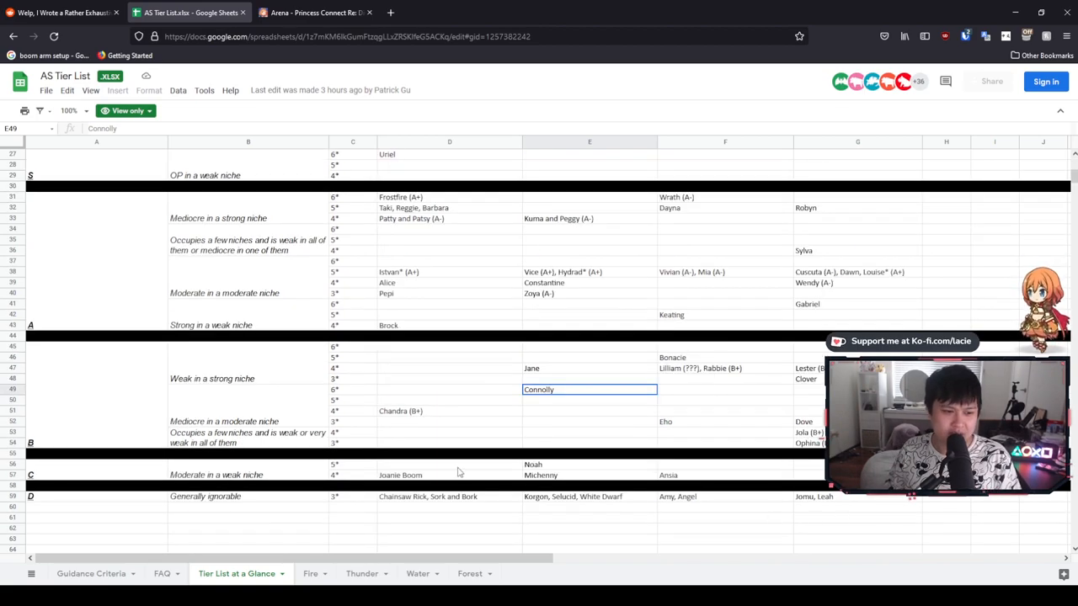
mouse_move(872, 502)
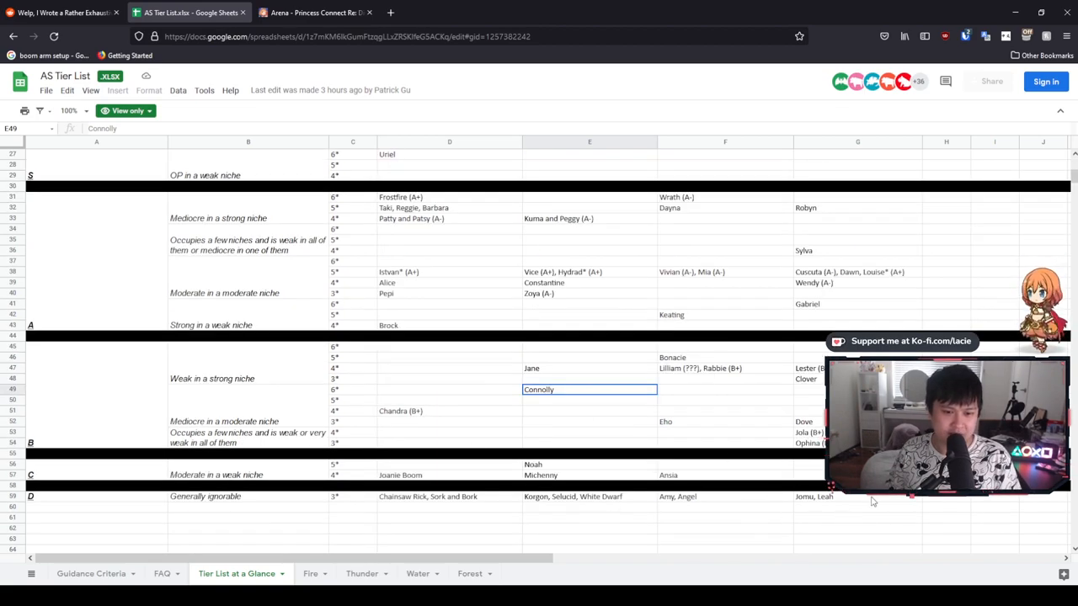
scroll("up", 3)
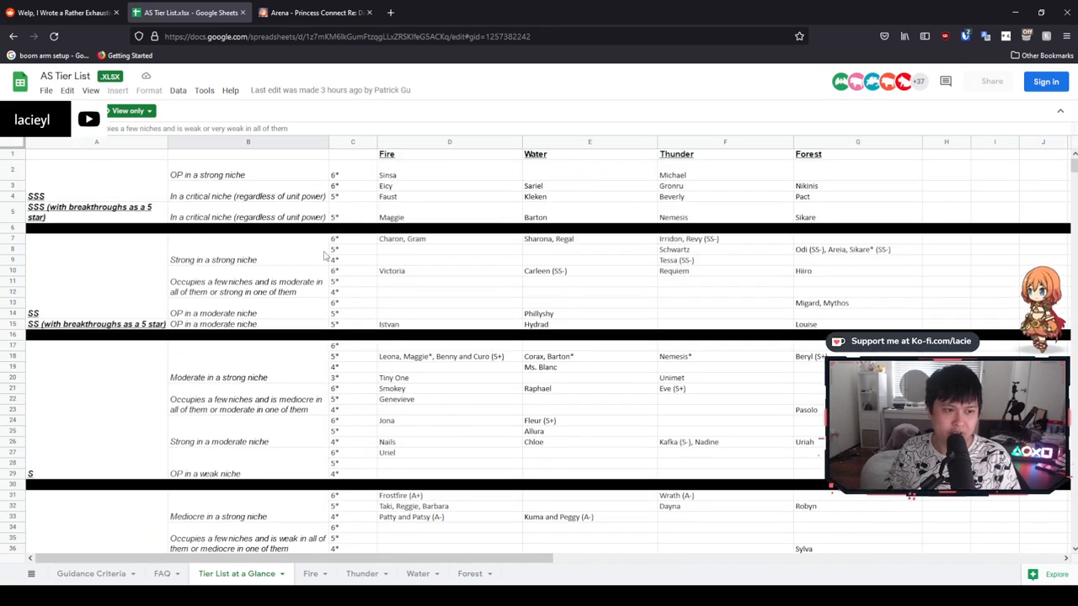
left_click(858, 170)
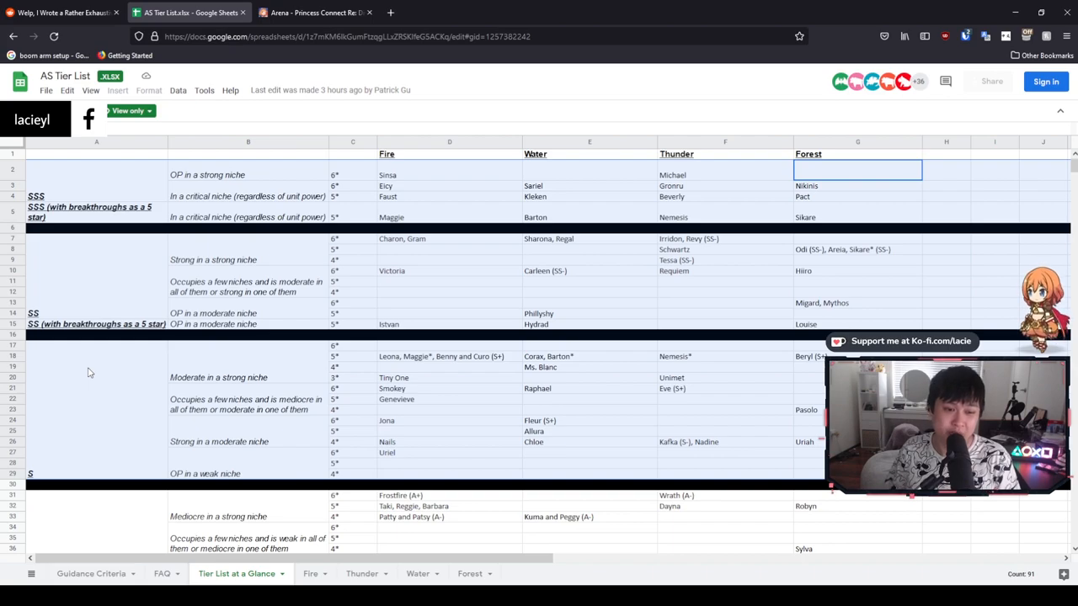
left_click(448, 292)
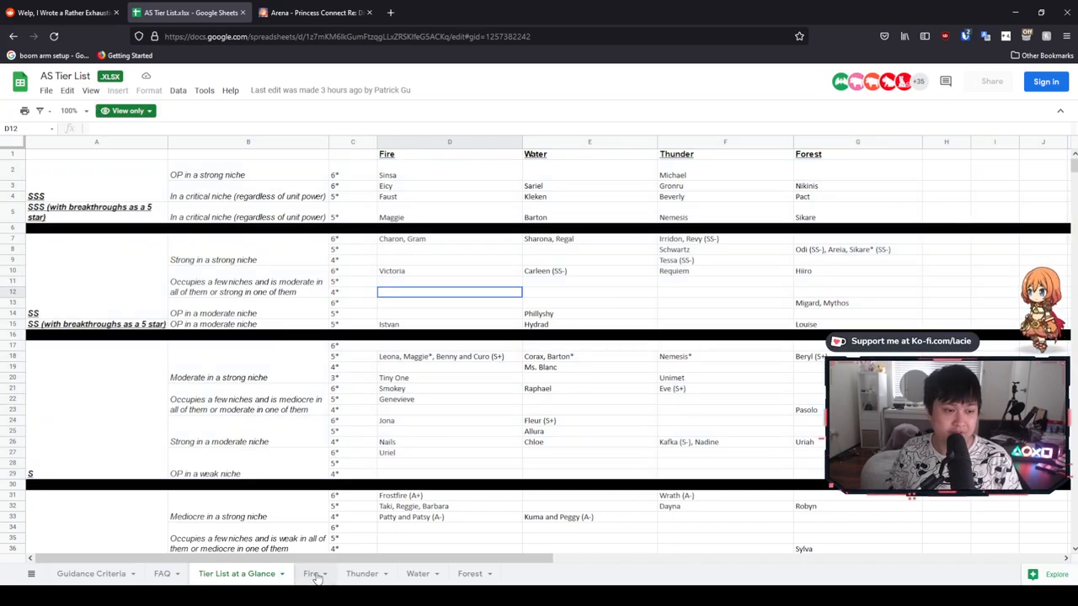
scroll("down", 3)
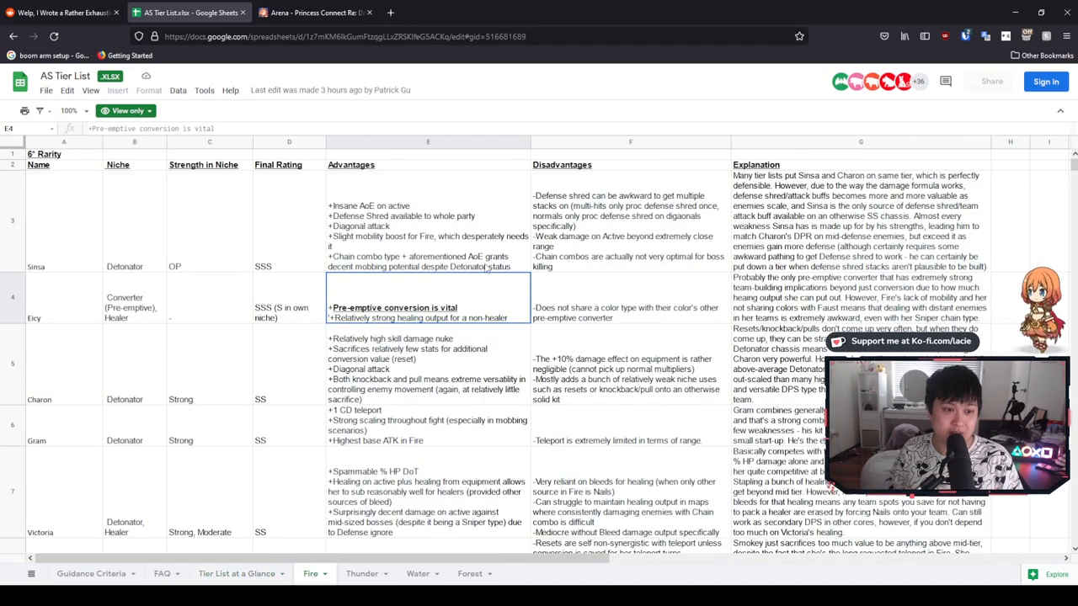
mouse_move(505, 276)
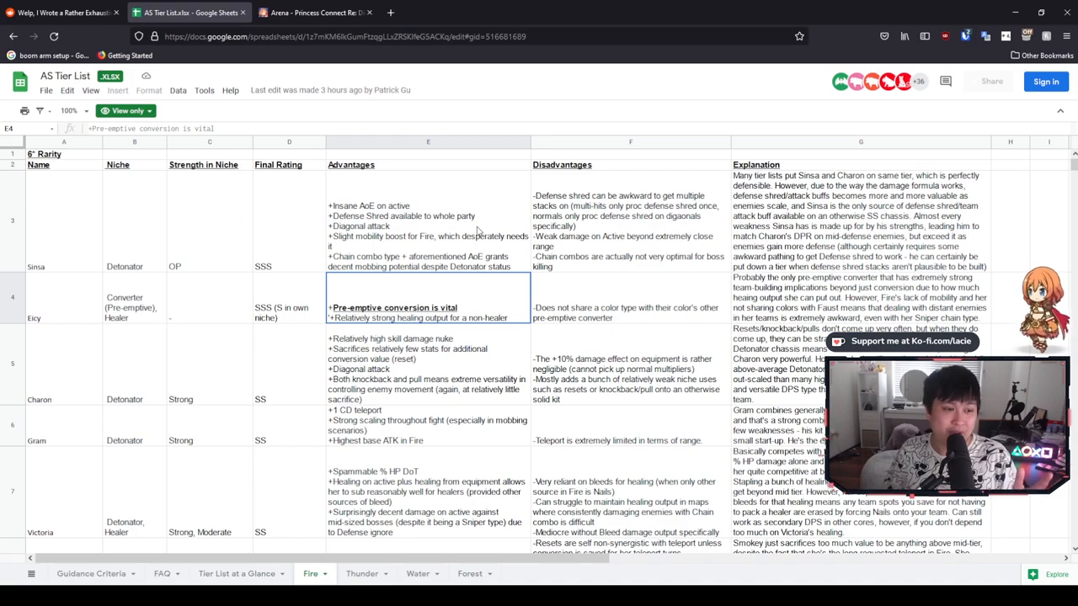
left_click(859, 219)
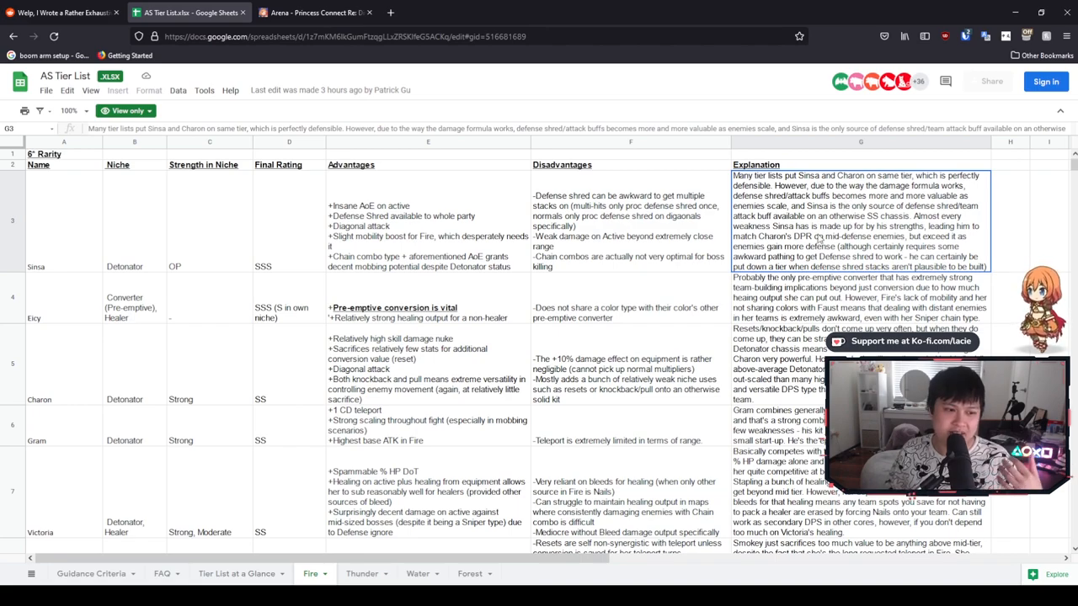
mouse_move(711, 293)
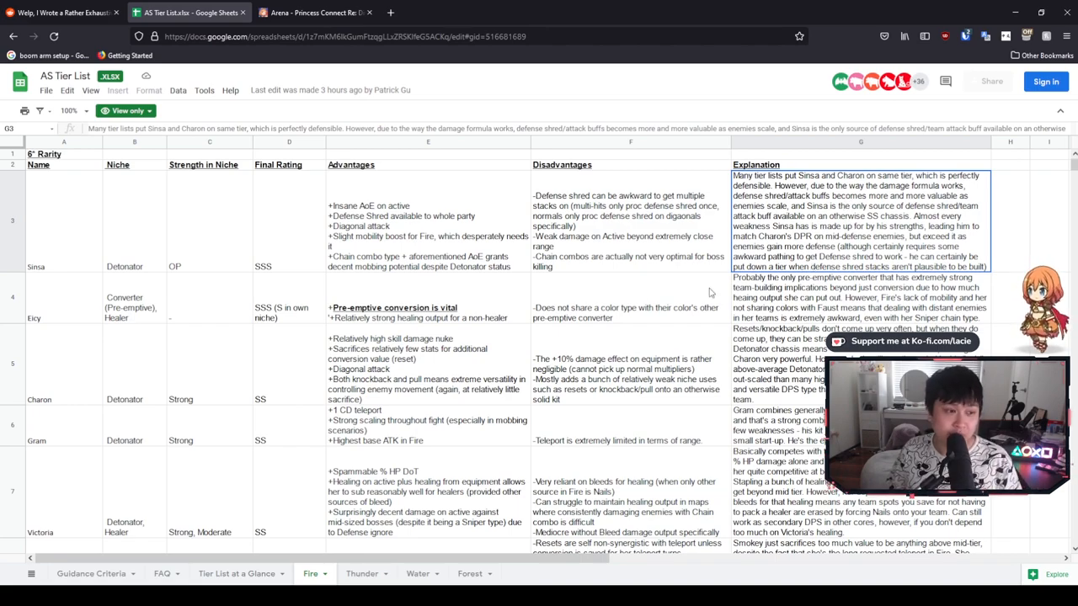
left_click(290, 307)
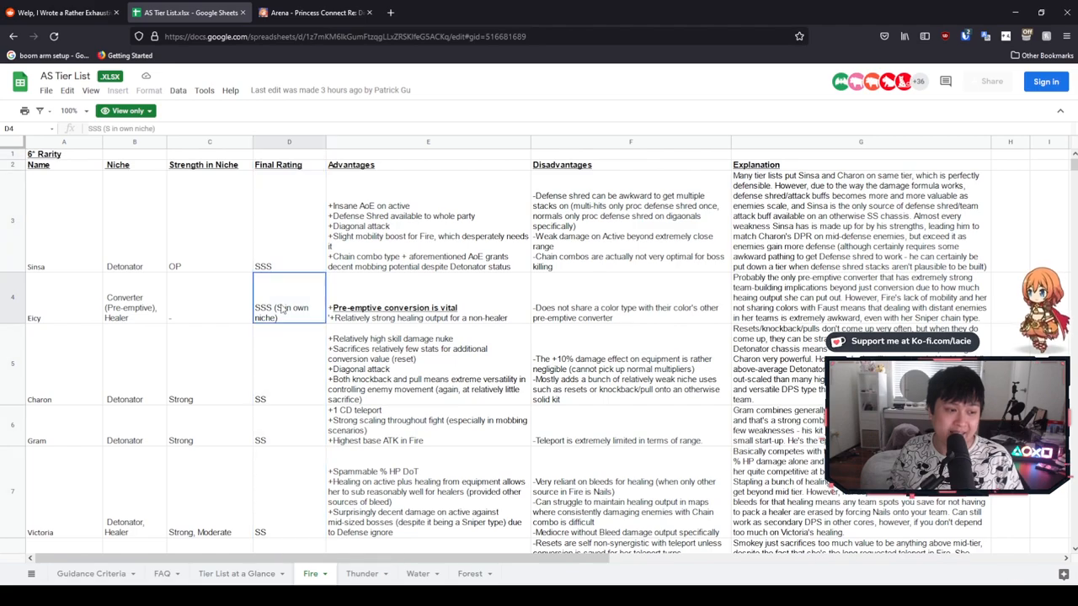
mouse_move(271, 324)
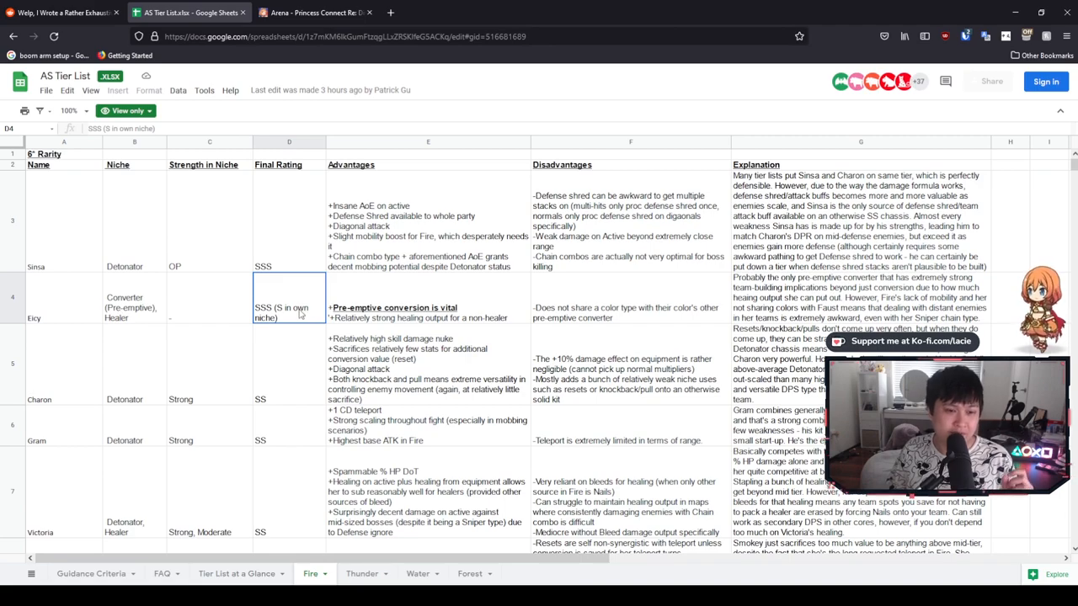
scroll("down", 3)
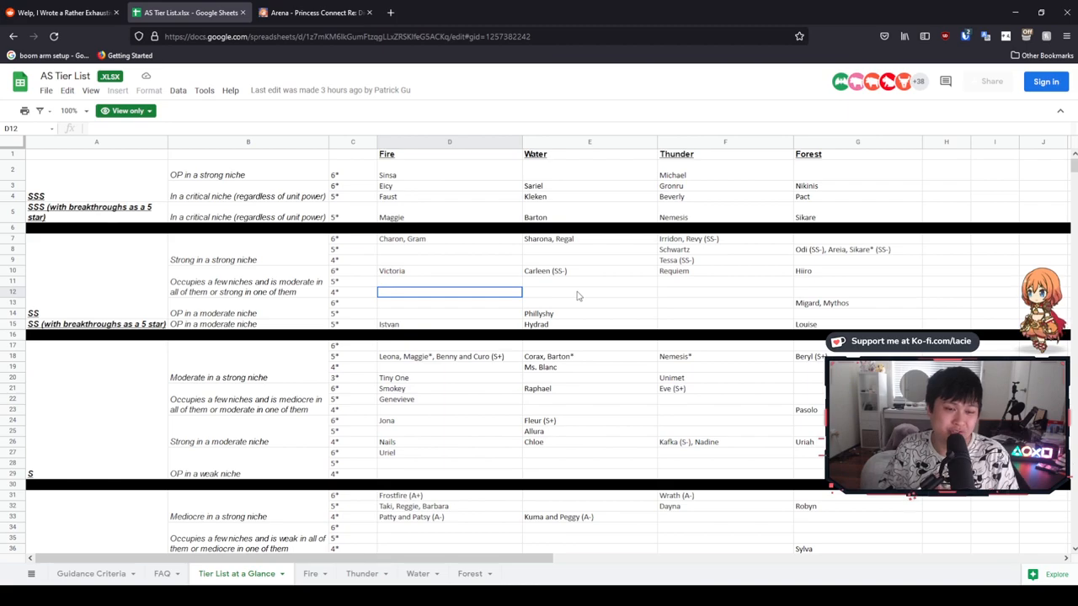
left_click(448, 239)
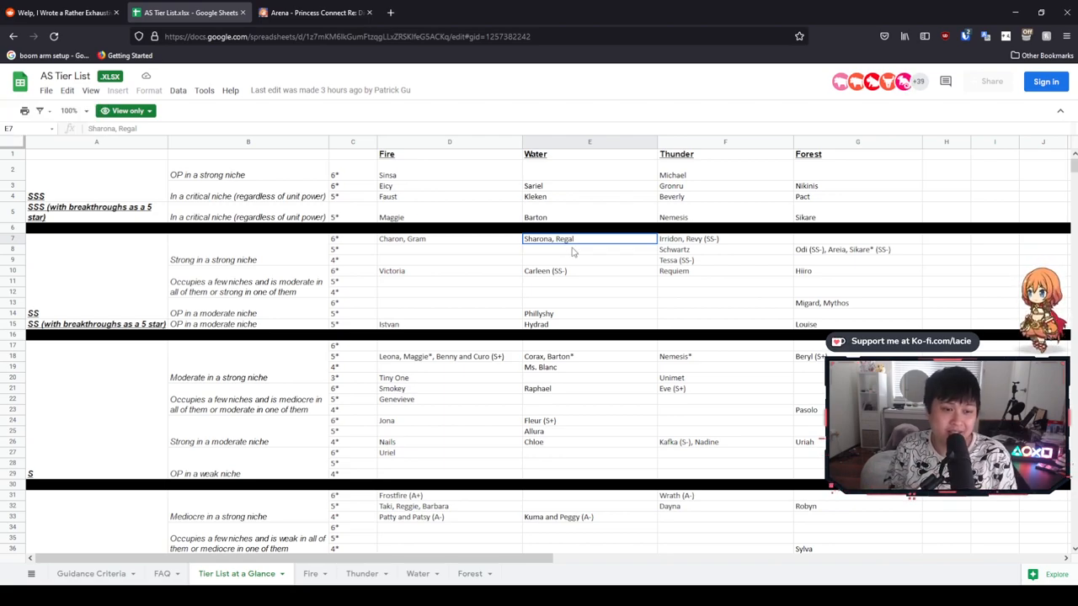
left_click(724, 239)
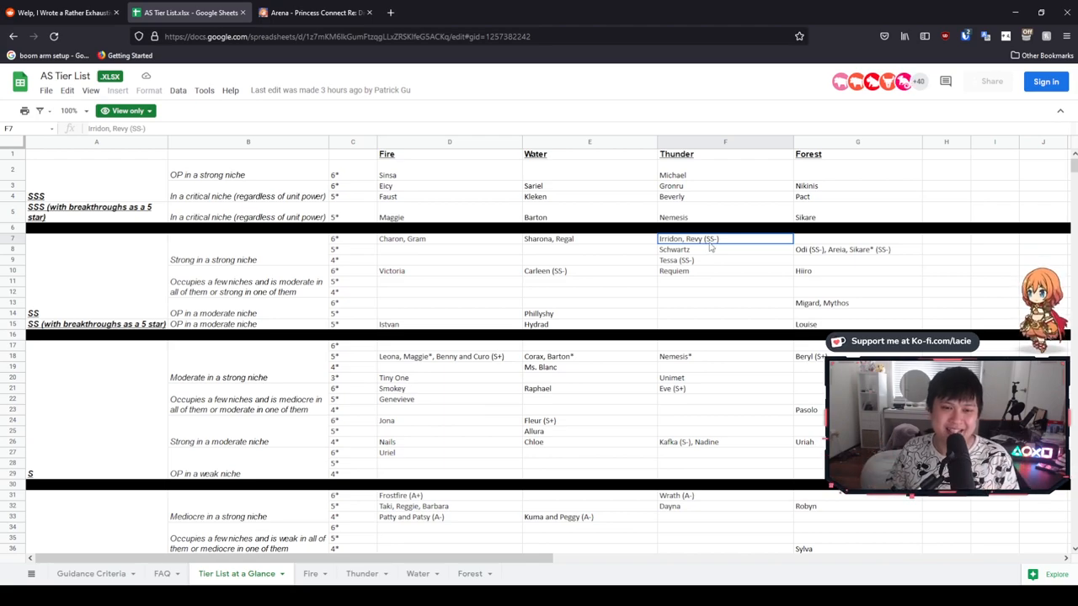
left_click(59, 12)
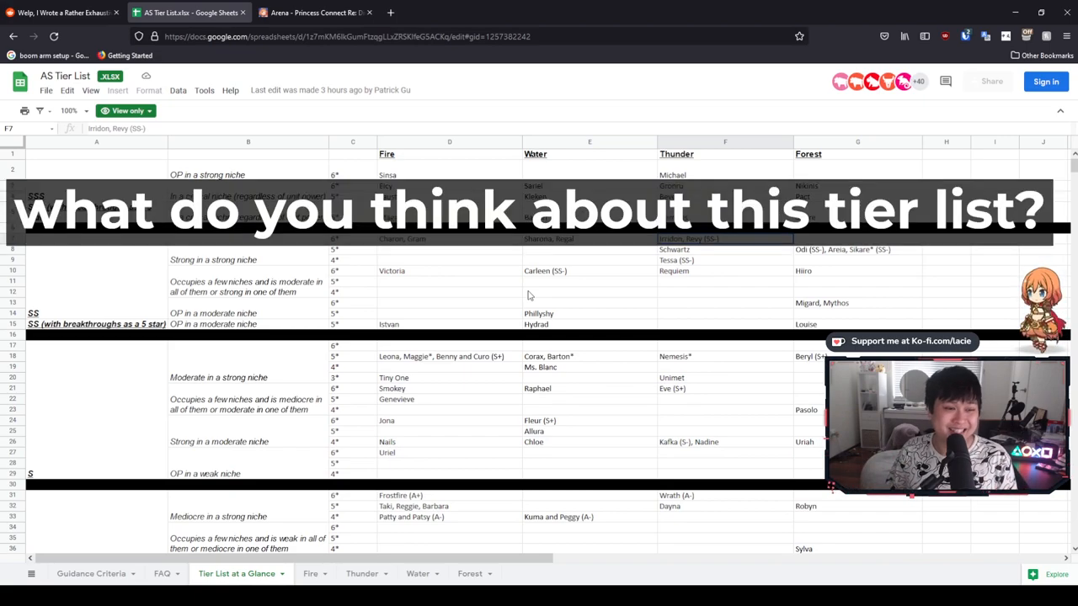
scroll("down", 3)
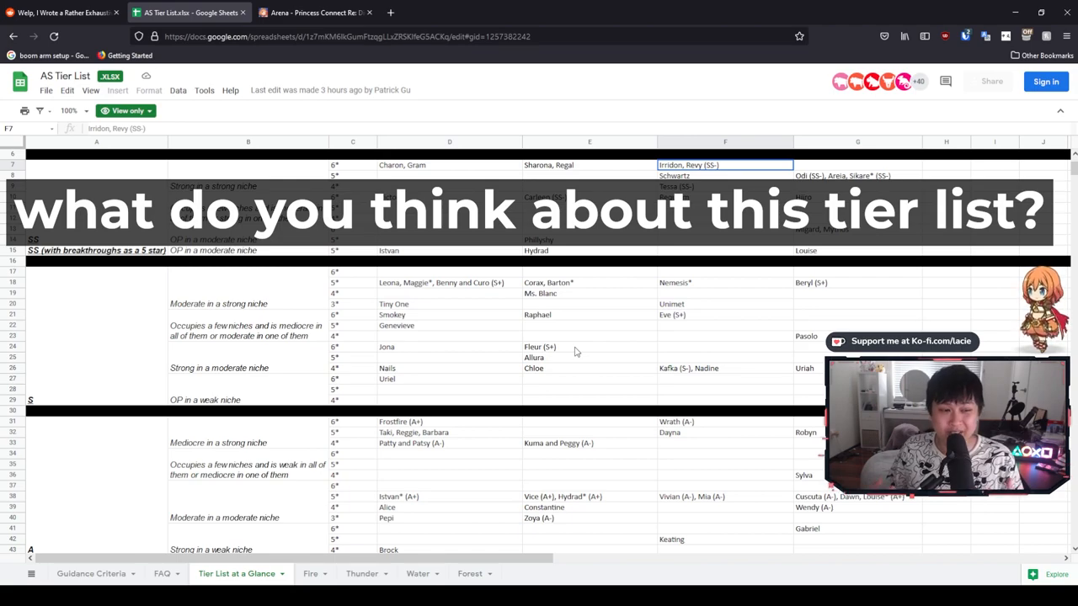
left_click(590, 315)
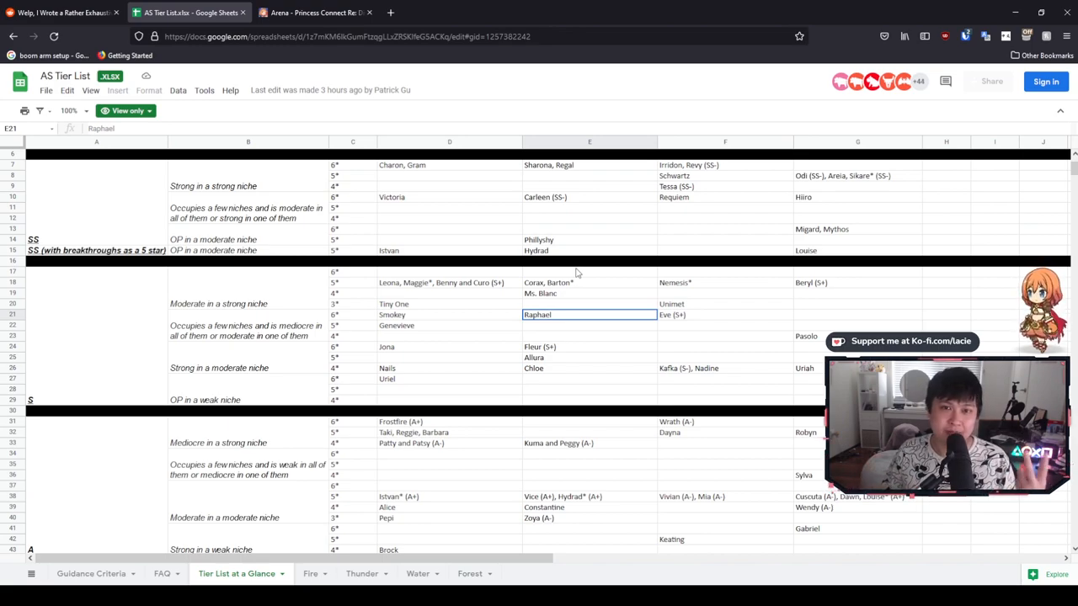
scroll("up", 3)
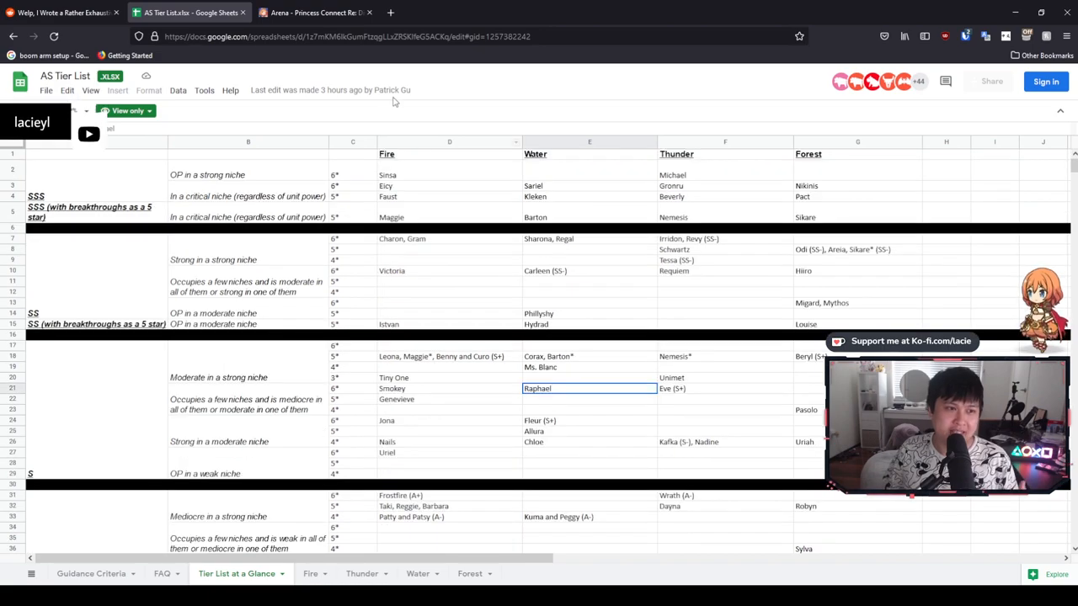
mouse_move(440, 101)
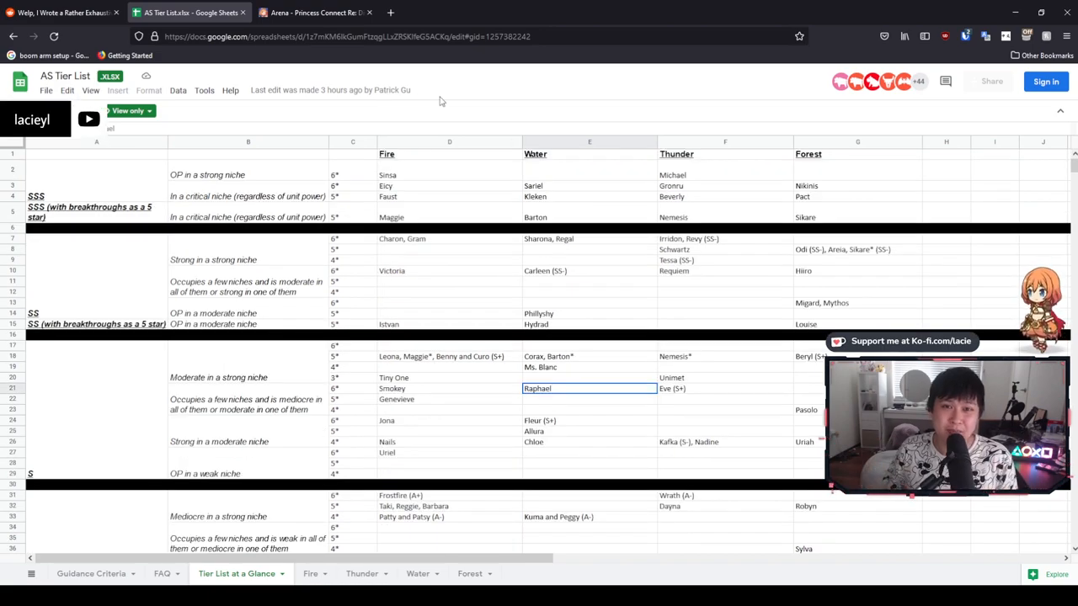